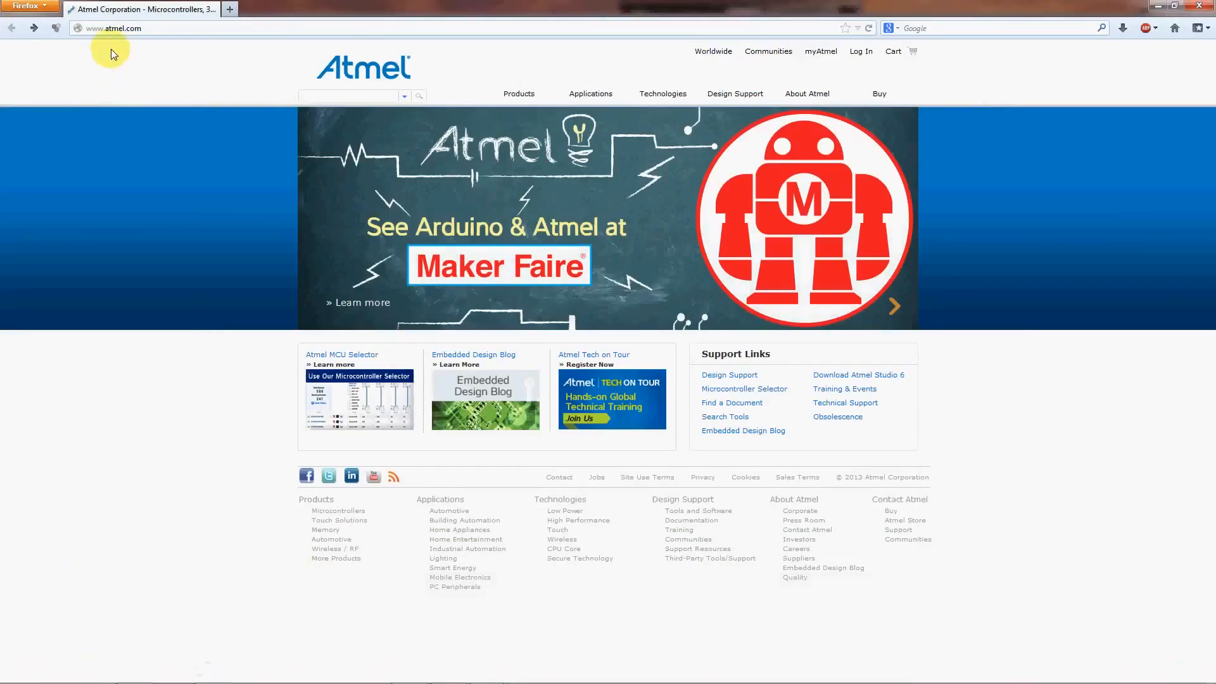
{"action": "mouse_move", "coordinate": [891, 362]}
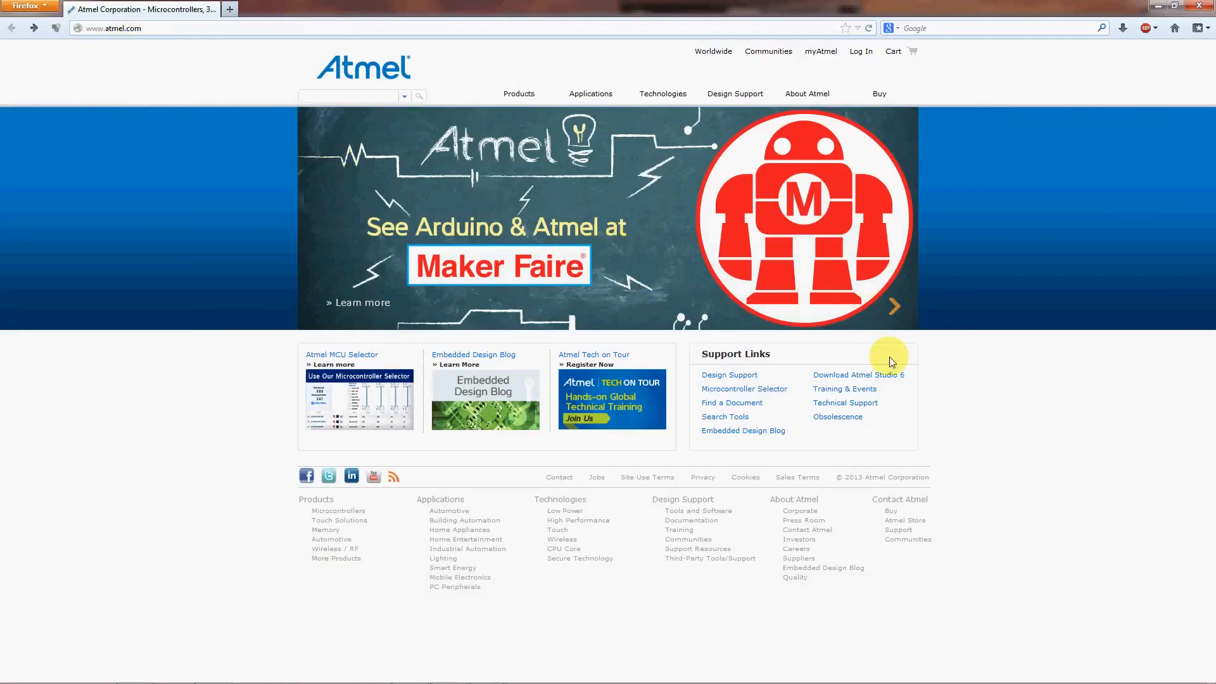
{"action": "mouse_move", "coordinate": [897, 386]}
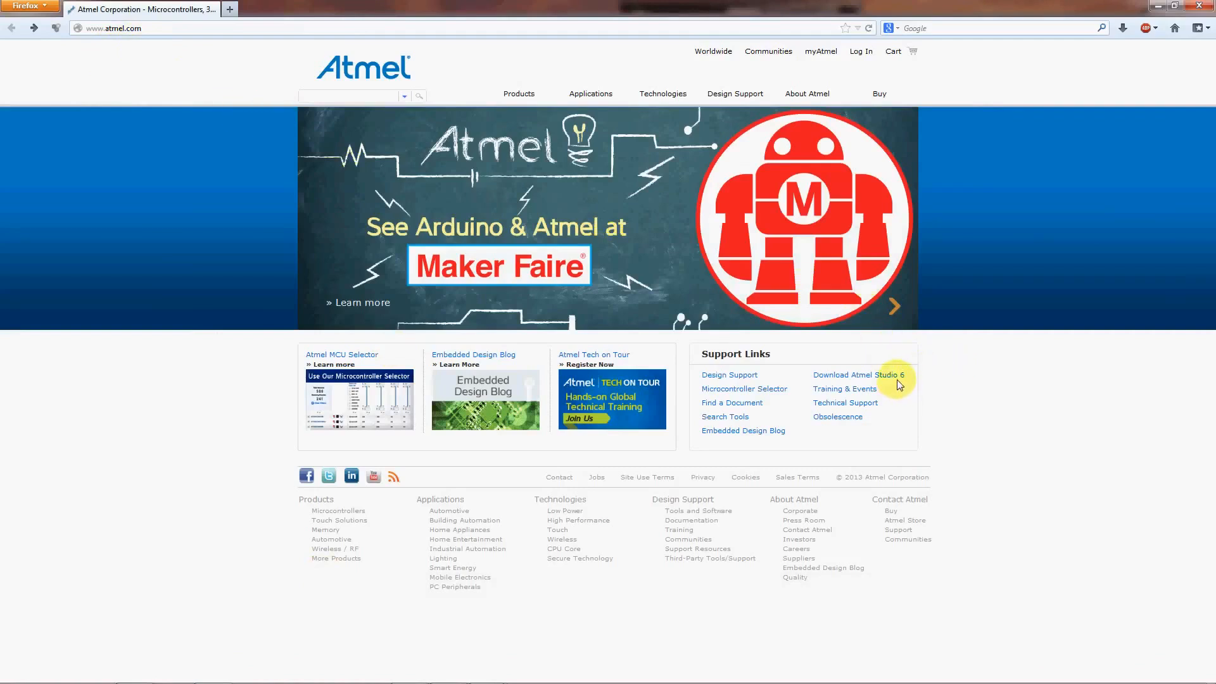
{"action": "mouse_move", "coordinate": [857, 374]}
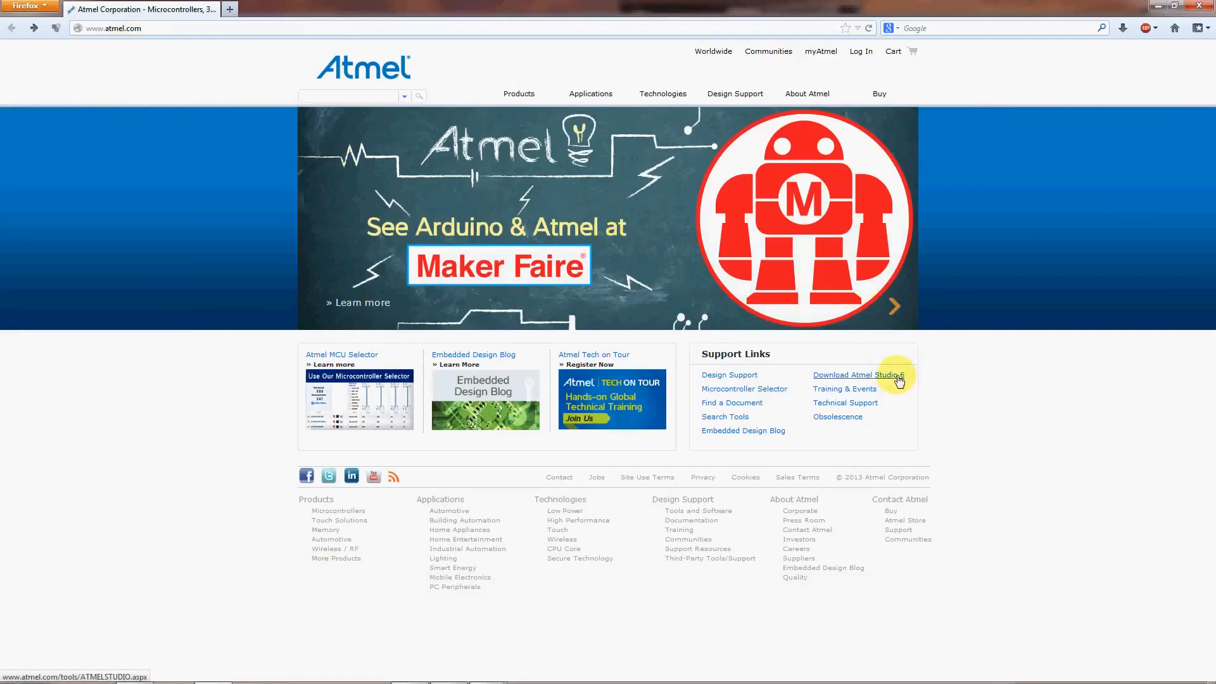
- Follow 'Download Atmel Studio 6' to the page listing the Atmel Studio 6.1 installers
{"action": "left_click", "coordinate": [855, 376]}
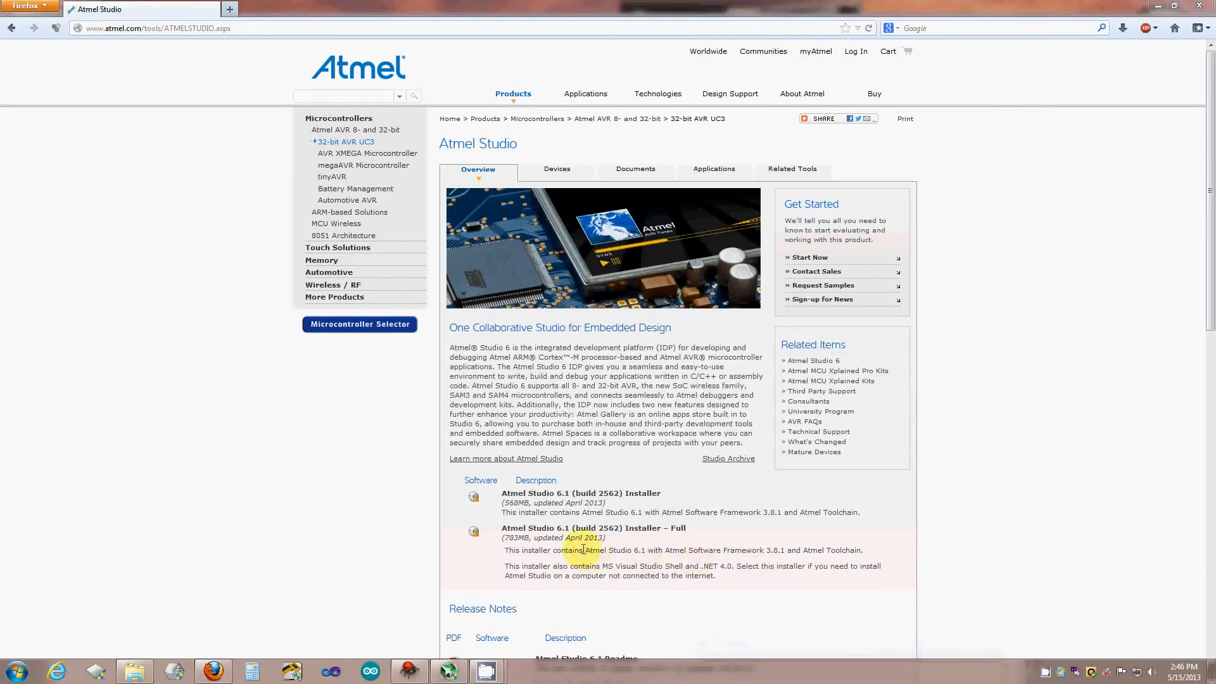
{"action": "mouse_move", "coordinate": [612, 538]}
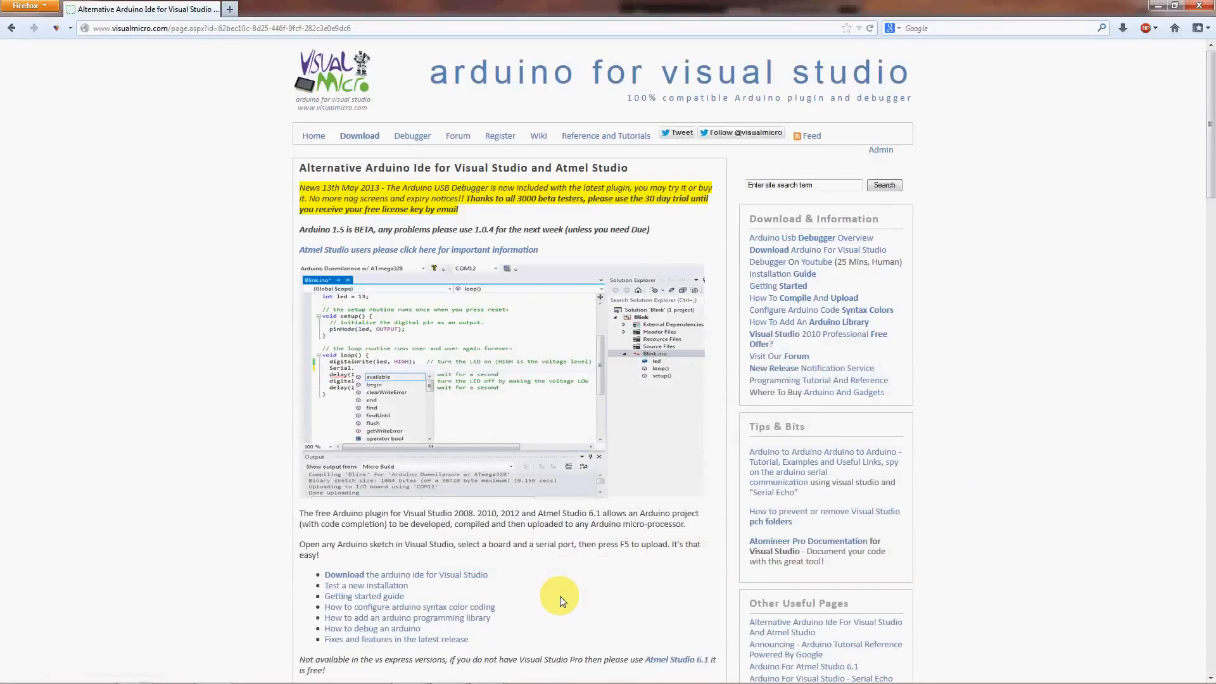
{"action": "mouse_move", "coordinate": [357, 269]}
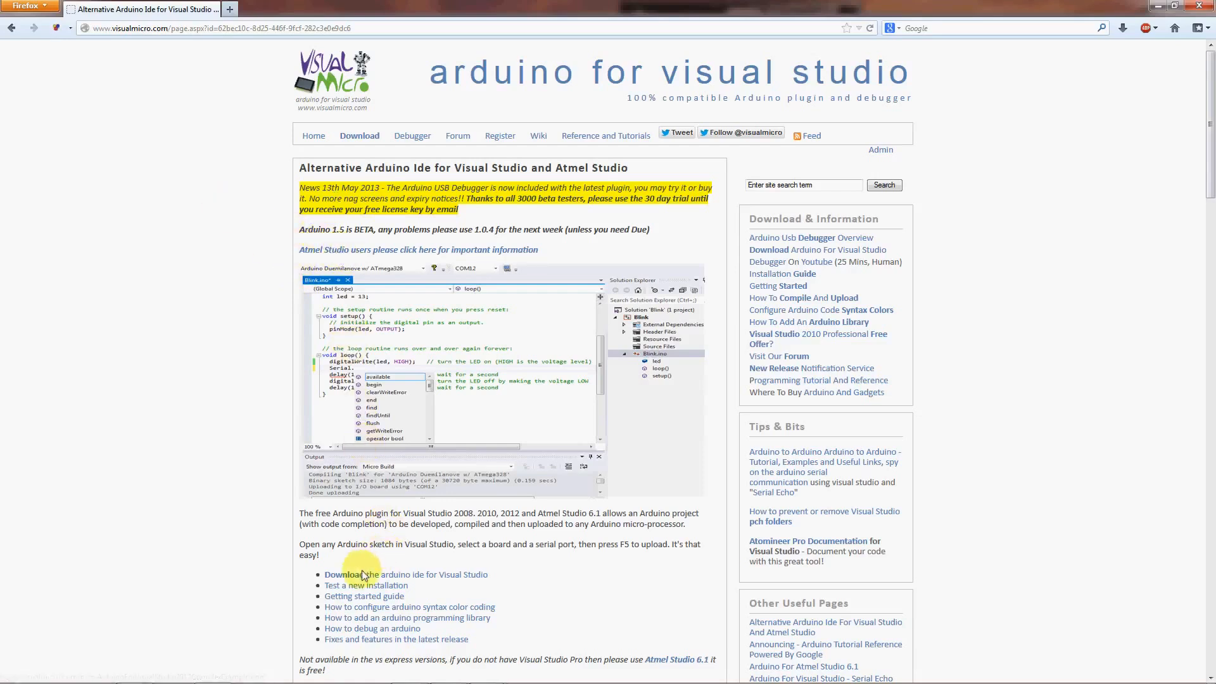
{"action": "mouse_move", "coordinate": [359, 574]}
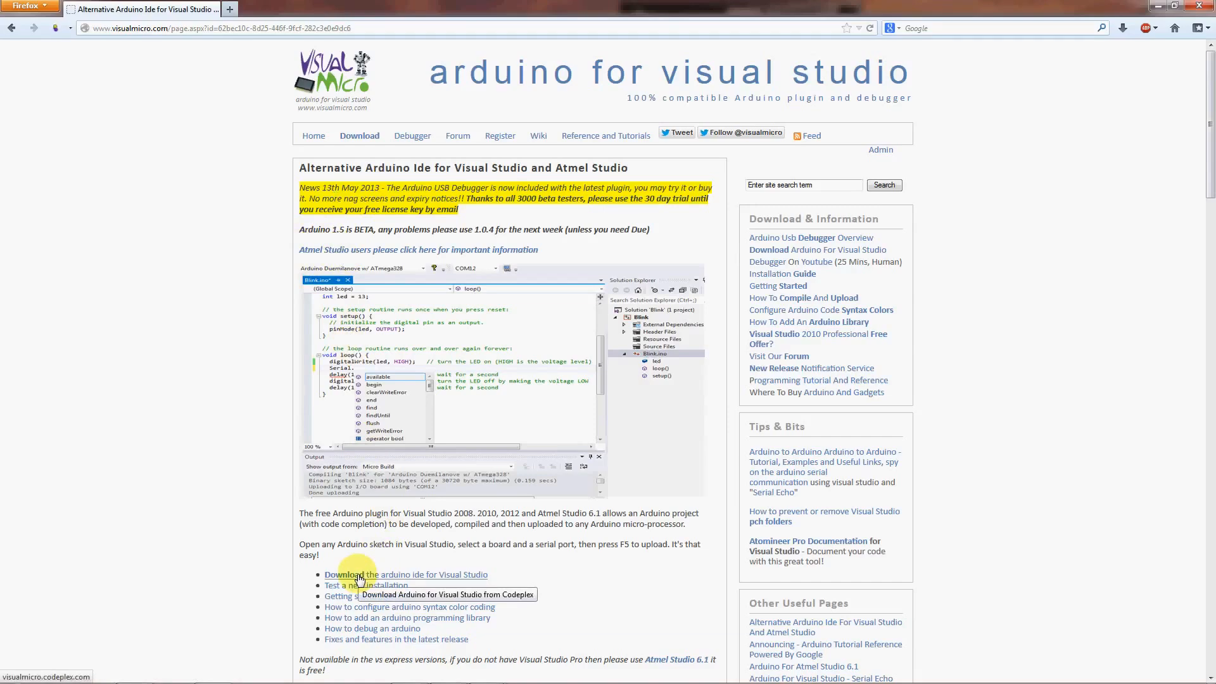
- Open the Visual Micro 'Arduino for Visual Studio' CodePlex project page in a new tab
{"action": "left_click", "coordinate": [364, 574]}
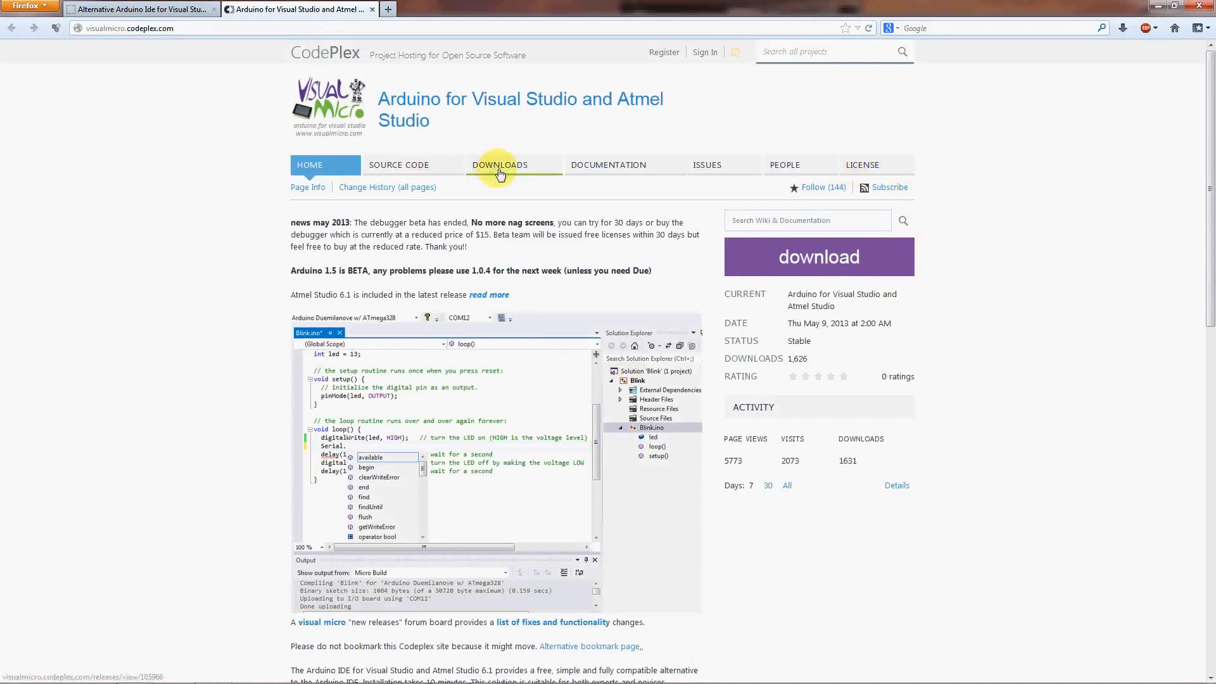
- Show the CodePlex Downloads list with the recommended Visual Micro Arduino 1305.09.1 release
{"action": "left_click", "coordinate": [500, 165]}
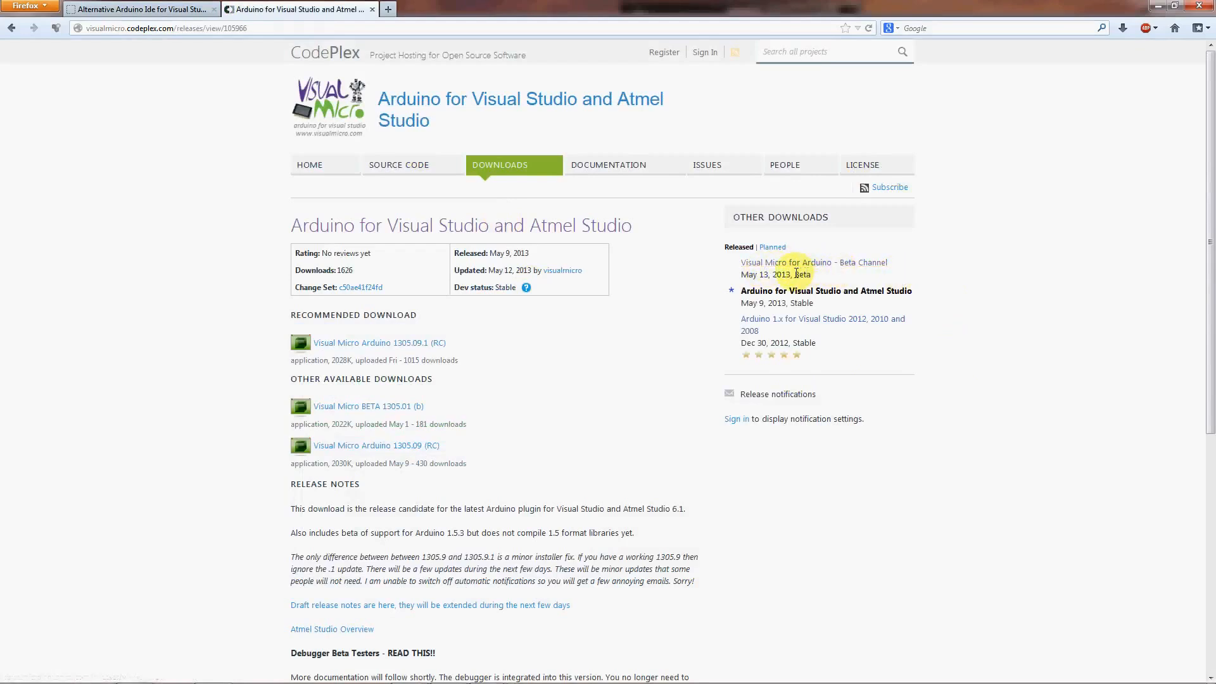
{"action": "mouse_move", "coordinate": [584, 336]}
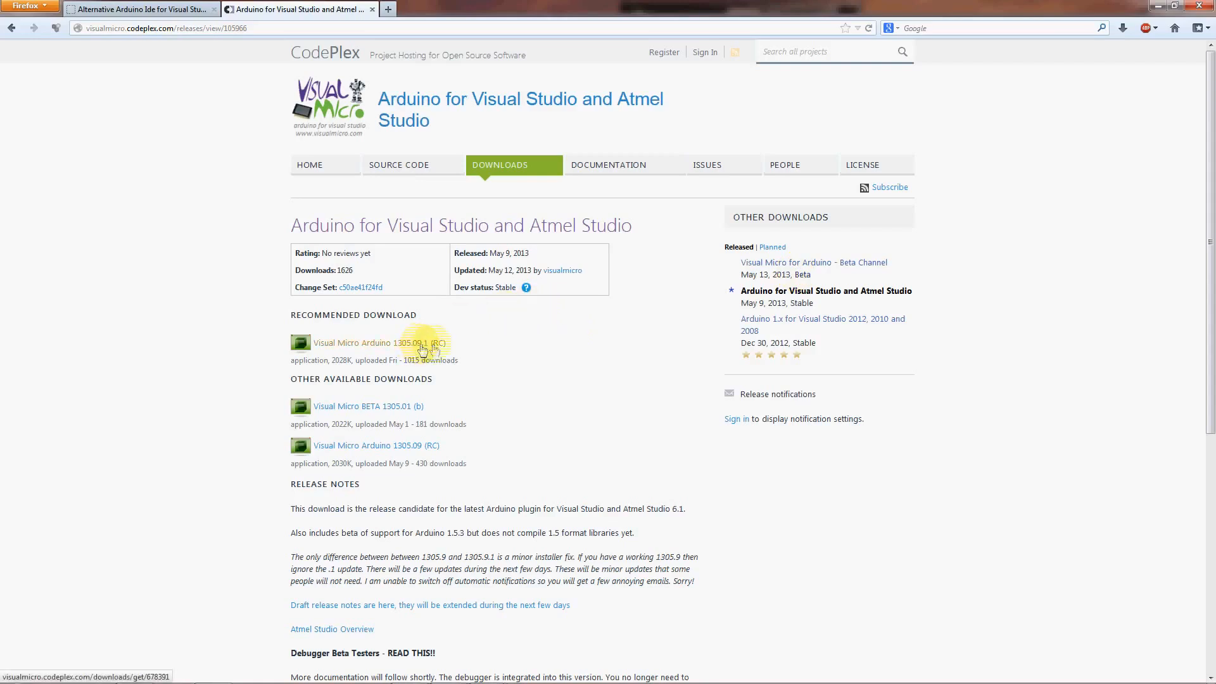
{"action": "mouse_move", "coordinate": [804, 262]}
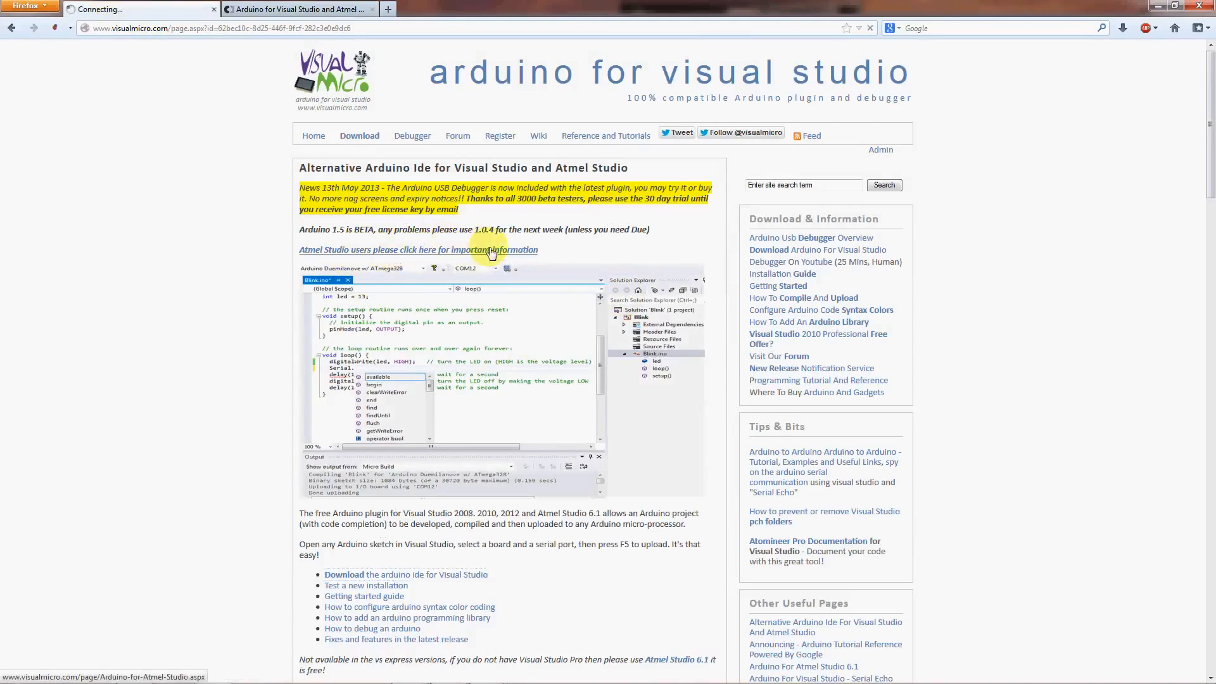
- Download ProjectSystemPatch.zip from the Atmel Studio users forum patch post and save it
{"action": "left_click", "coordinate": [418, 248]}
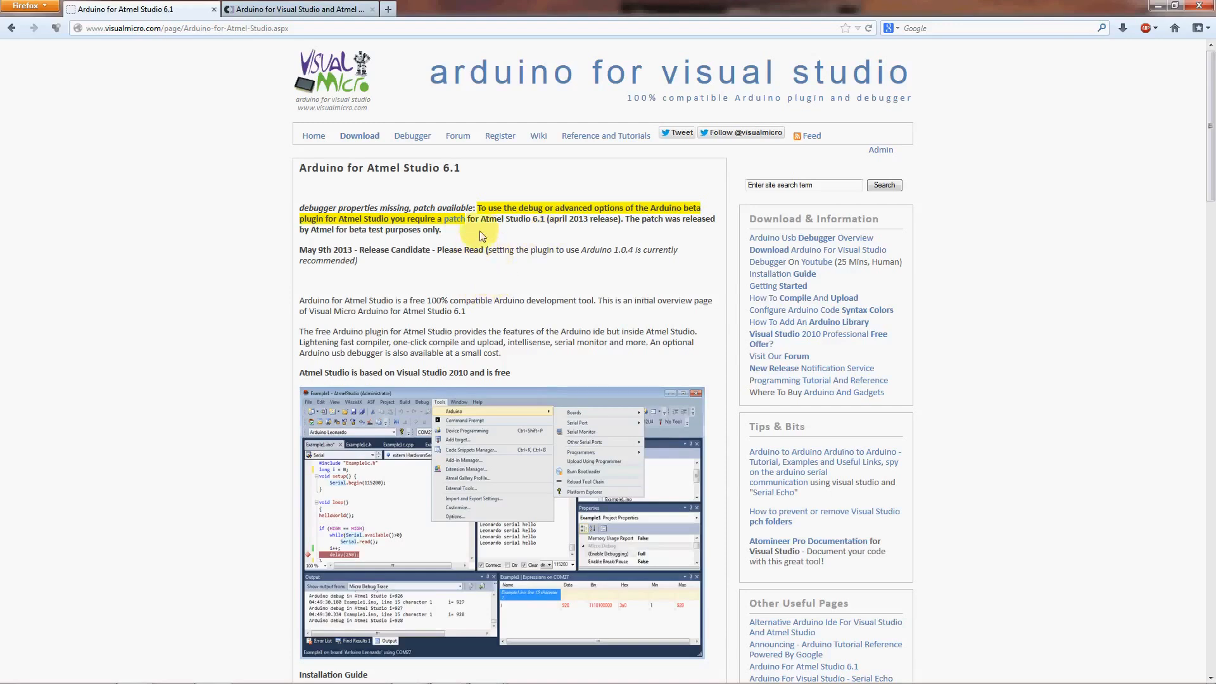
{"action": "mouse_move", "coordinate": [456, 218]}
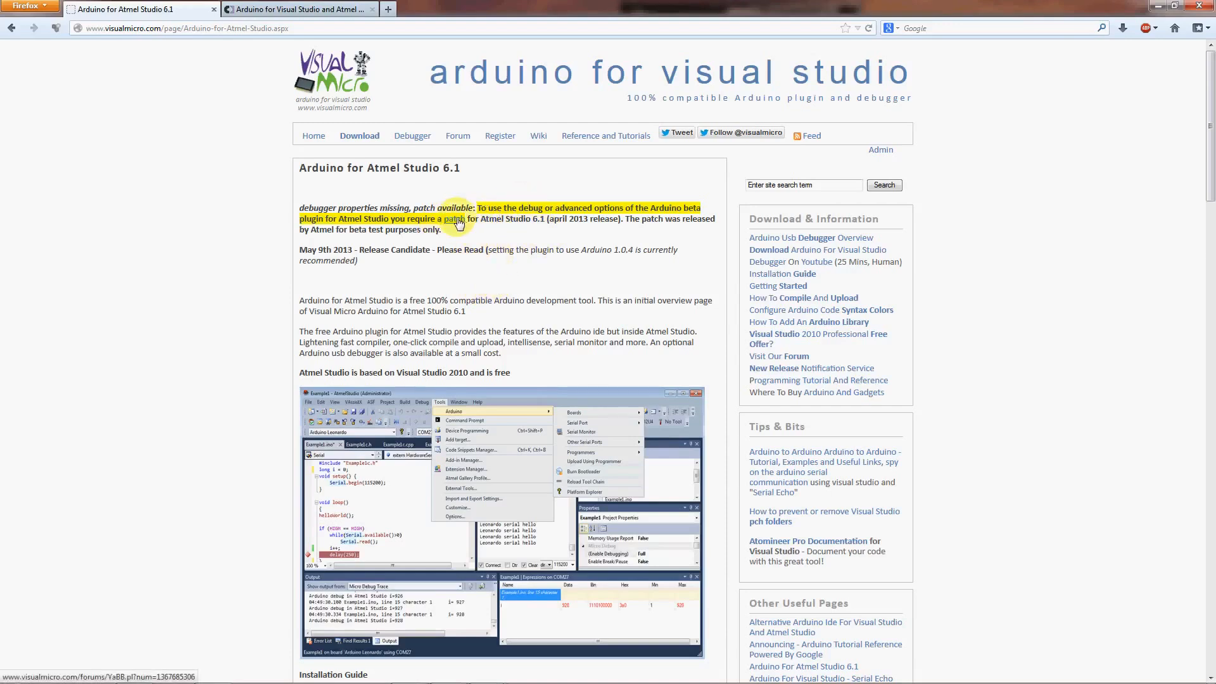
{"action": "left_click", "coordinate": [455, 219]}
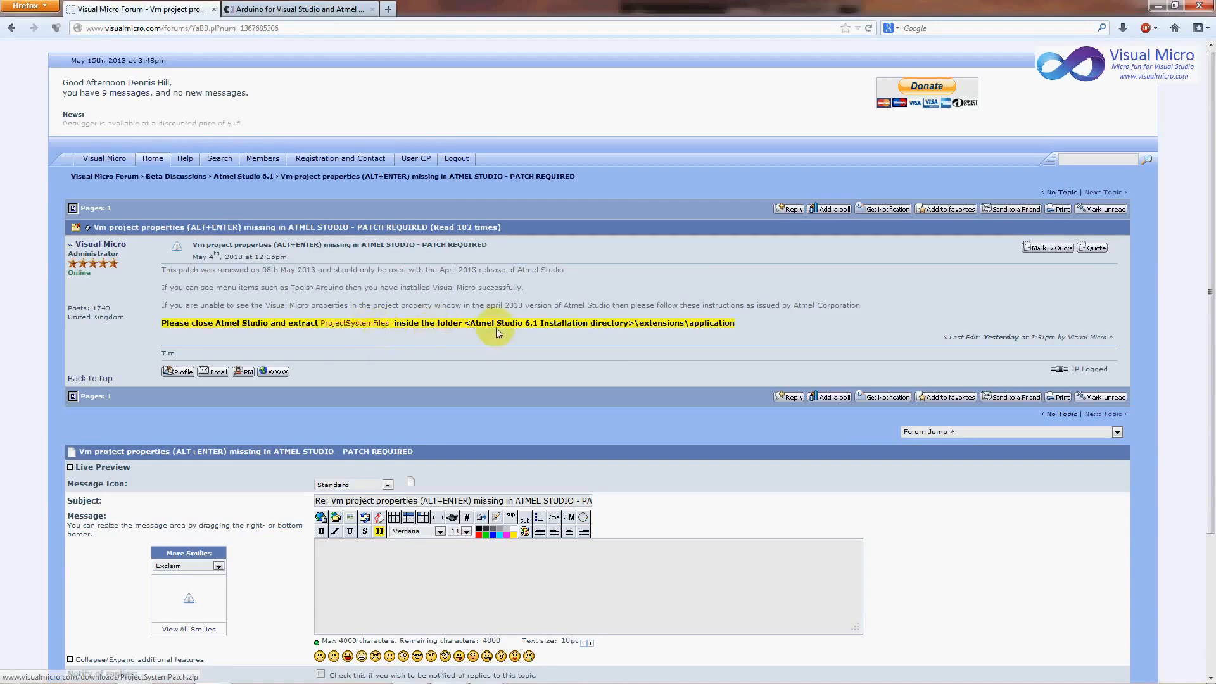
{"action": "mouse_move", "coordinate": [562, 351]}
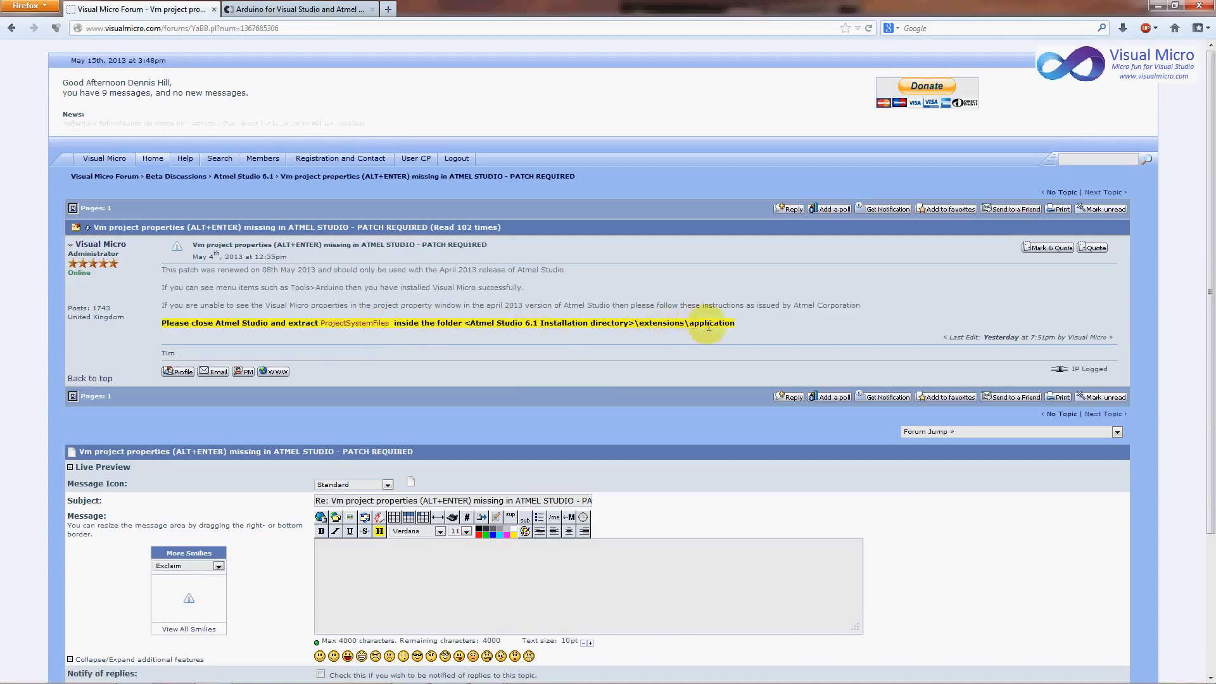
{"action": "mouse_move", "coordinate": [353, 323]}
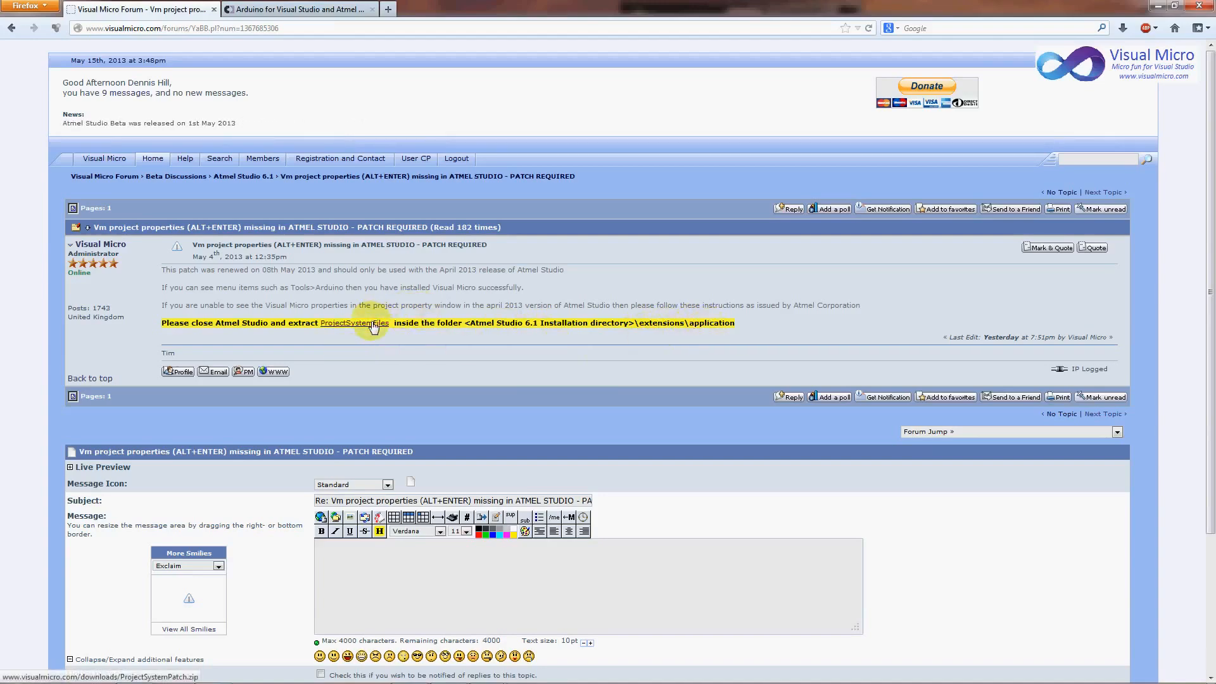
{"action": "left_click", "coordinate": [353, 323]}
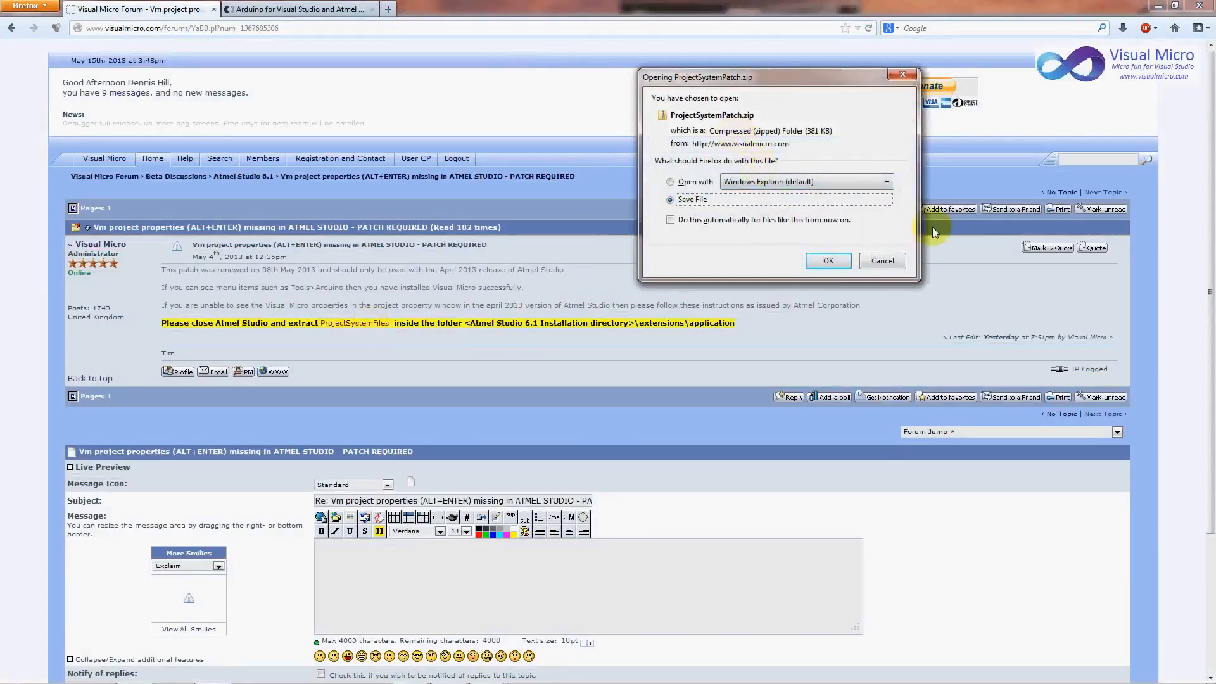
{"action": "left_click", "coordinate": [881, 260]}
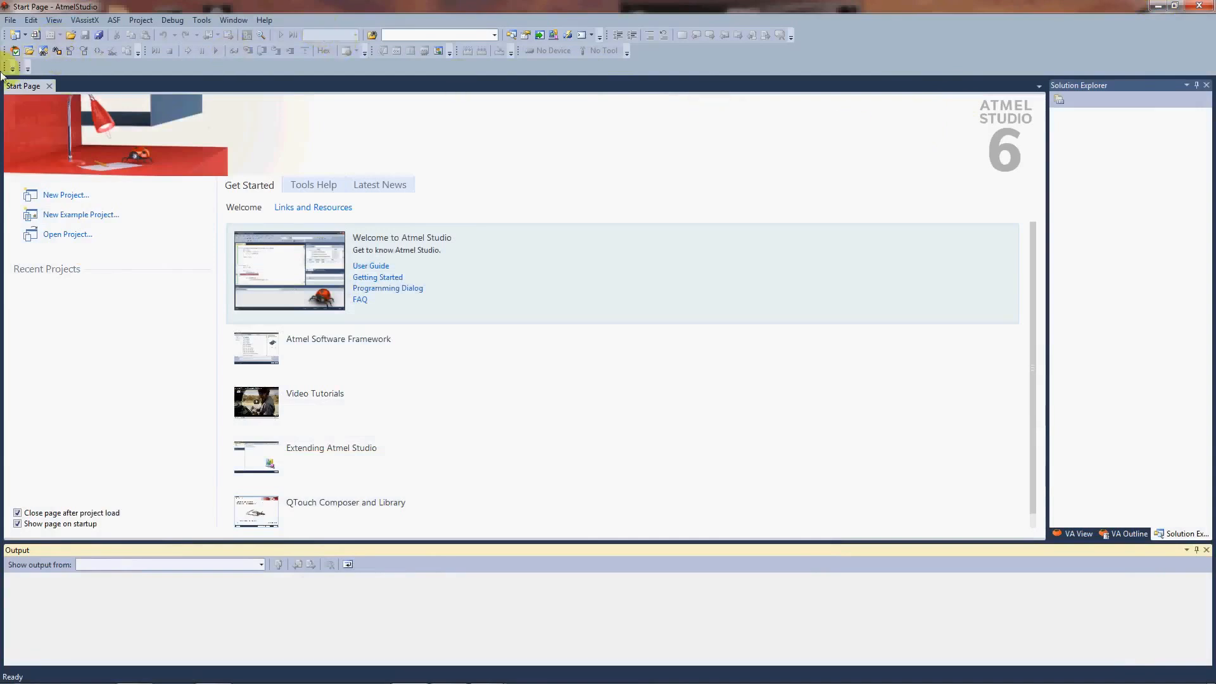
{"action": "mouse_move", "coordinate": [184, 311]}
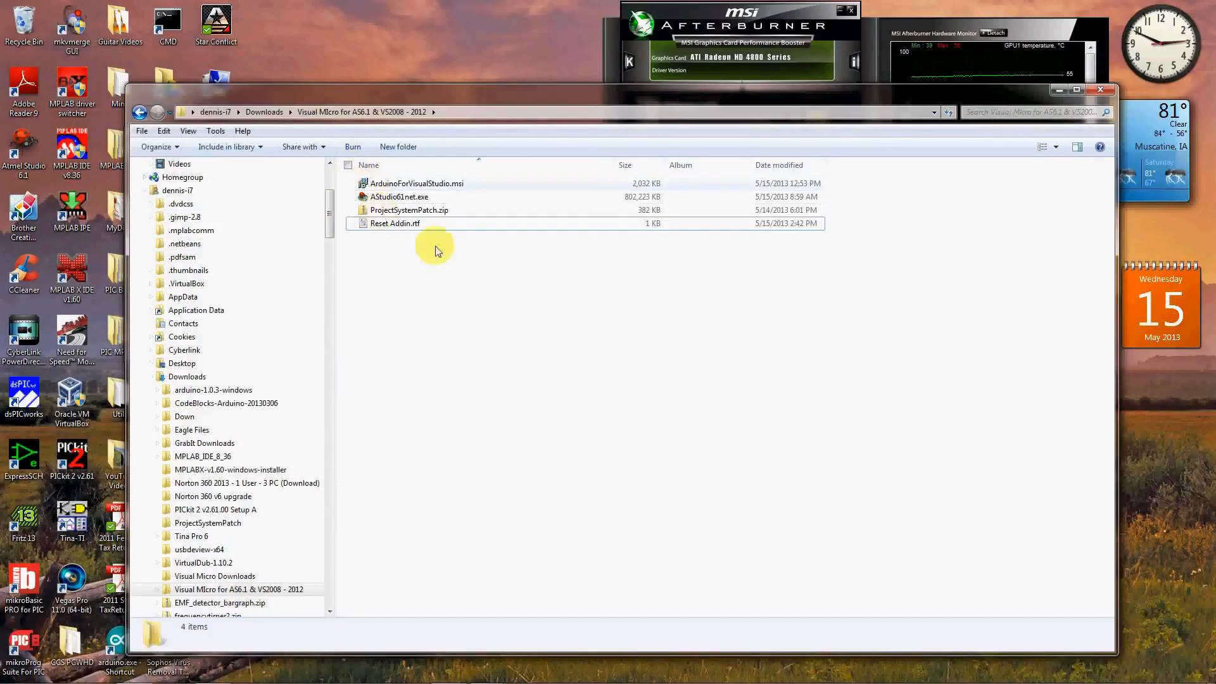
- Run ArduinoForVisualStudio.msi from the Visual Micro downloads folder
{"action": "left_click", "coordinate": [398, 196]}
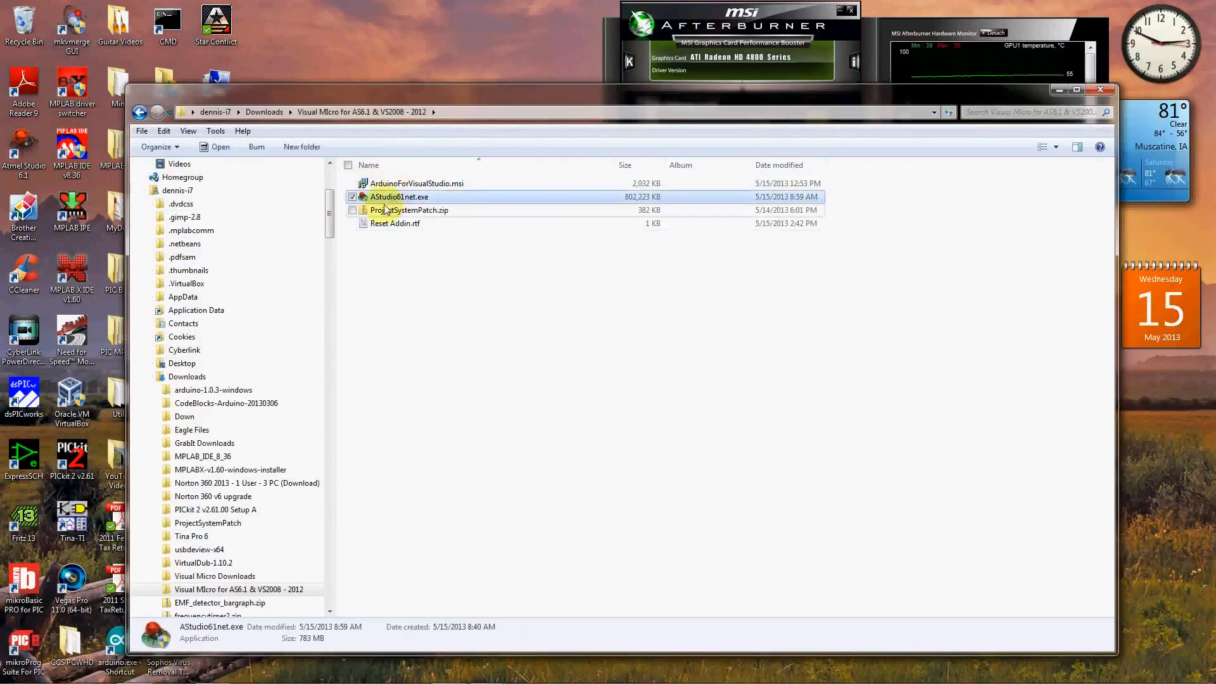
{"action": "mouse_move", "coordinate": [400, 196]}
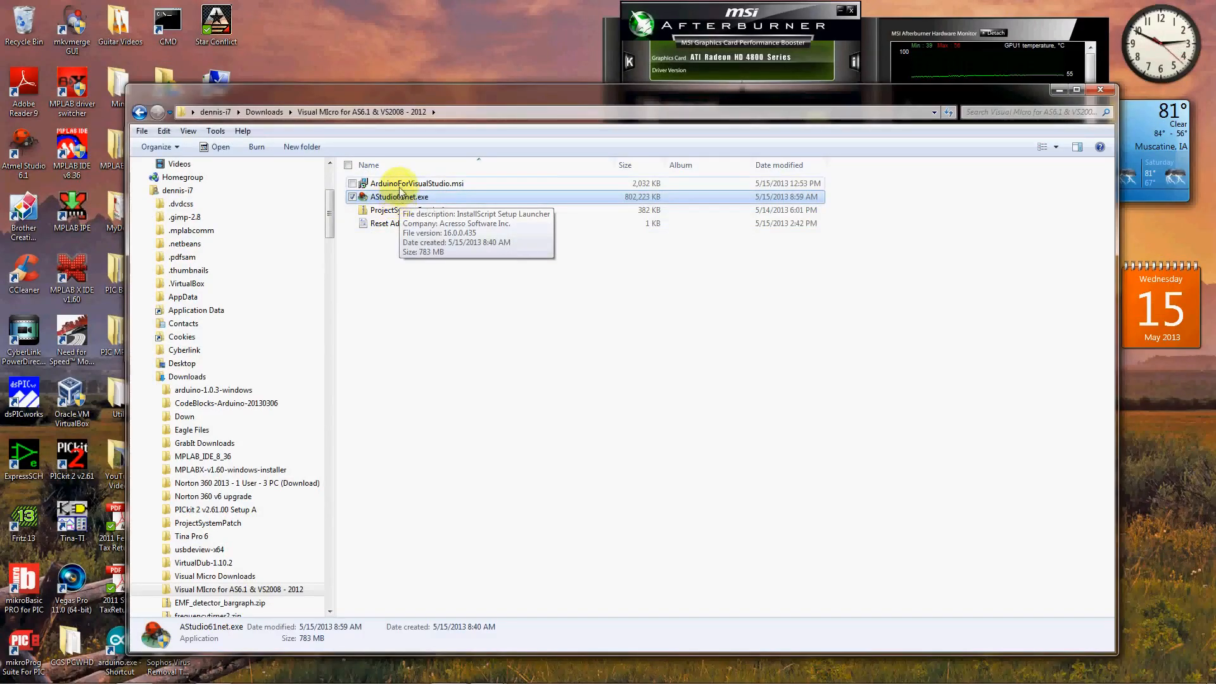
{"action": "mouse_move", "coordinate": [419, 191]}
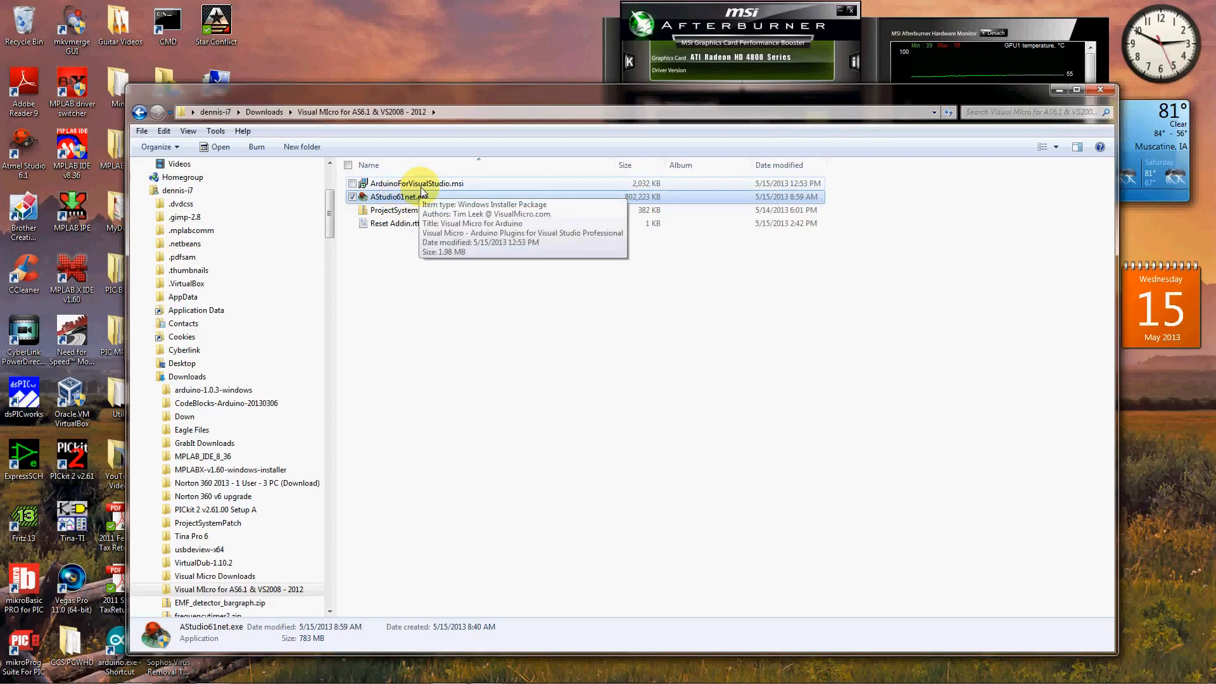
{"action": "left_click", "coordinate": [417, 183]}
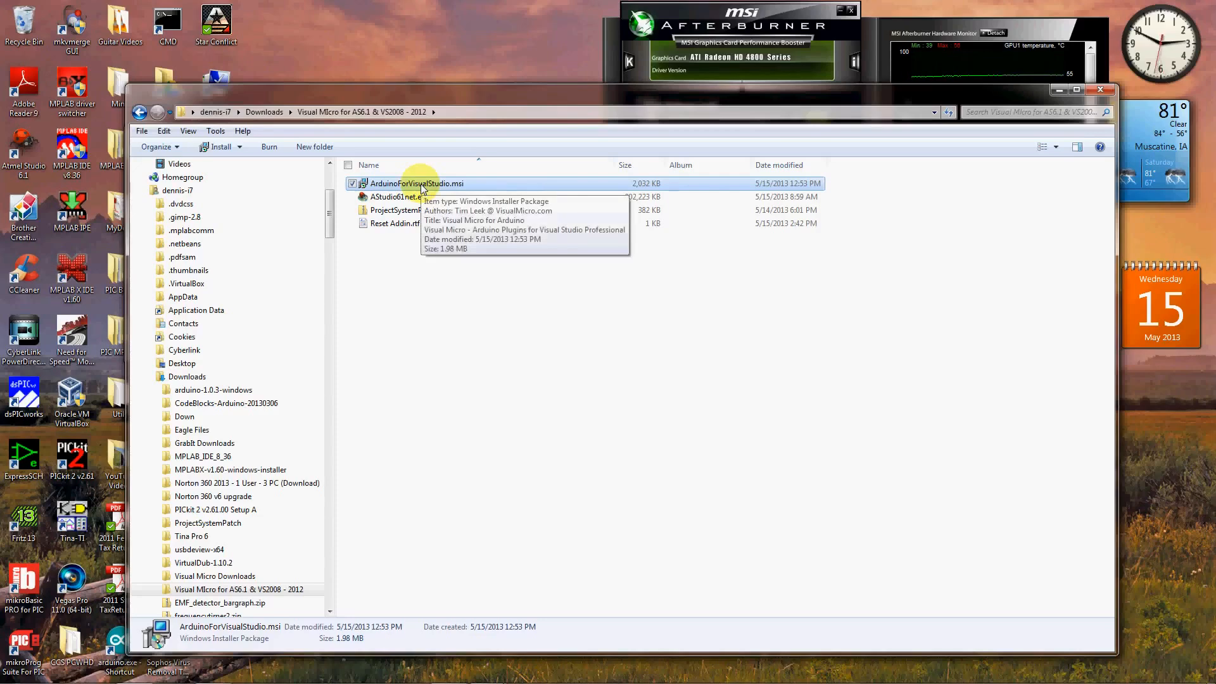
{"action": "double_click", "coordinate": [416, 183]}
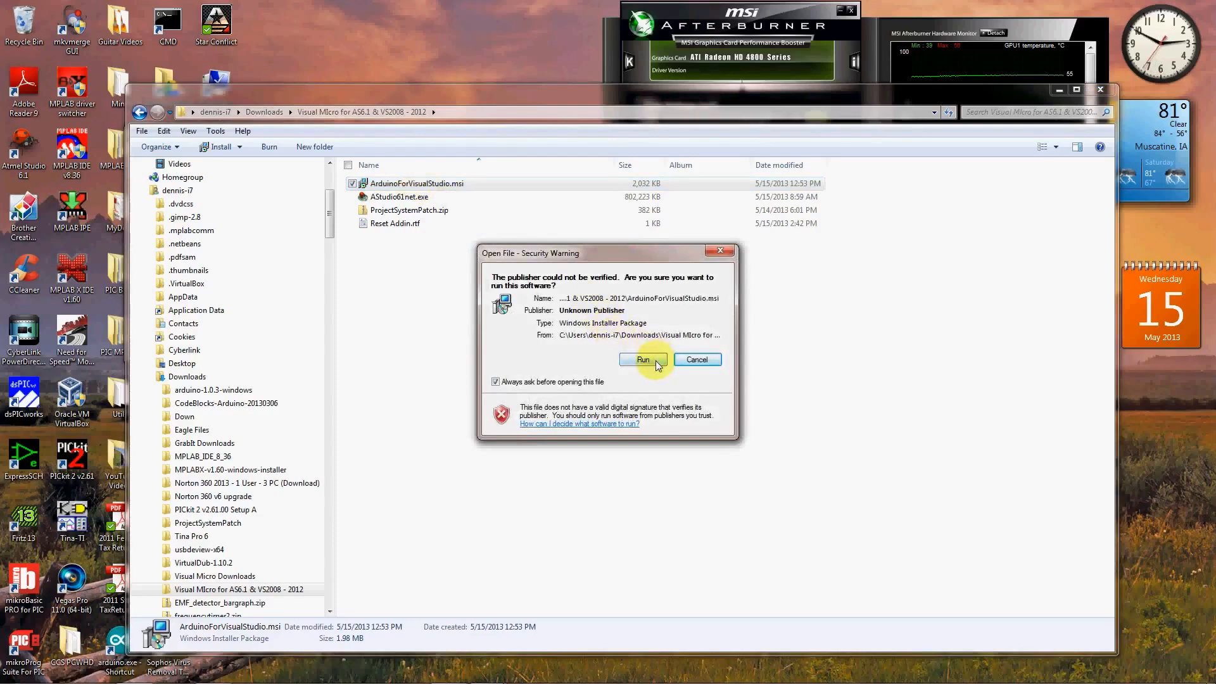
- Allow the unverified installer and install Visual Micro for Everyone in the default folder
{"action": "left_click", "coordinate": [642, 359]}
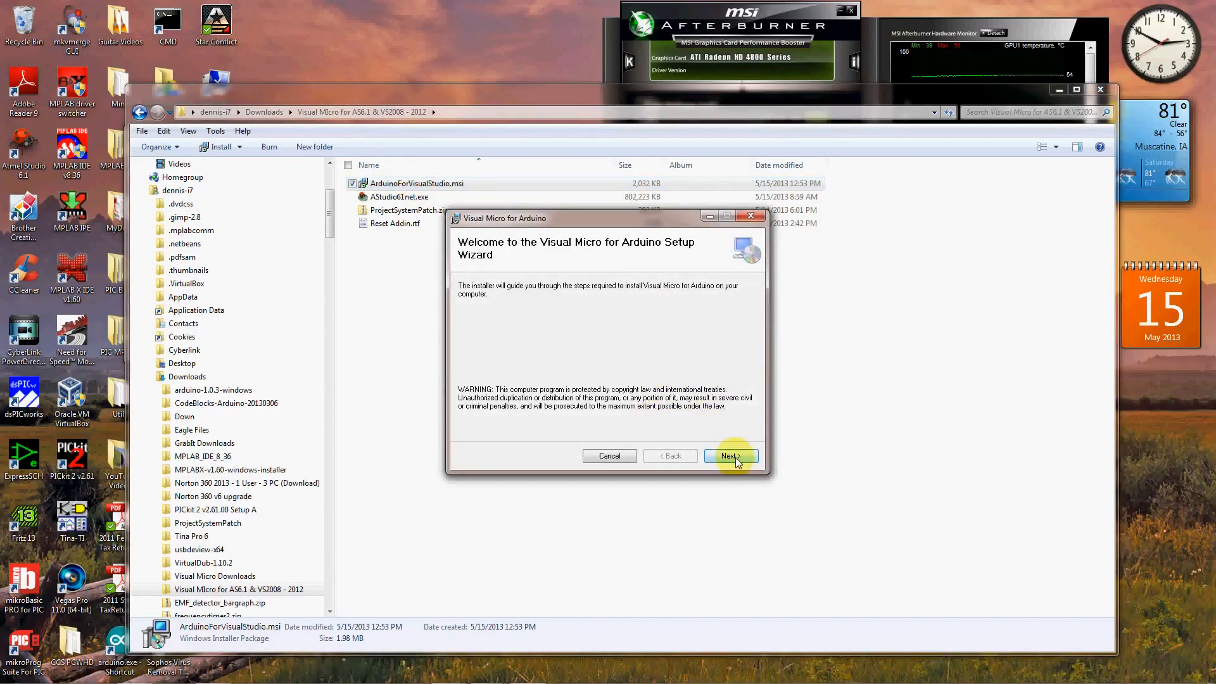
{"action": "left_click", "coordinate": [728, 456]}
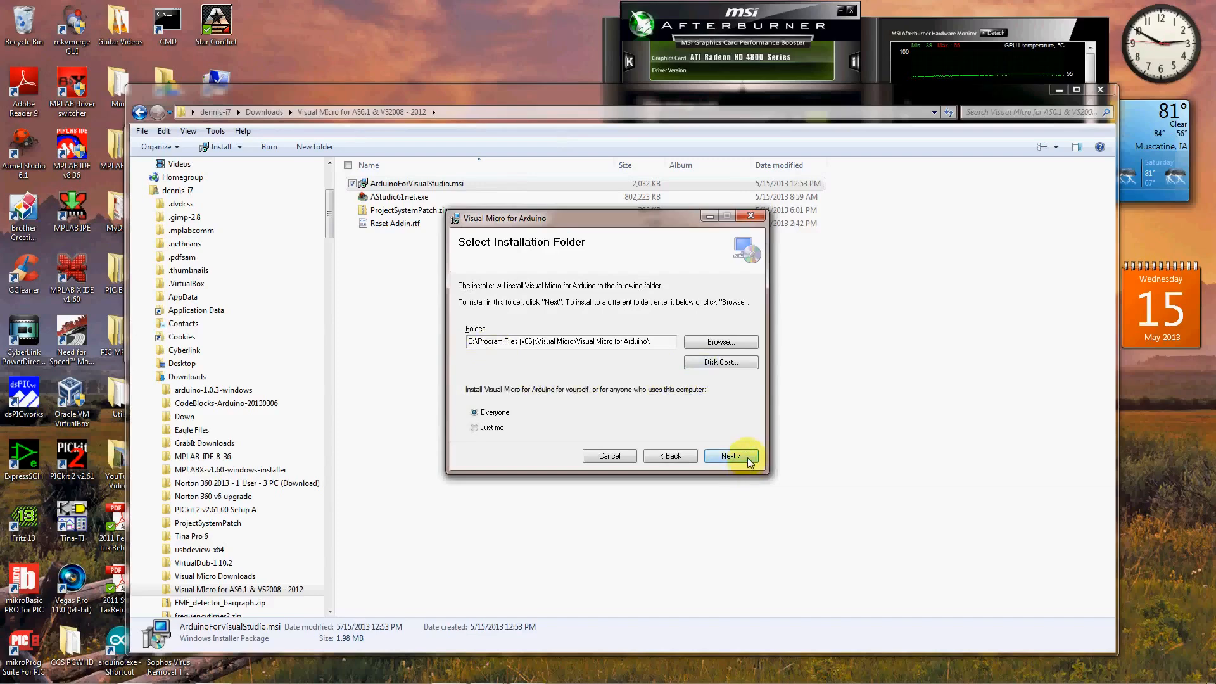
{"action": "left_click", "coordinate": [728, 456]}
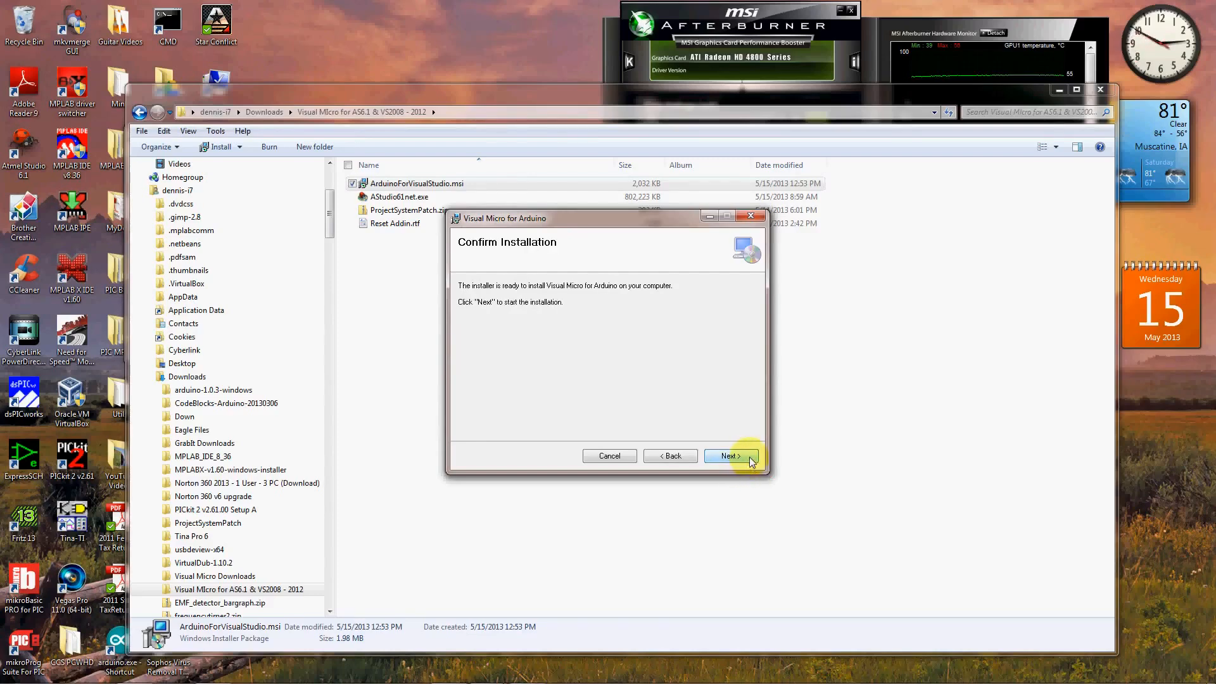
{"action": "left_click", "coordinate": [729, 456]}
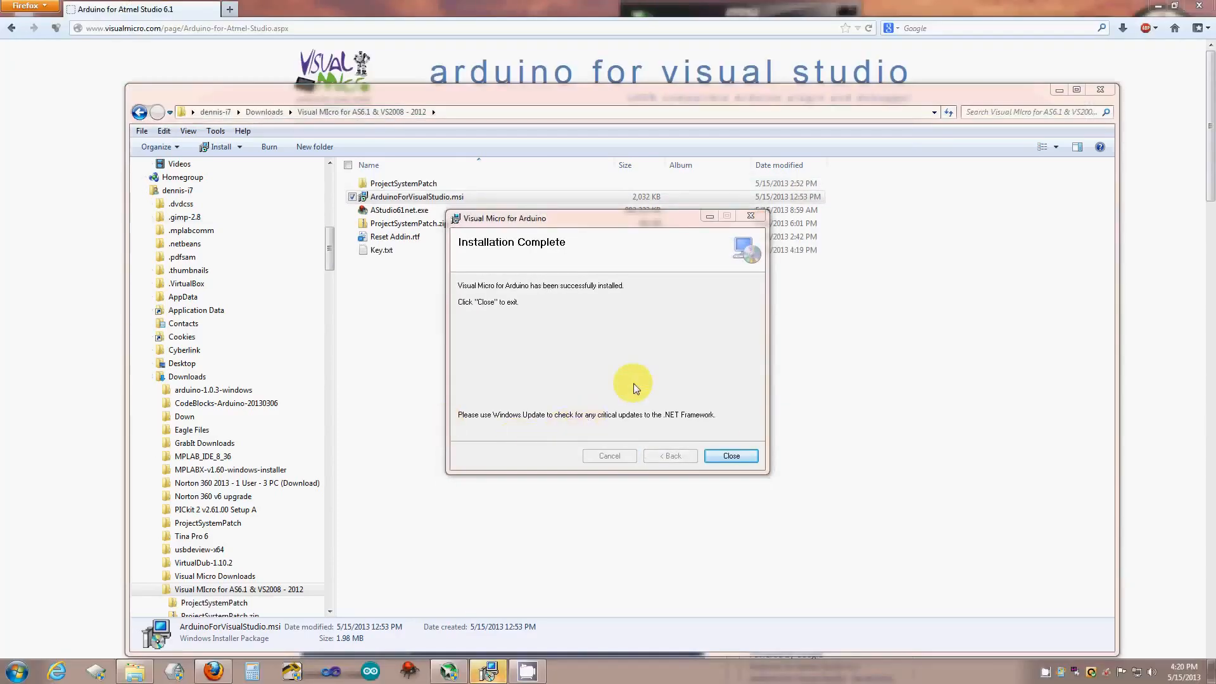
{"action": "mouse_move", "coordinate": [677, 386]}
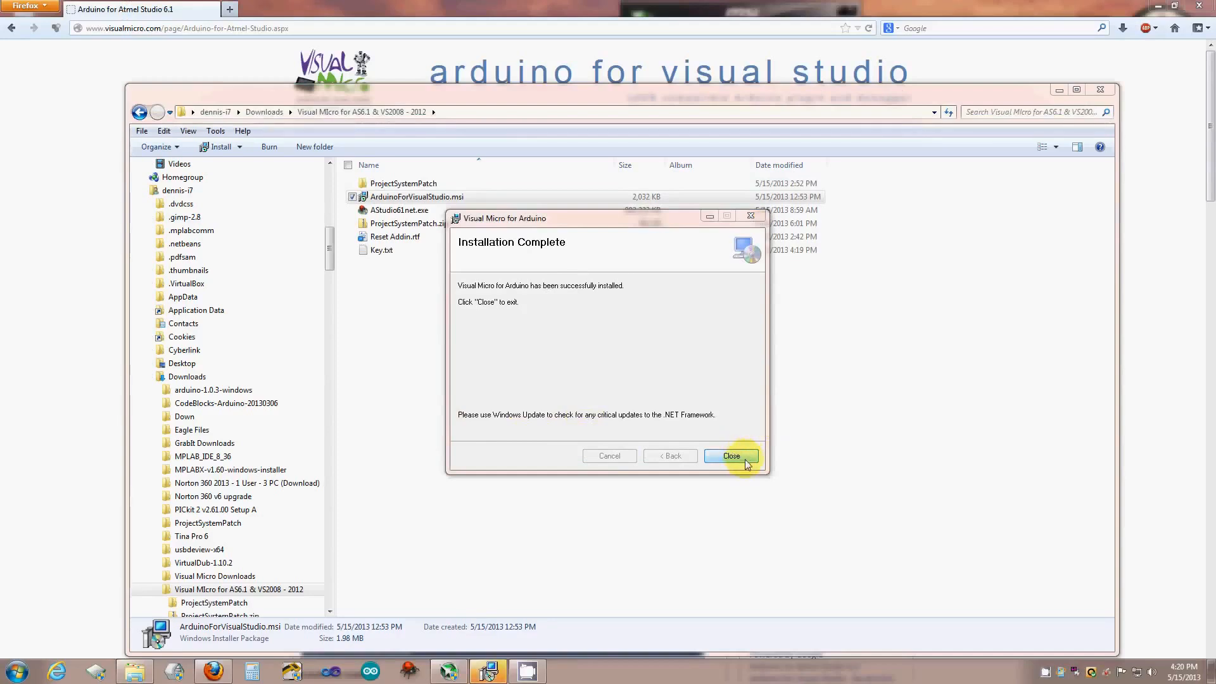
- Close the completed installer and scroll through the Arduino for Atmel Studio 6.1 page
{"action": "left_click", "coordinate": [730, 455]}
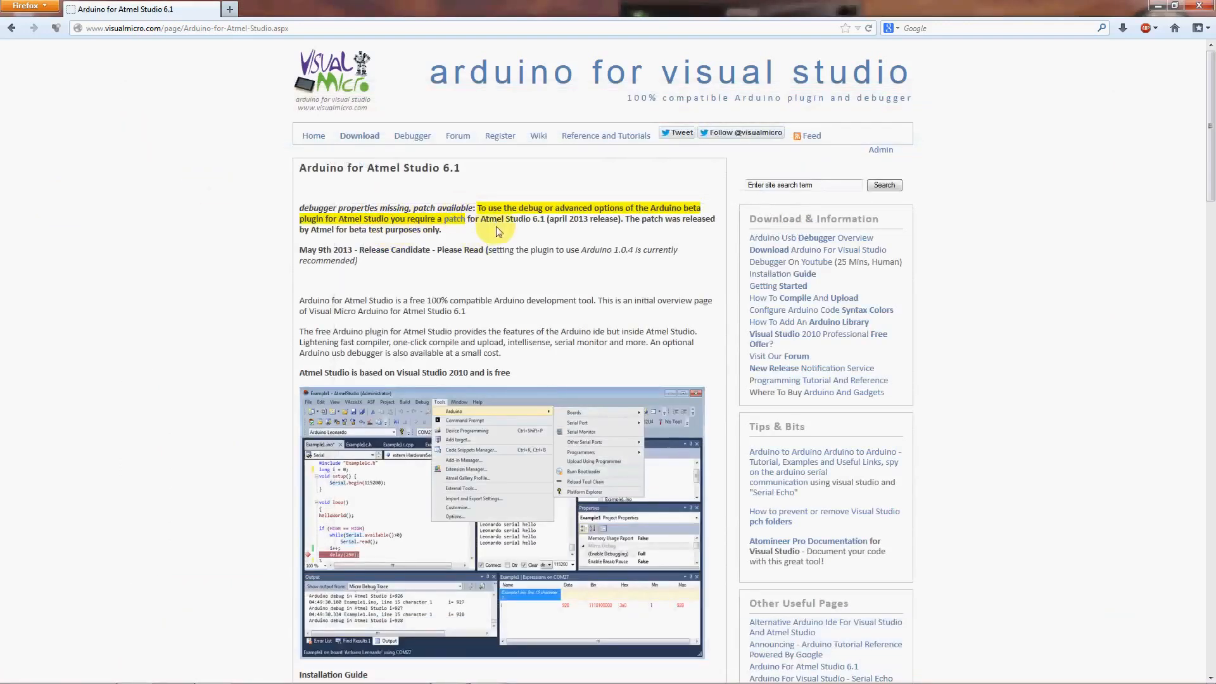
{"action": "mouse_move", "coordinate": [540, 265]}
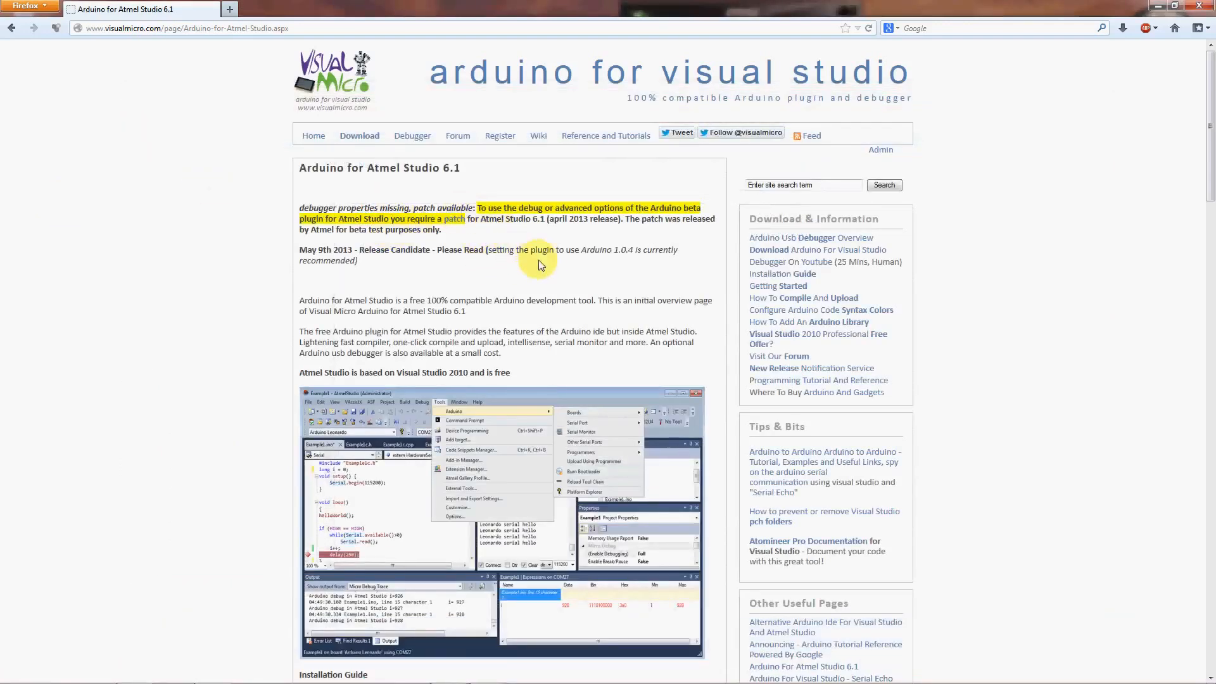
{"action": "mouse_move", "coordinate": [535, 214]}
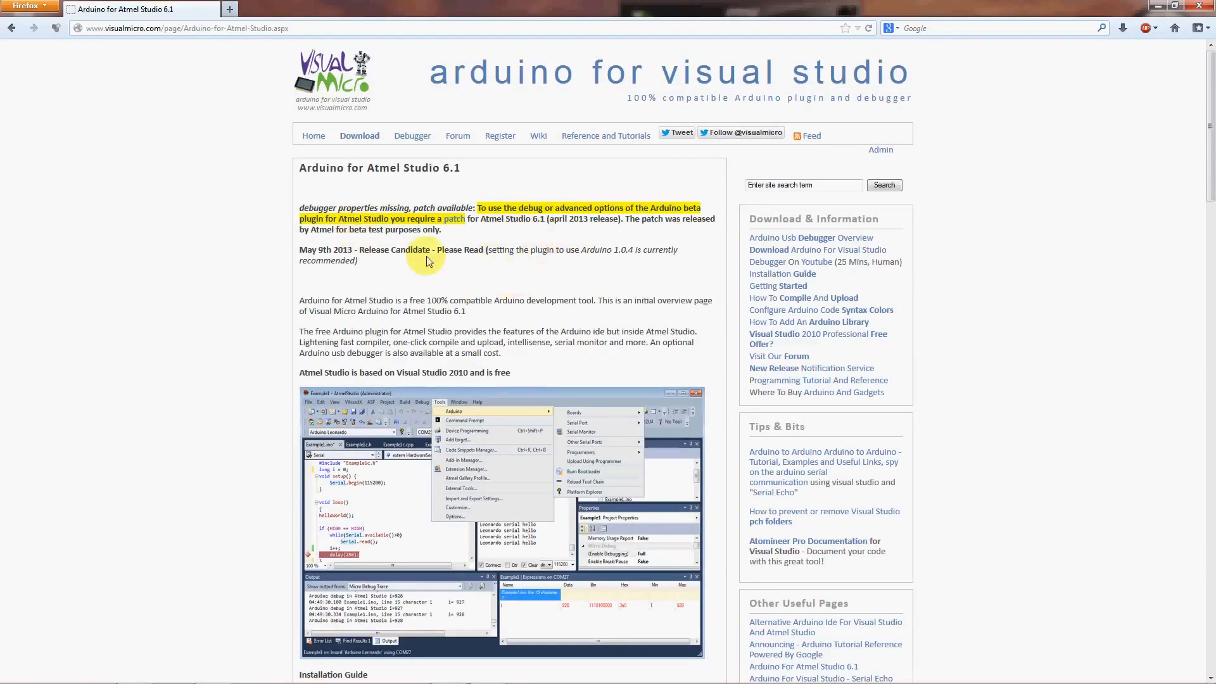
{"action": "mouse_move", "coordinate": [554, 318]}
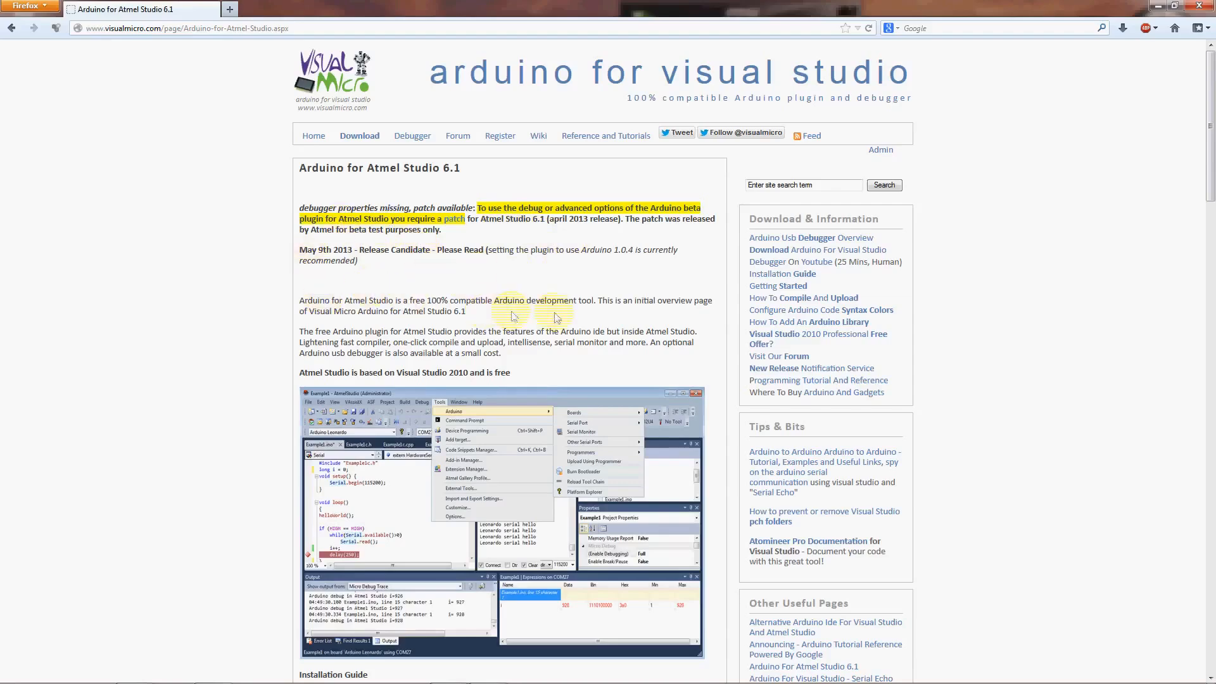
{"action": "scroll", "scroll_direction": "down", "scroll_amount": 3}
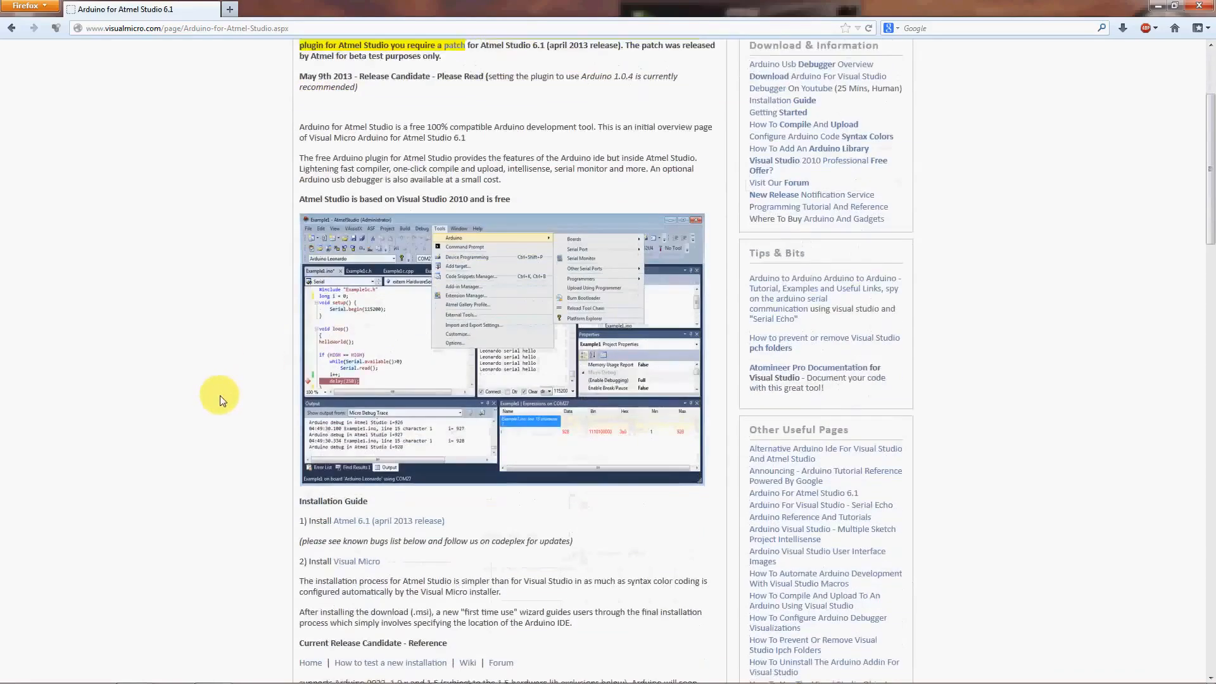
{"action": "scroll", "scroll_direction": "down", "scroll_amount": 3}
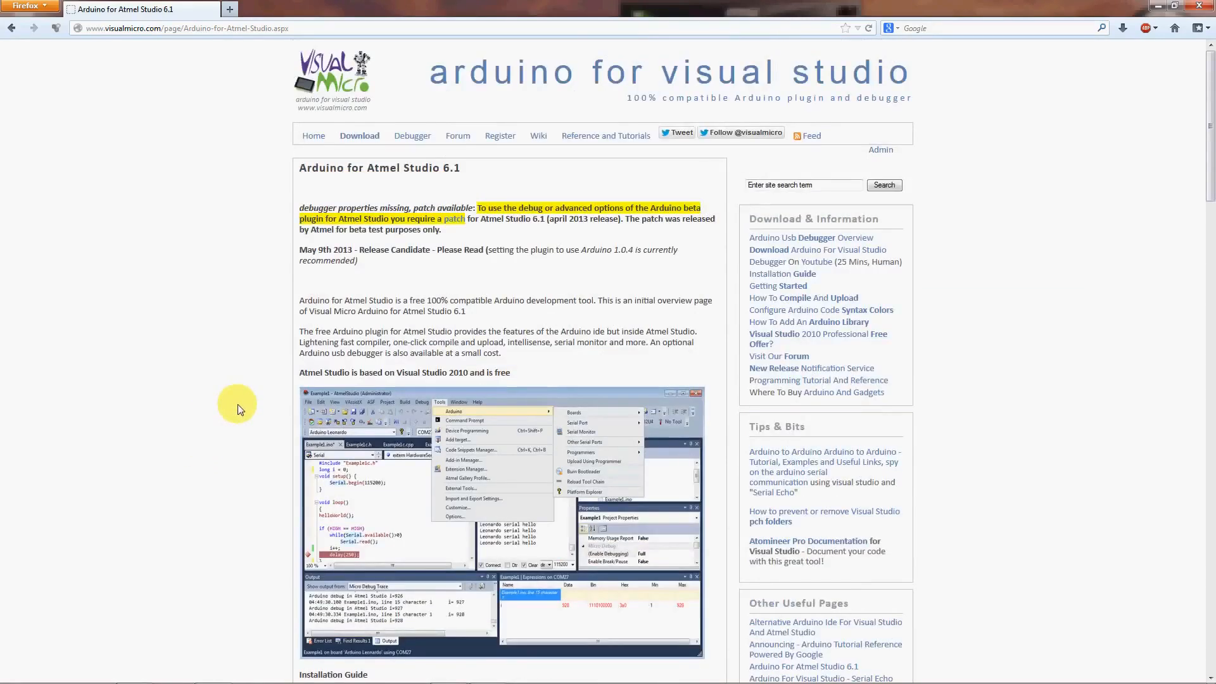
{"action": "mouse_move", "coordinate": [203, 324]}
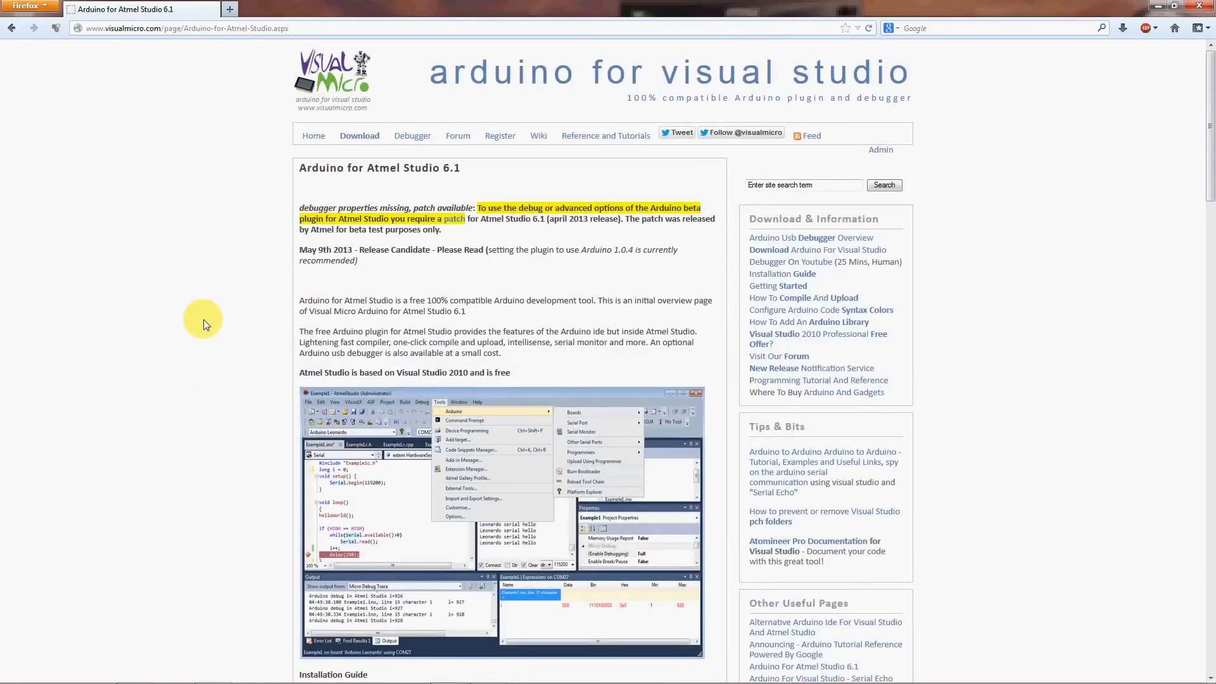
{"action": "mouse_move", "coordinate": [256, 233]}
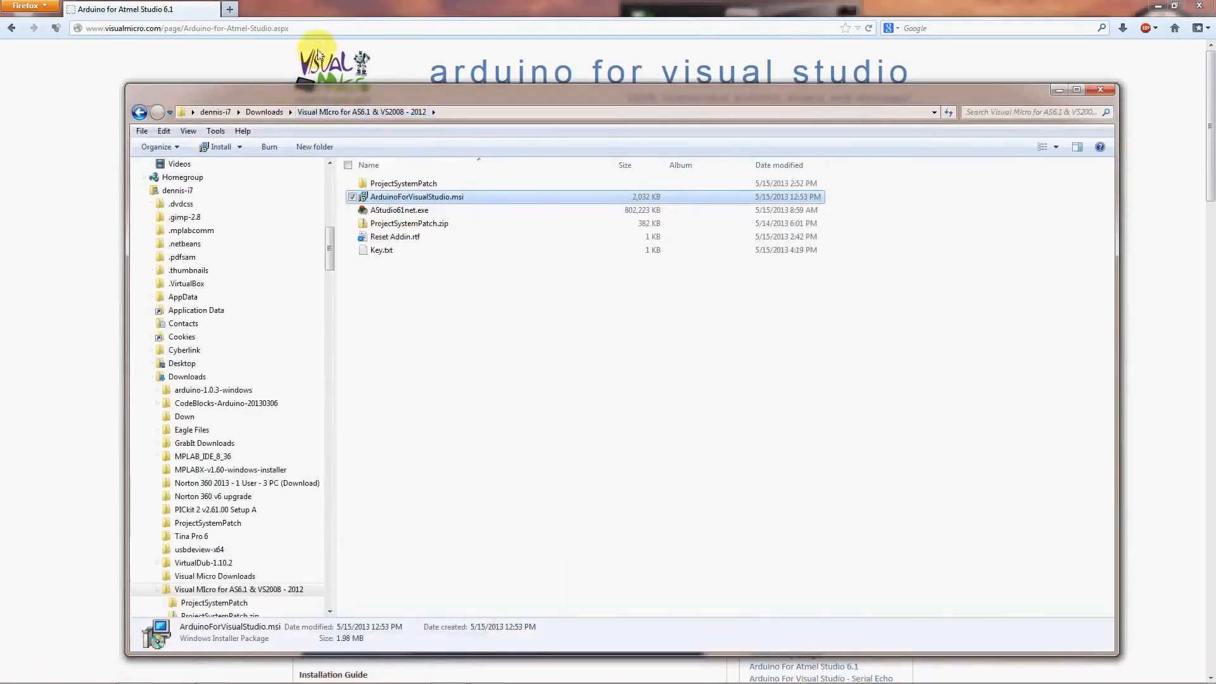
{"action": "mouse_move", "coordinate": [411, 223]}
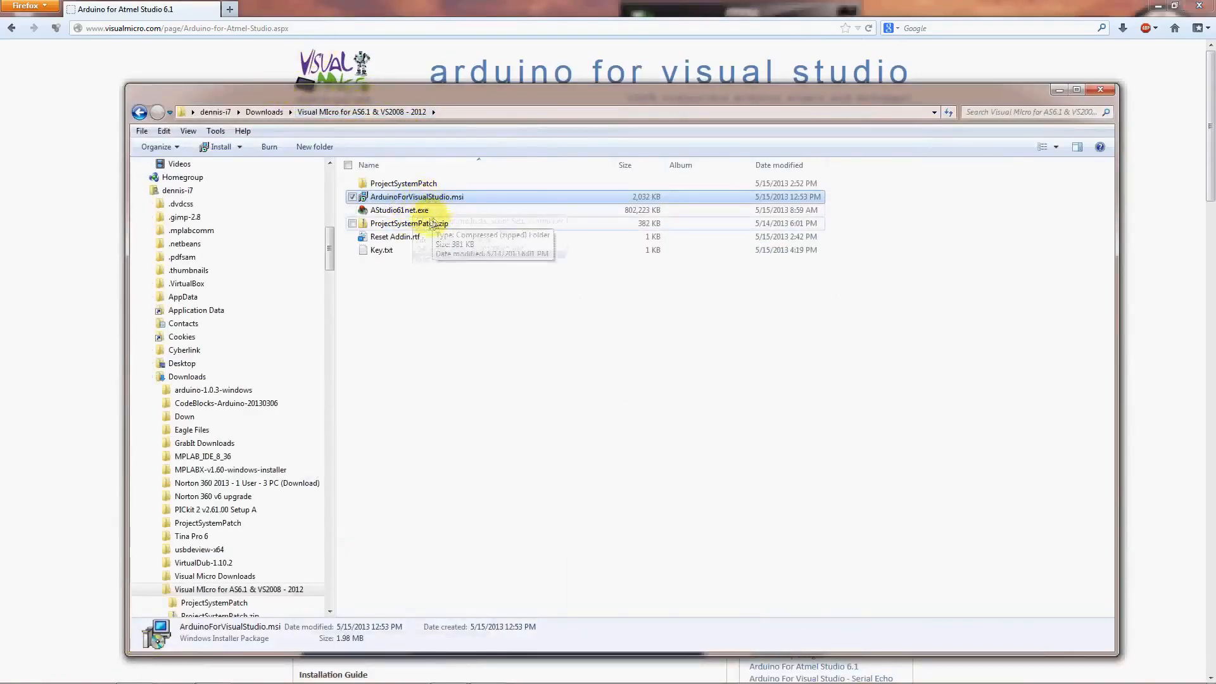
- Copy the three files in the ProjectSystemPatch folder, then scroll the forum post
{"action": "double_click", "coordinate": [410, 223]}
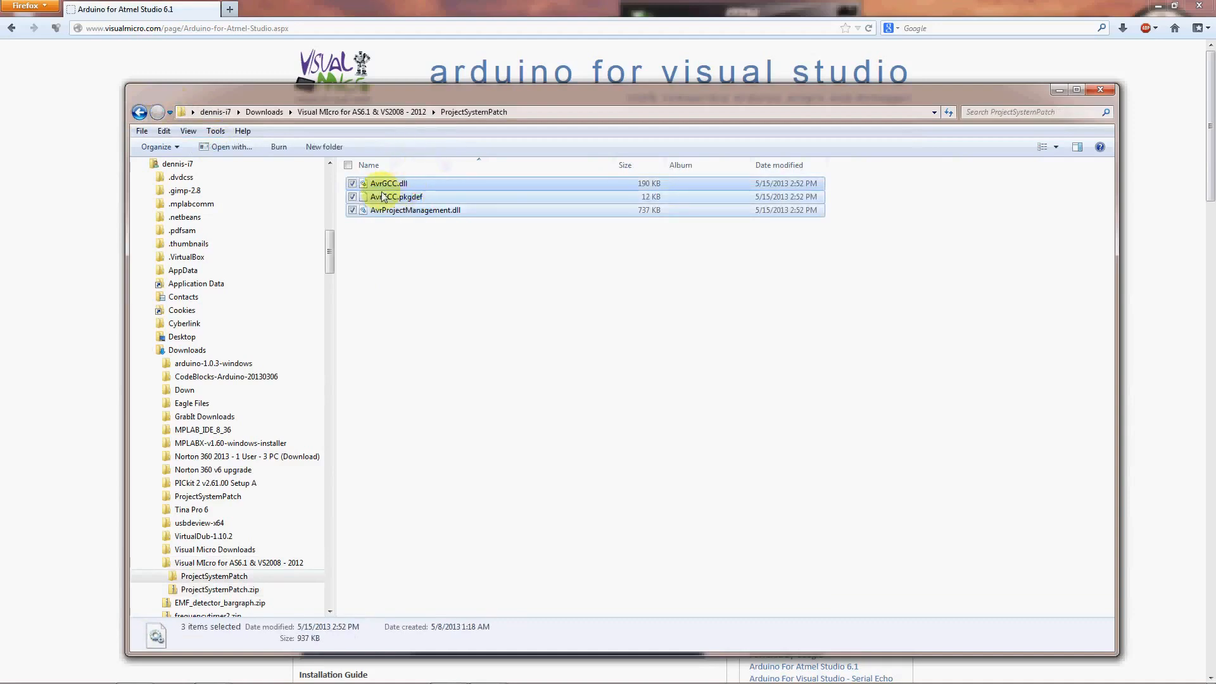
{"action": "right_click", "coordinate": [380, 196]}
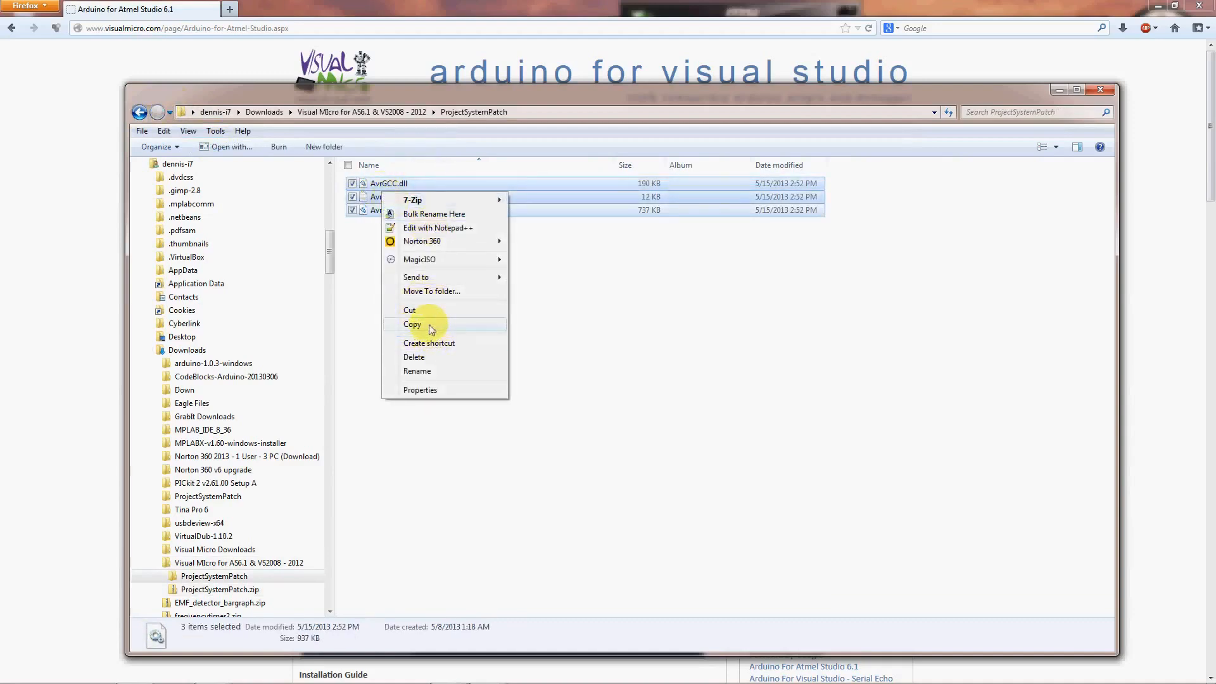
{"action": "left_click", "coordinate": [412, 324]}
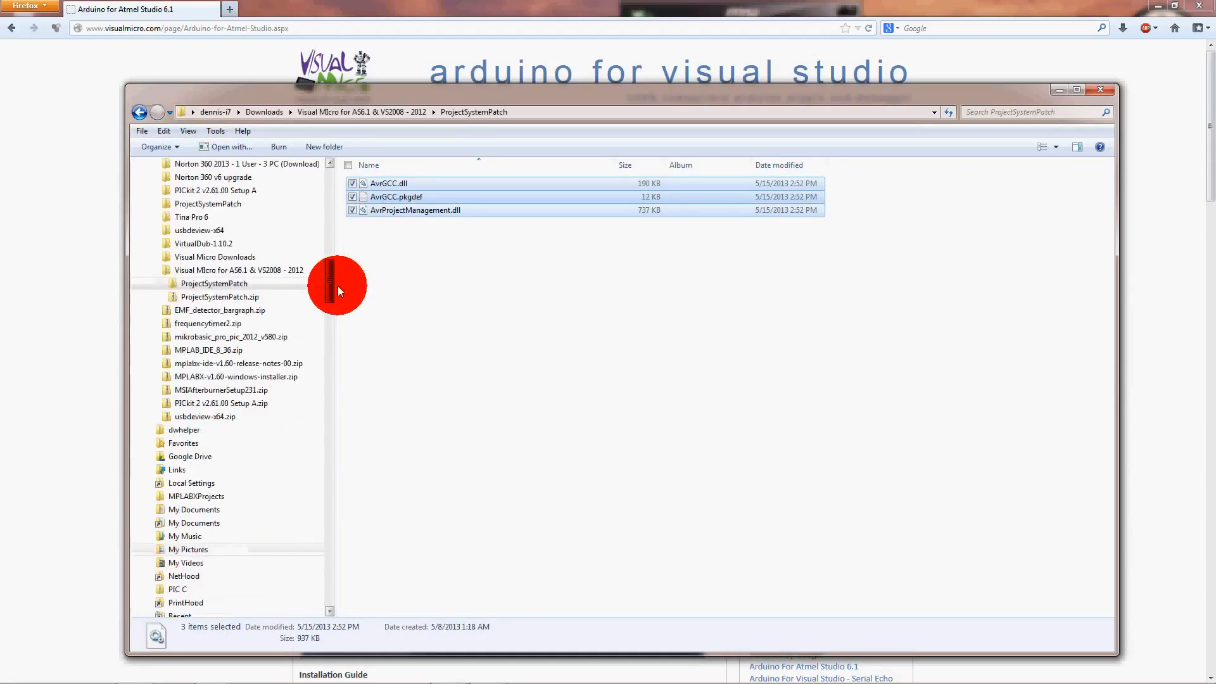
{"action": "scroll", "scroll_direction": "down", "scroll_amount": 3}
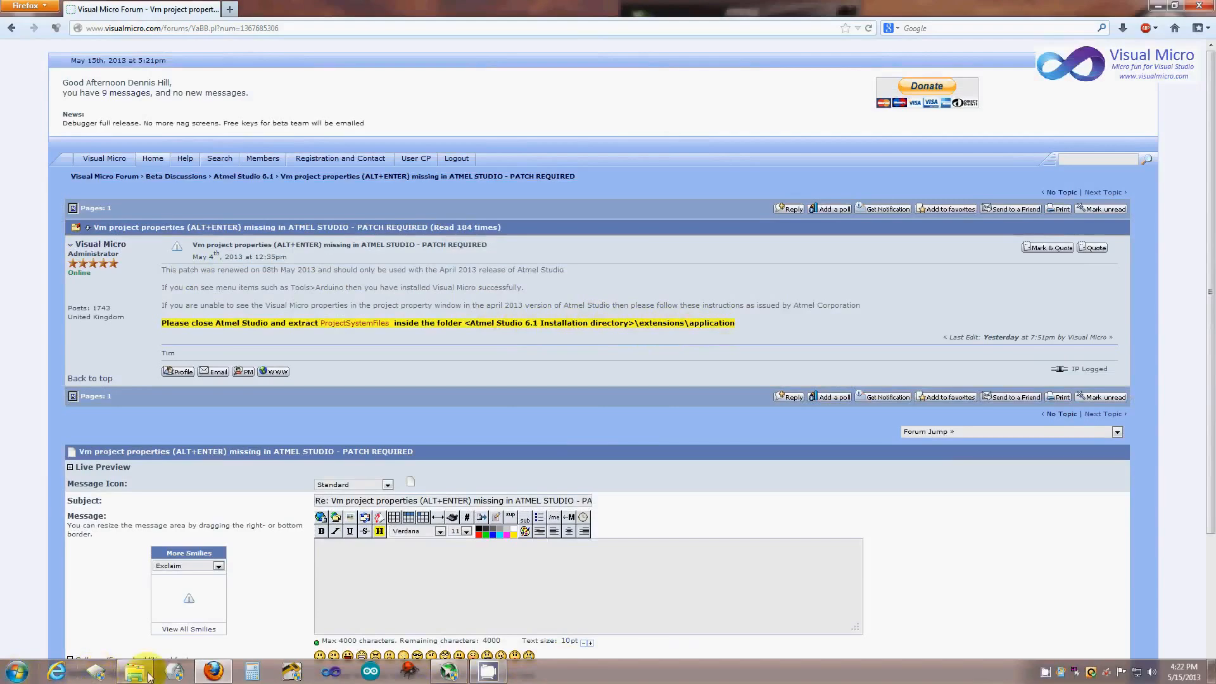
- Browse to Program Files (x86) > Atmel > Atmel Studio 6.1 > extensions > Application
{"action": "left_click", "coordinate": [135, 670]}
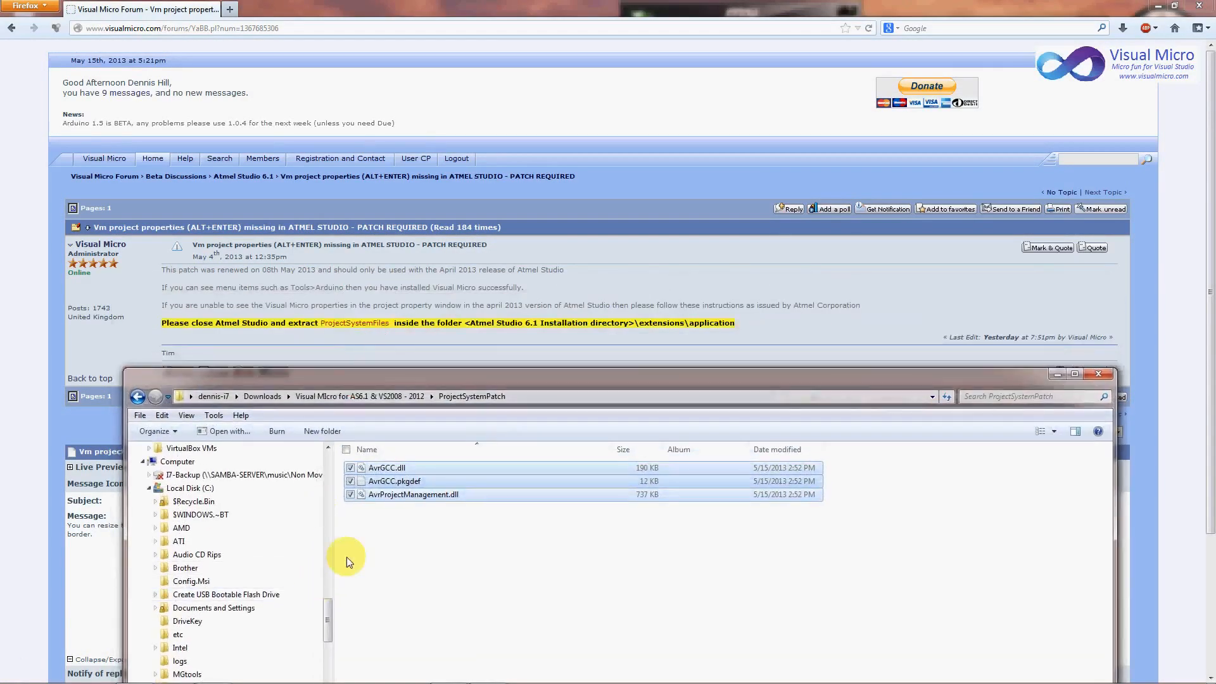
{"action": "left_click_drag", "start_coordinate": [327, 554], "coordinate": [328, 636]}
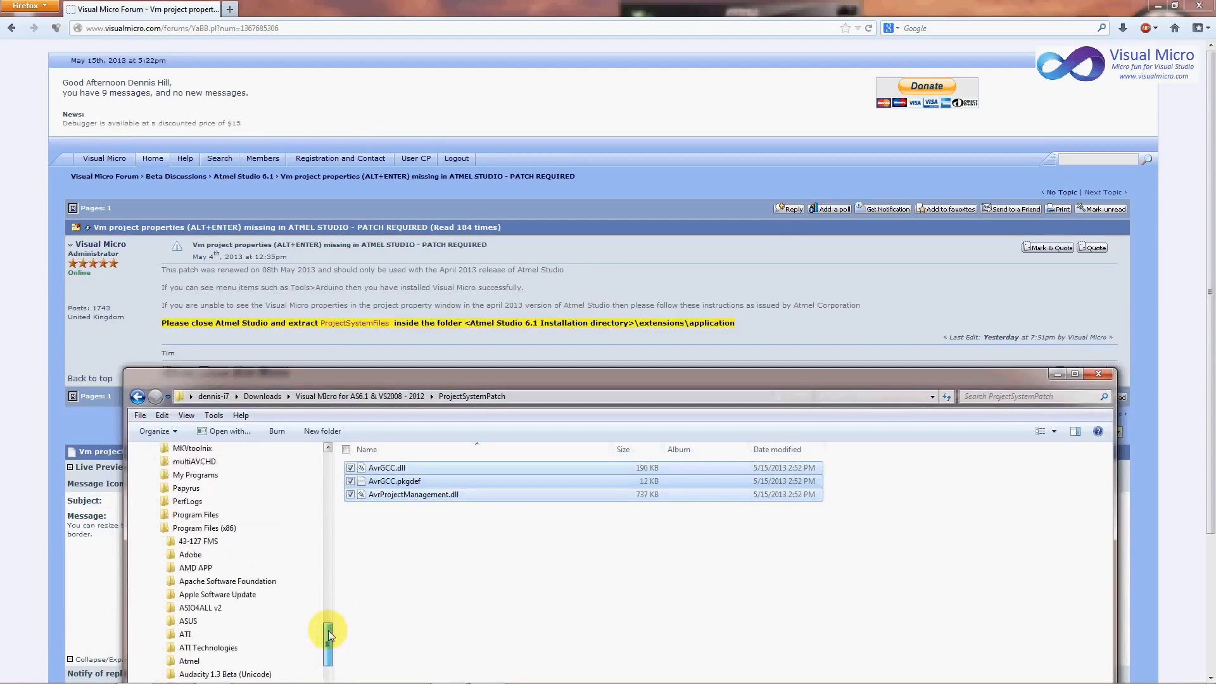
{"action": "left_click", "coordinate": [203, 527]}
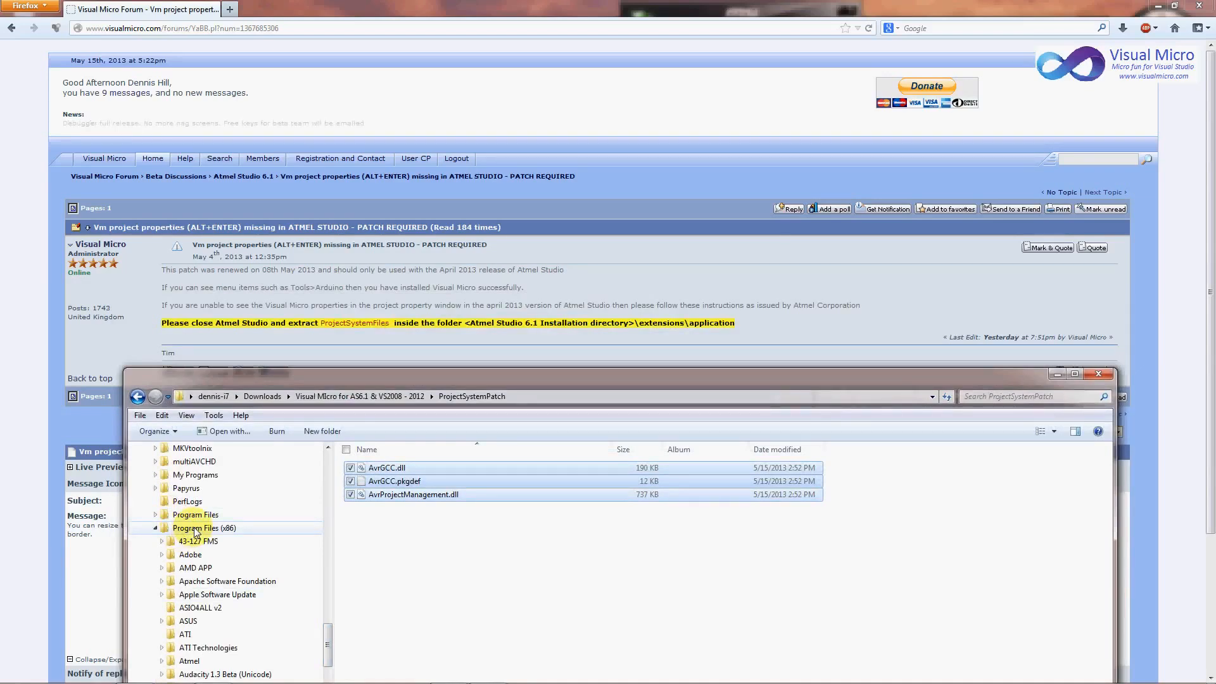
{"action": "left_click", "coordinate": [203, 528]}
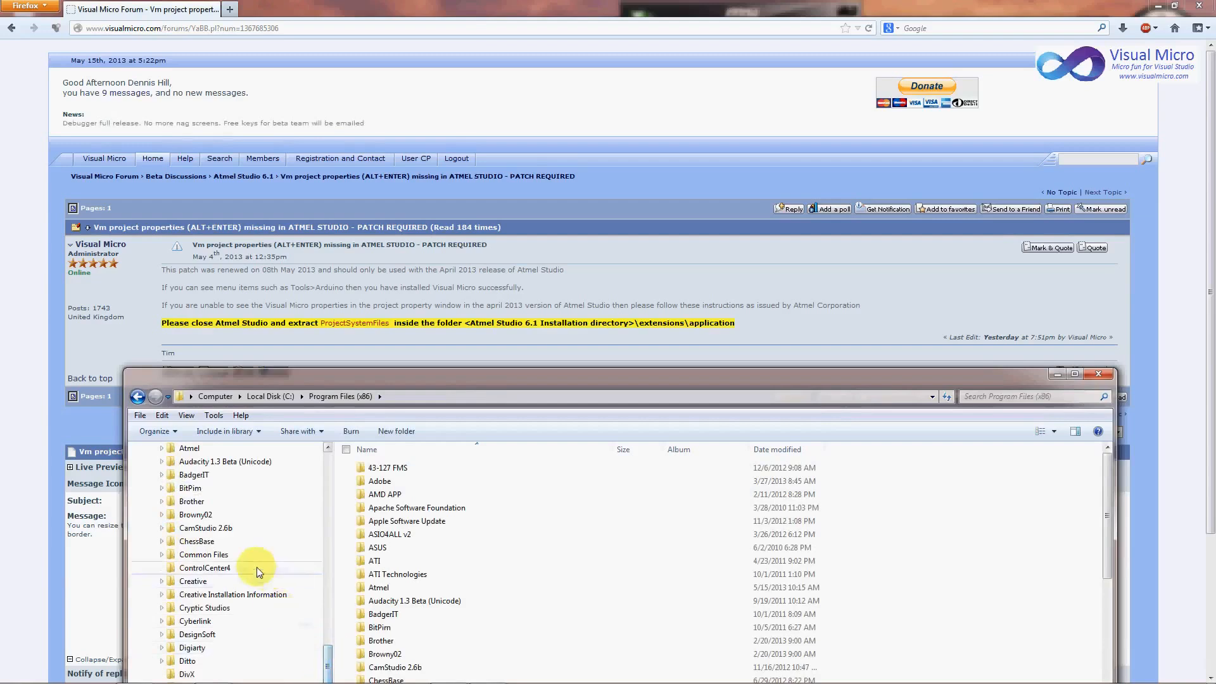
{"action": "scroll", "scroll_direction": "down", "scroll_amount": 3}
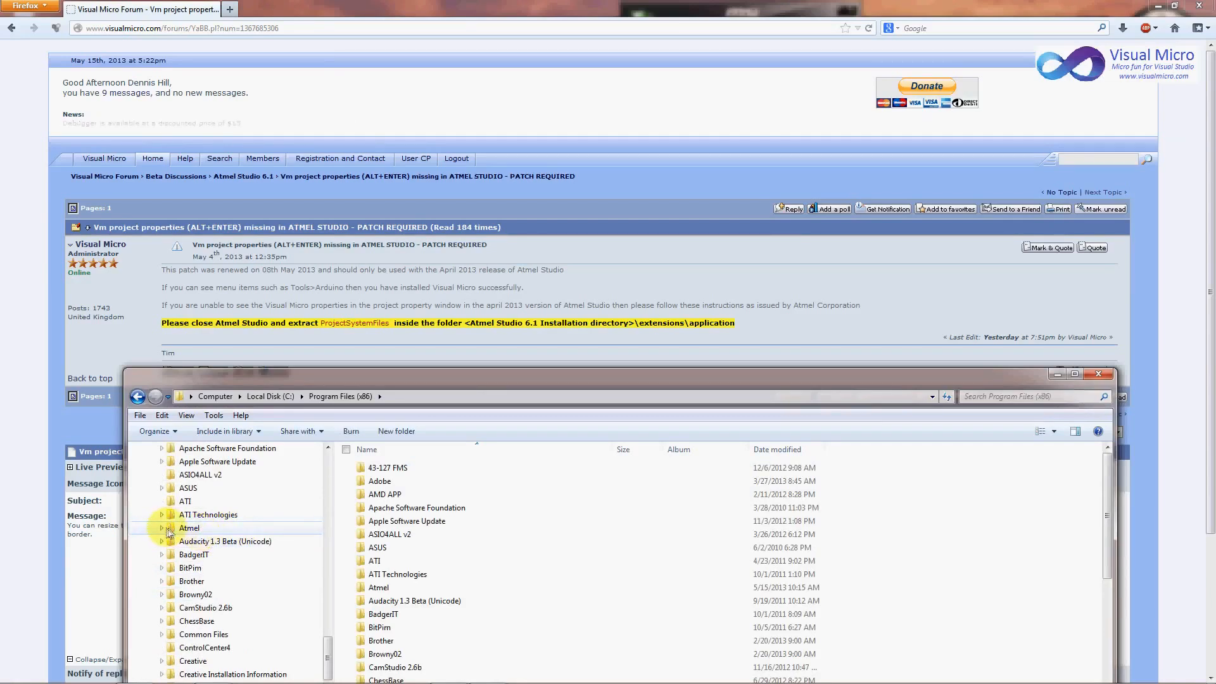
{"action": "left_click", "coordinate": [163, 528]}
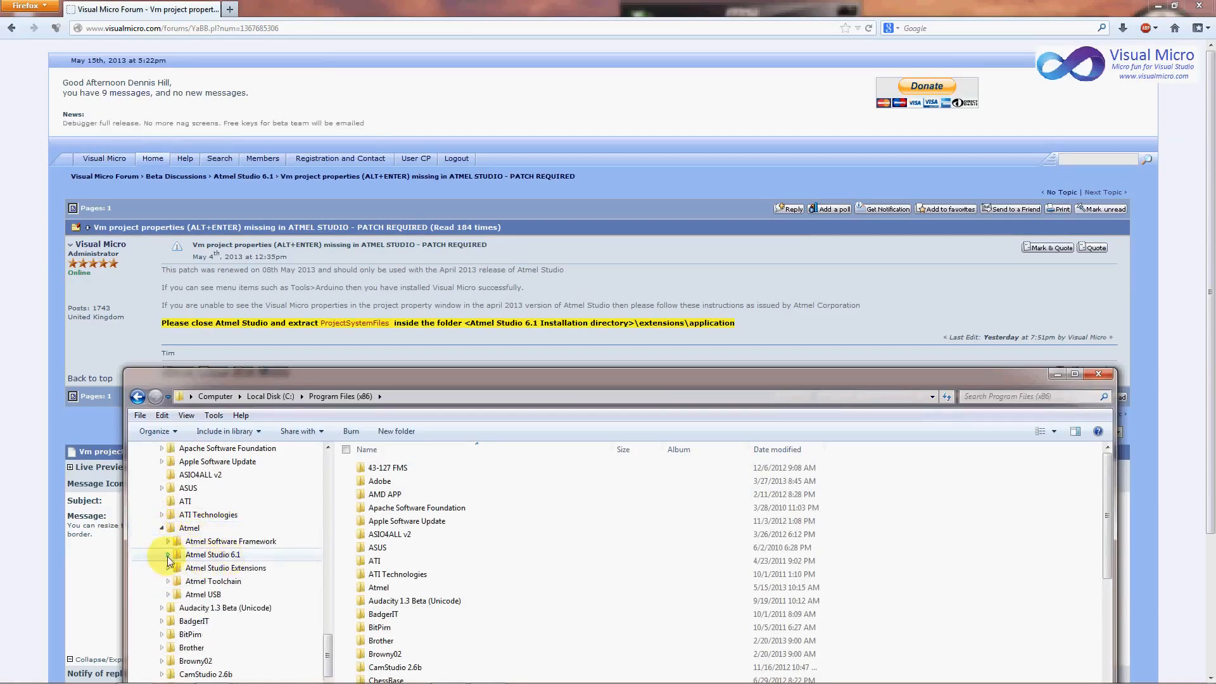
{"action": "left_click", "coordinate": [168, 554]}
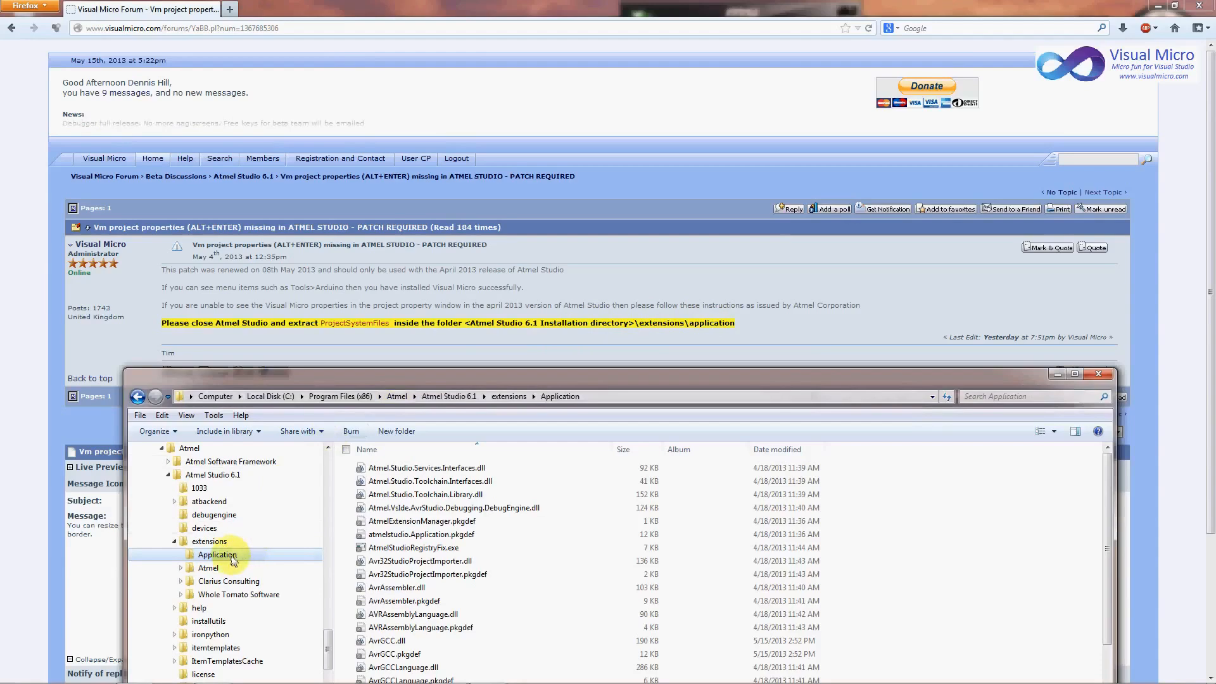
{"action": "right_click", "coordinate": [217, 555]}
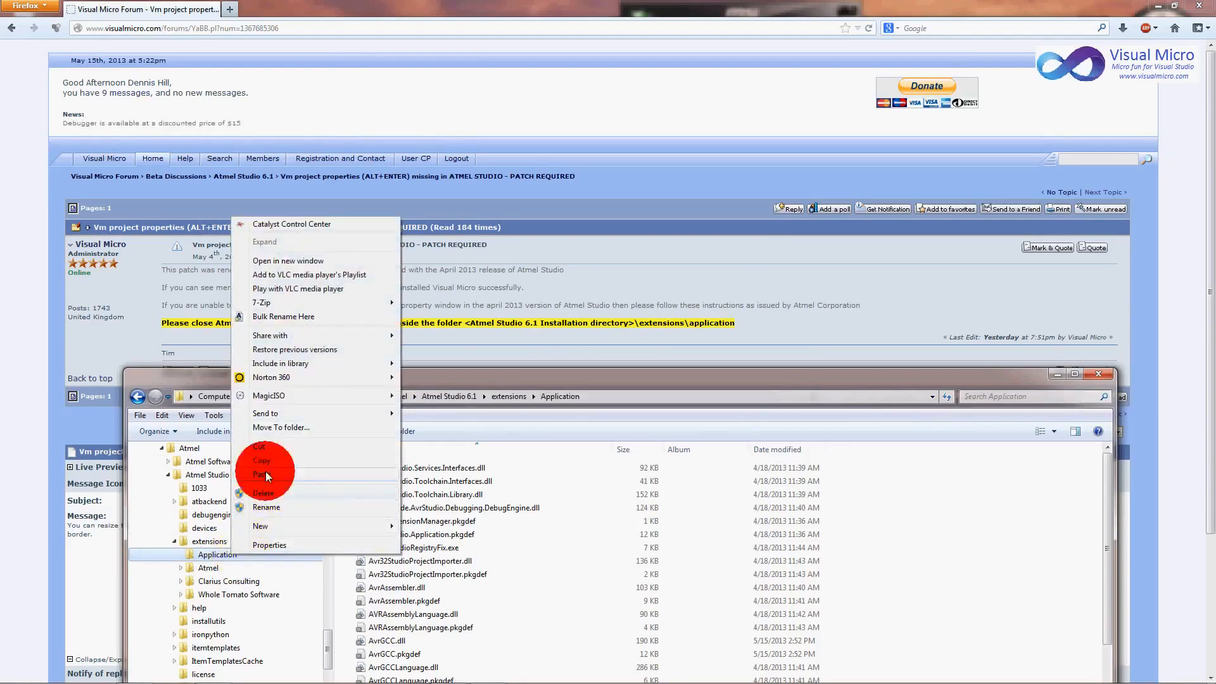
- Paste the patch files into Application, replacing existing files with administrator permission
{"action": "left_click", "coordinate": [262, 474]}
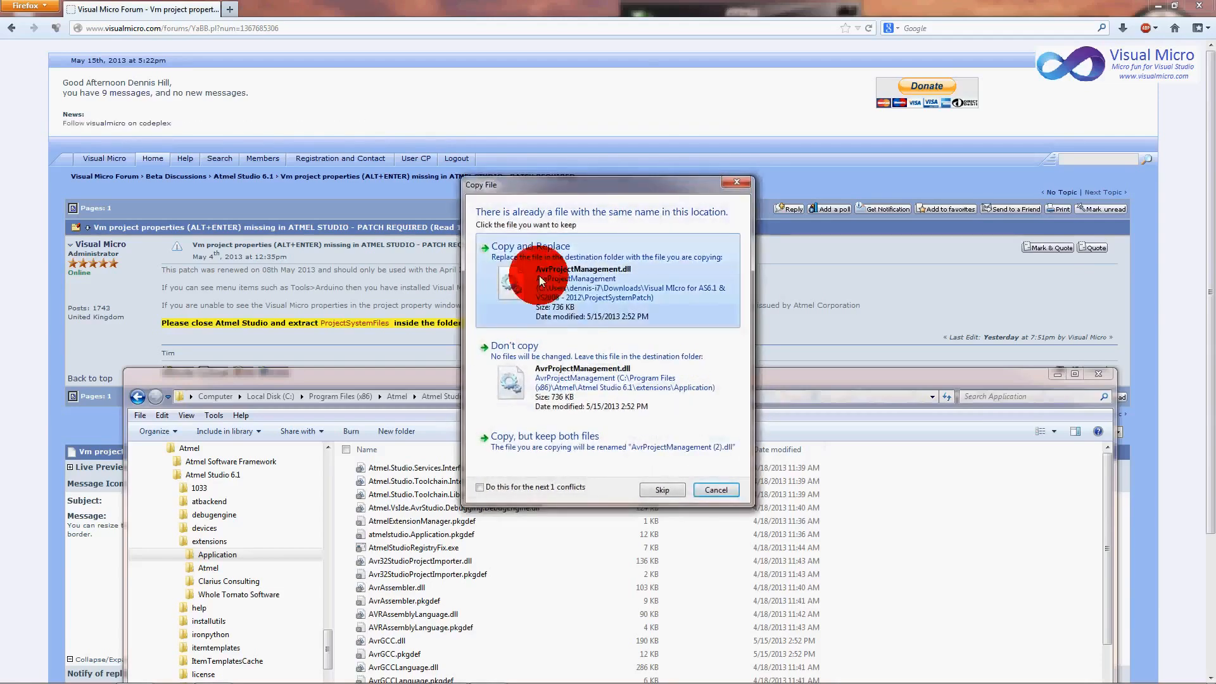
{"action": "left_click", "coordinate": [529, 272]}
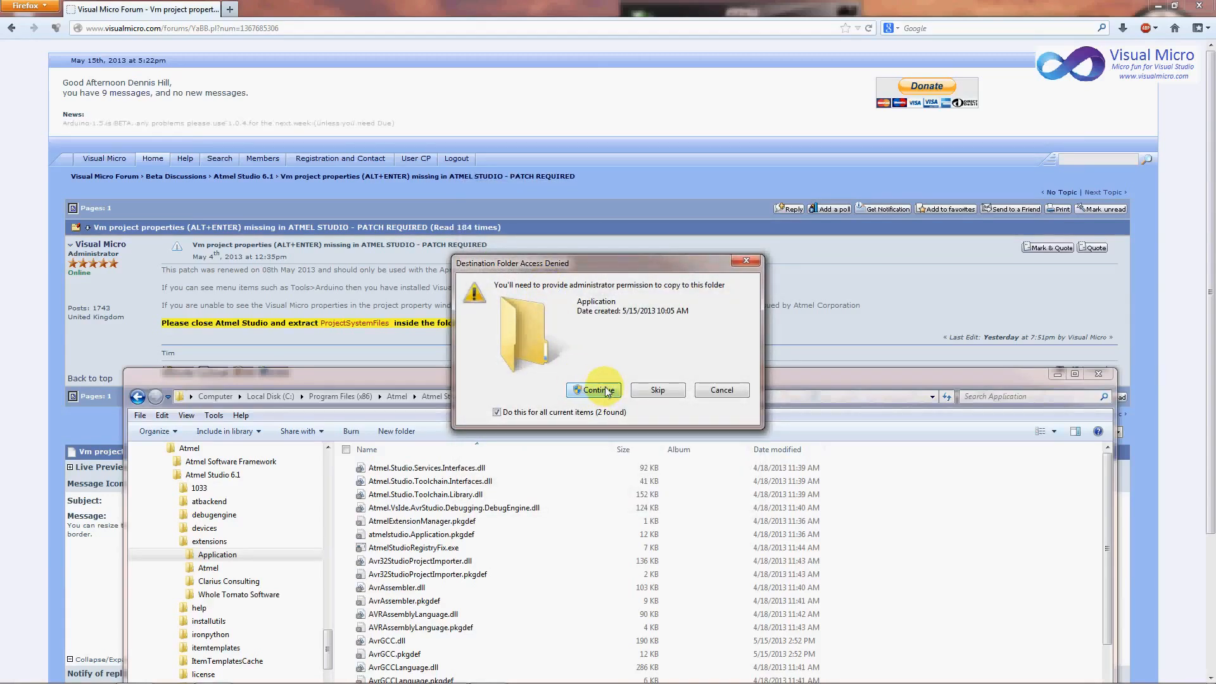
{"action": "left_click", "coordinate": [593, 389]}
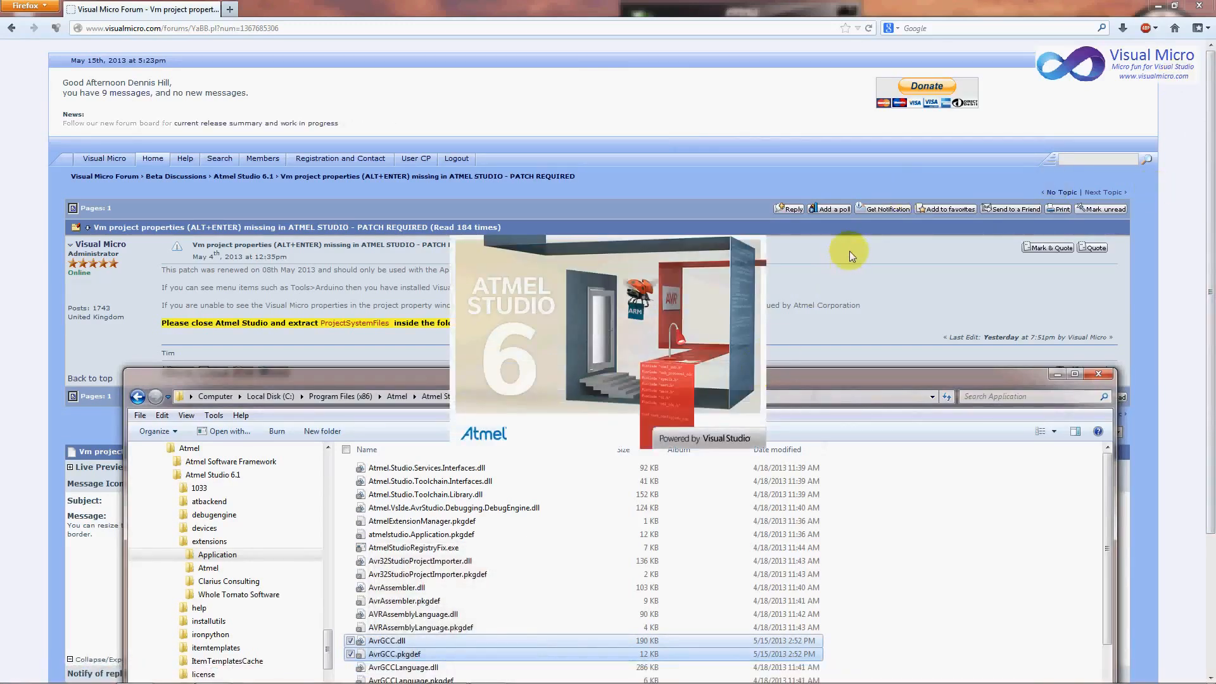
{"action": "mouse_move", "coordinate": [839, 283]}
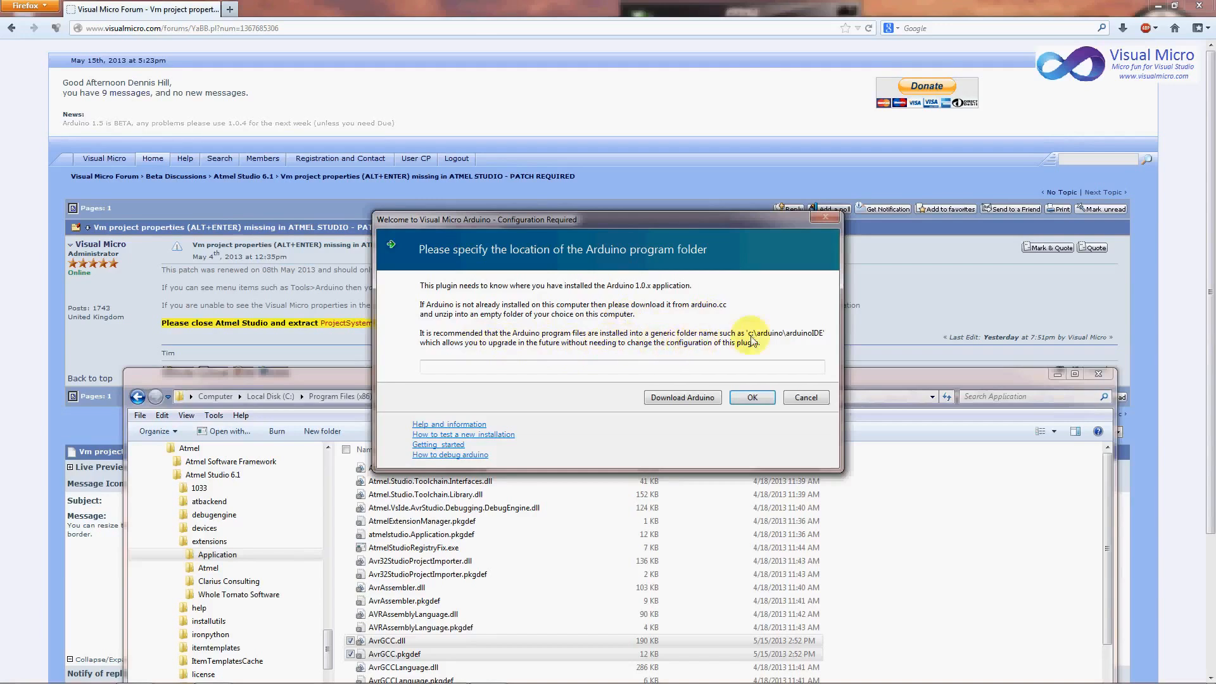
{"action": "mouse_move", "coordinate": [804, 349]}
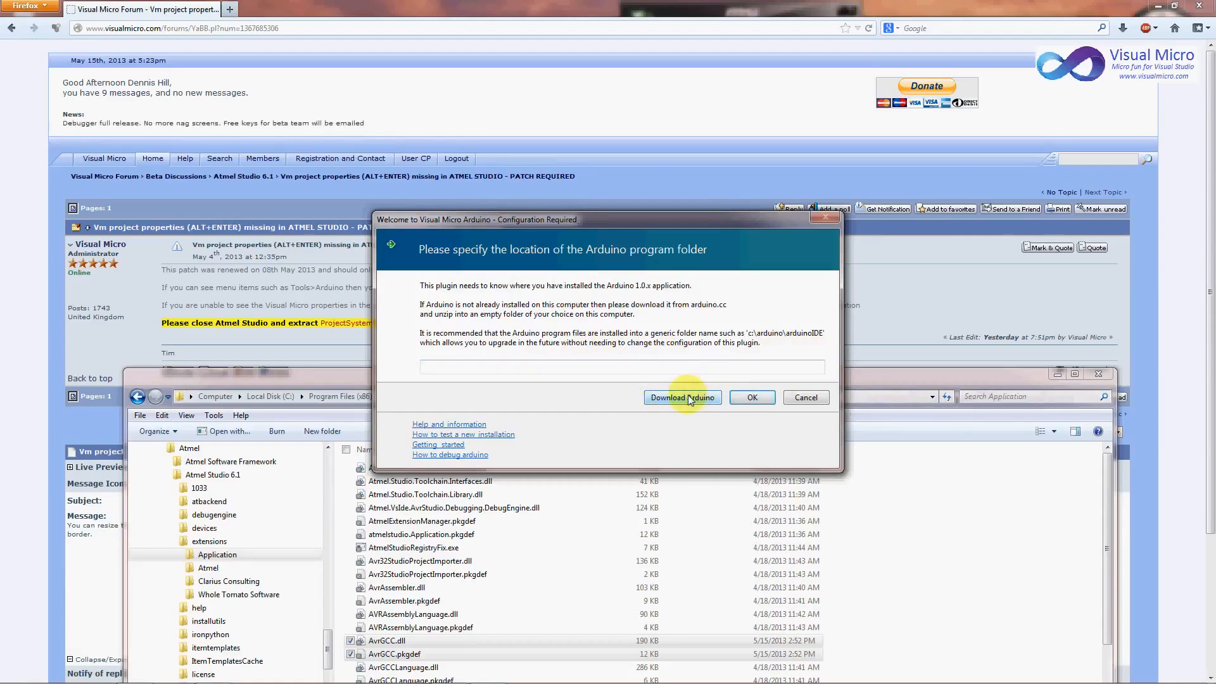
- Copy the Documents\arduino-1.0.3 path and enter C:\Users\dennis-i7\Documents\arduino-1.0.3 as the Arduino folder
{"action": "left_click", "coordinate": [589, 366]}
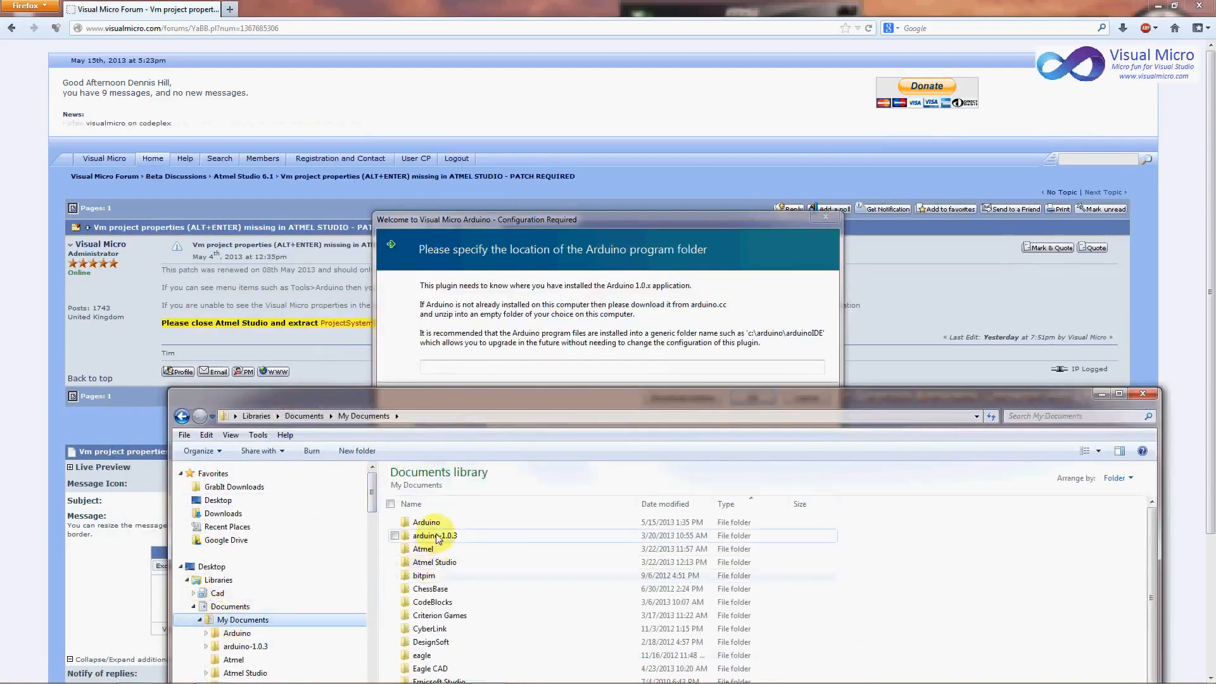
{"action": "left_click", "coordinate": [434, 535]}
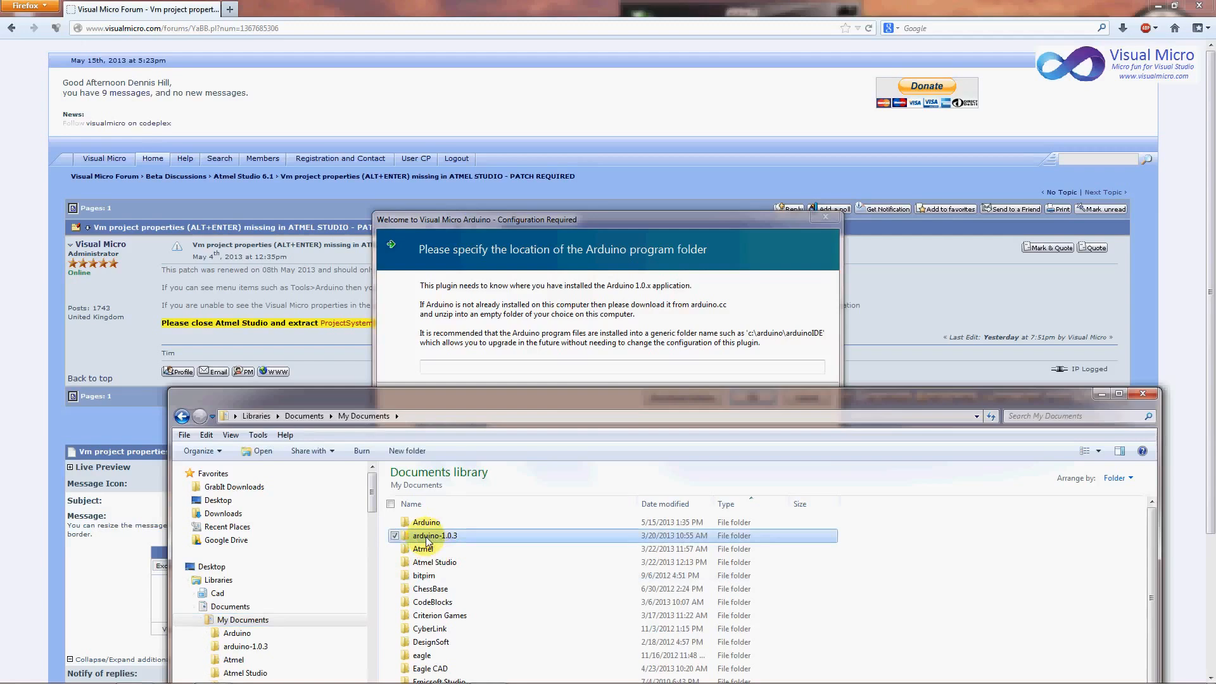
{"action": "double_click", "coordinate": [433, 535]}
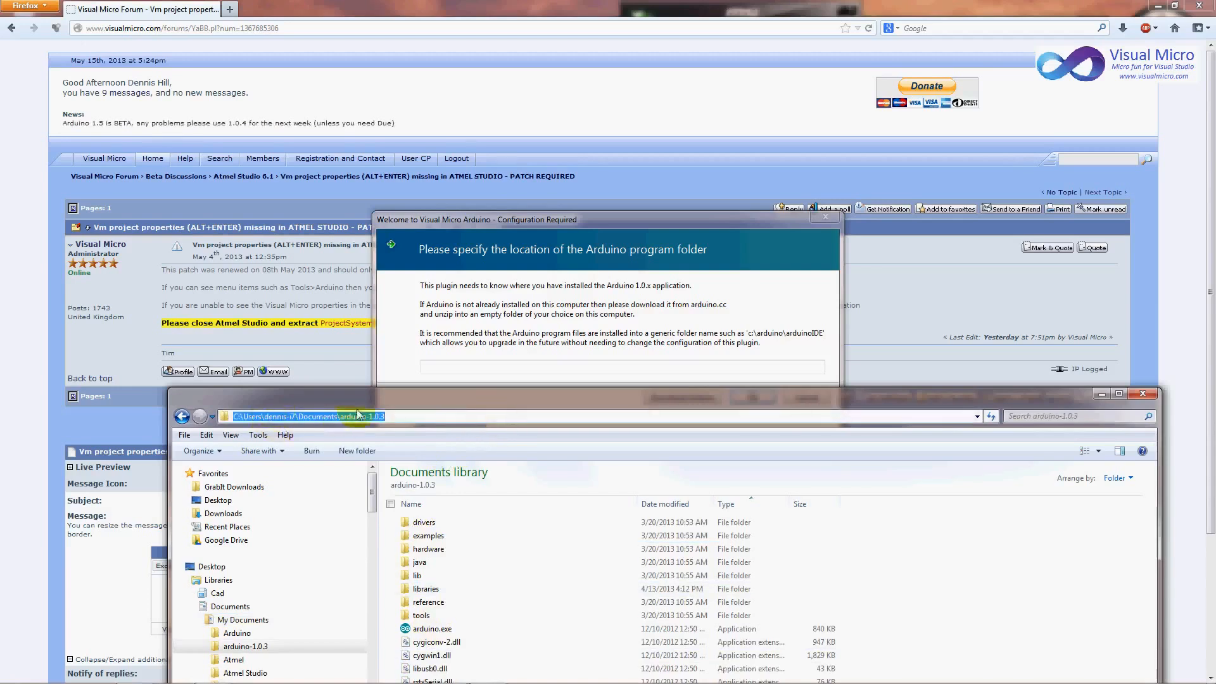
{"action": "right_click", "coordinate": [309, 415]}
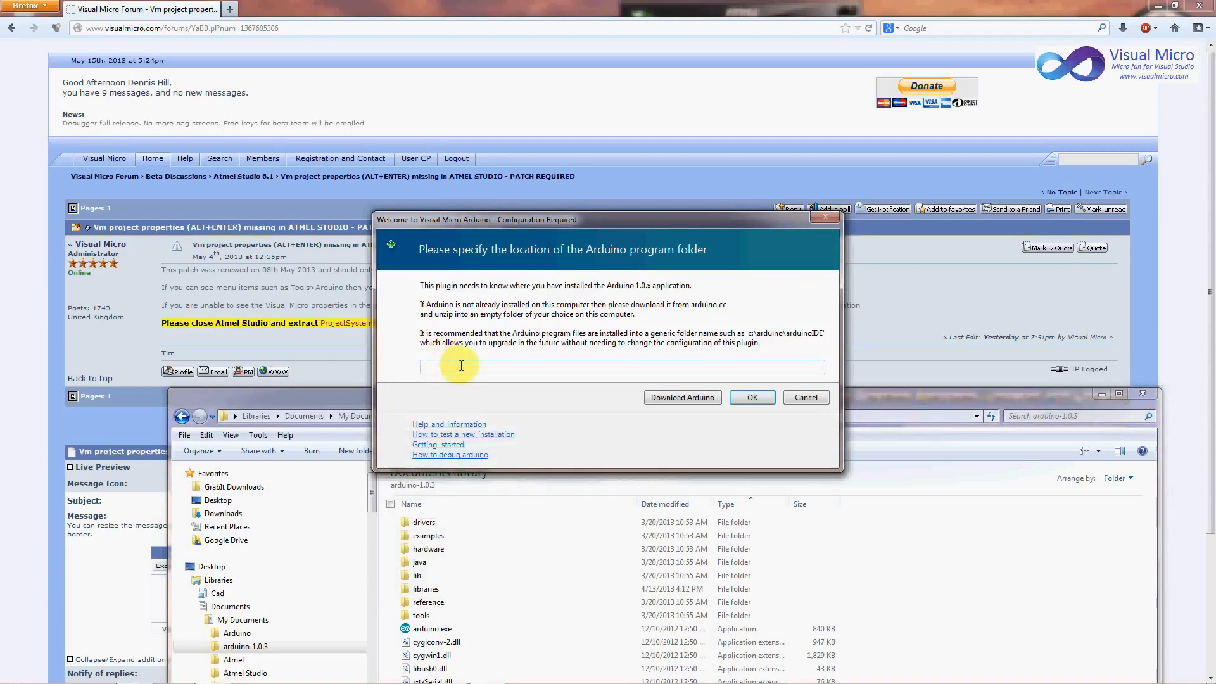
{"action": "type", "text": "C:\\Users\\dennis-i7\\Documents\\arduino-1.0.3"}
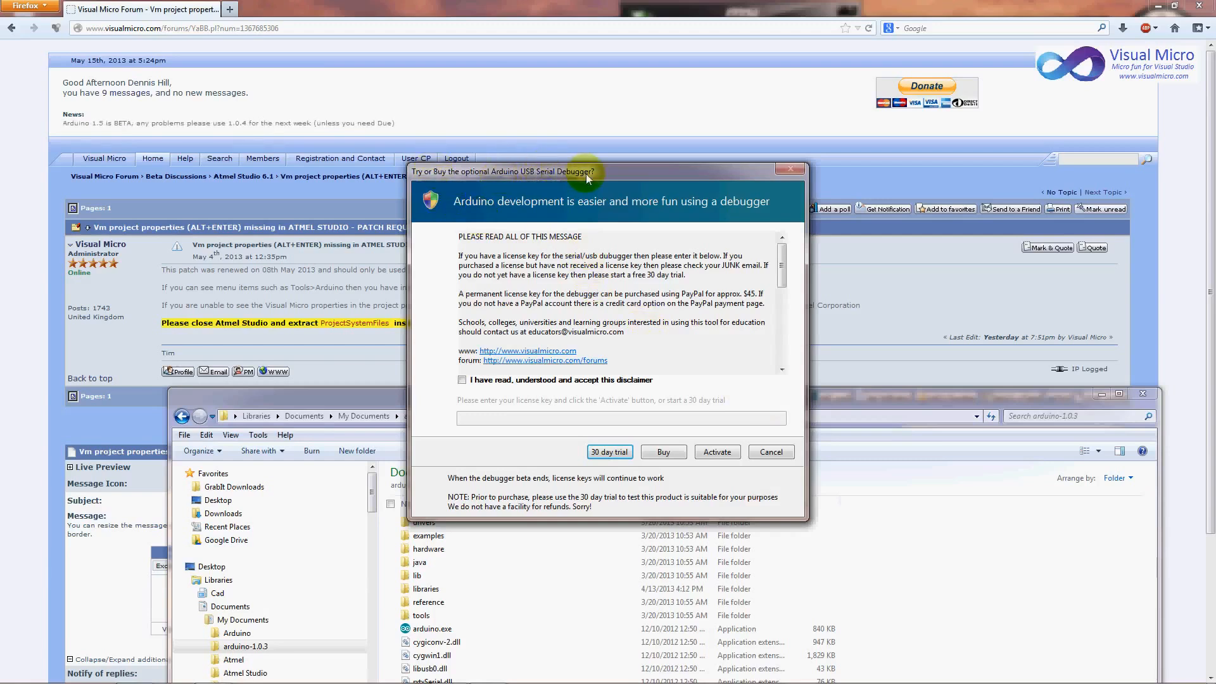
{"action": "mouse_move", "coordinate": [701, 225]}
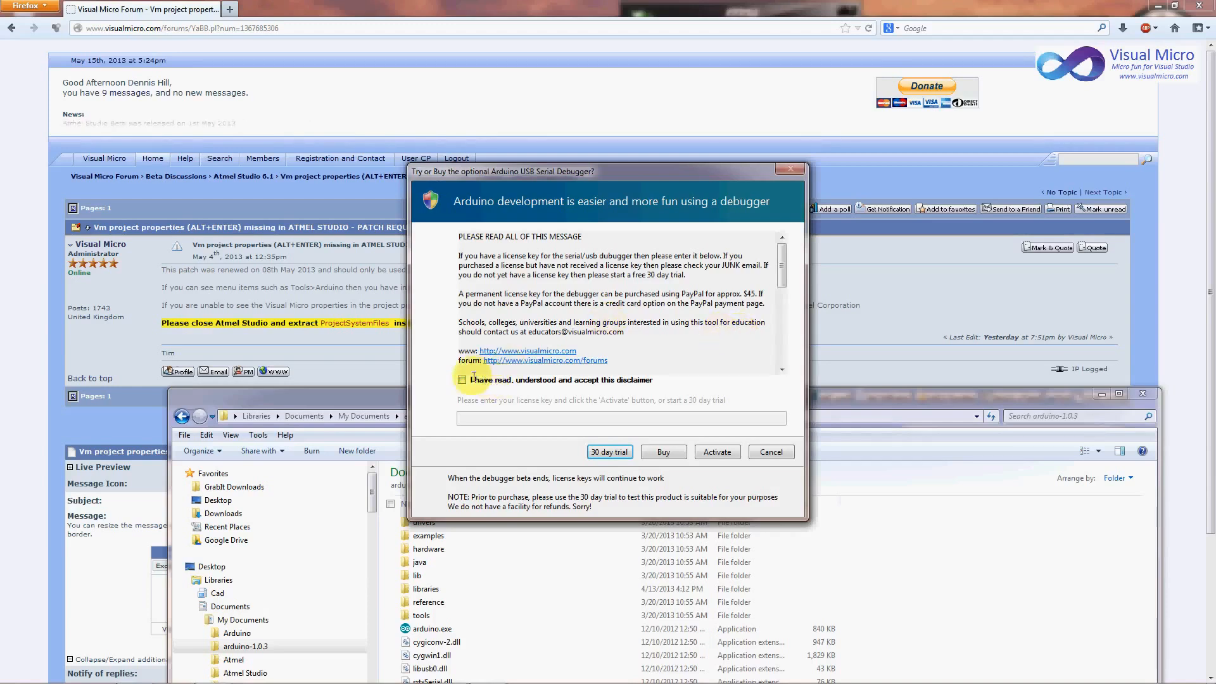
- Tick 'I have read, understood and accept this disclaimer' in the debugger prompt
{"action": "left_click", "coordinate": [462, 380]}
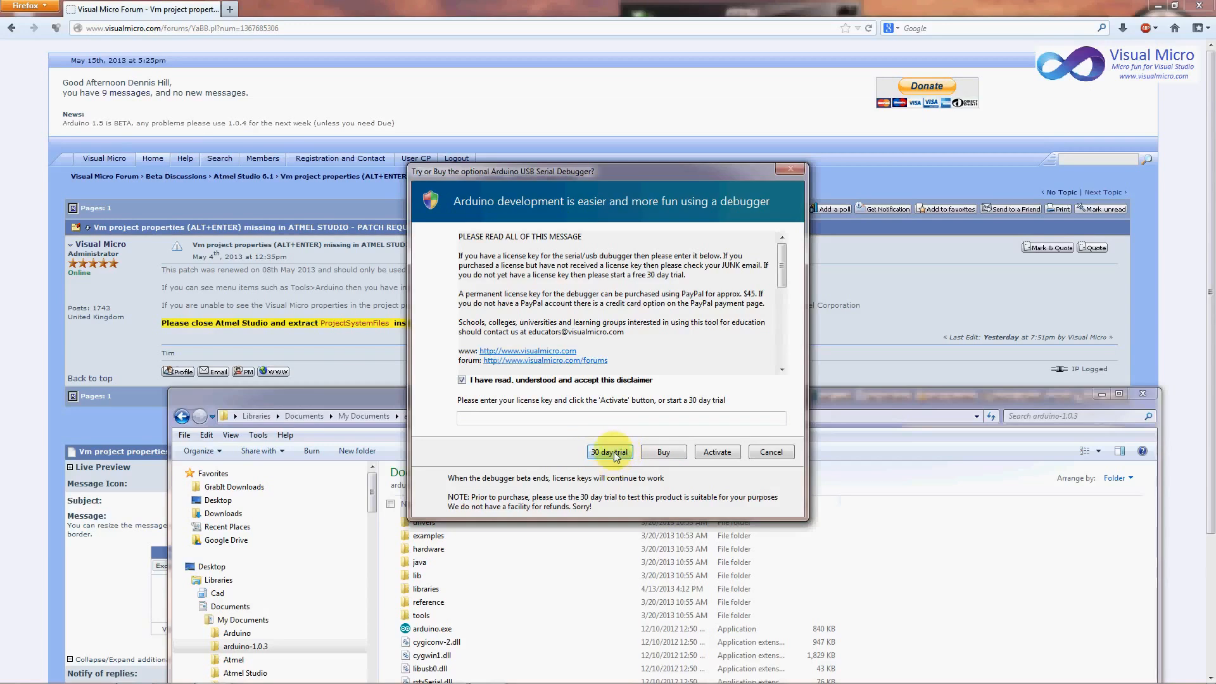
{"action": "mouse_move", "coordinate": [639, 431]}
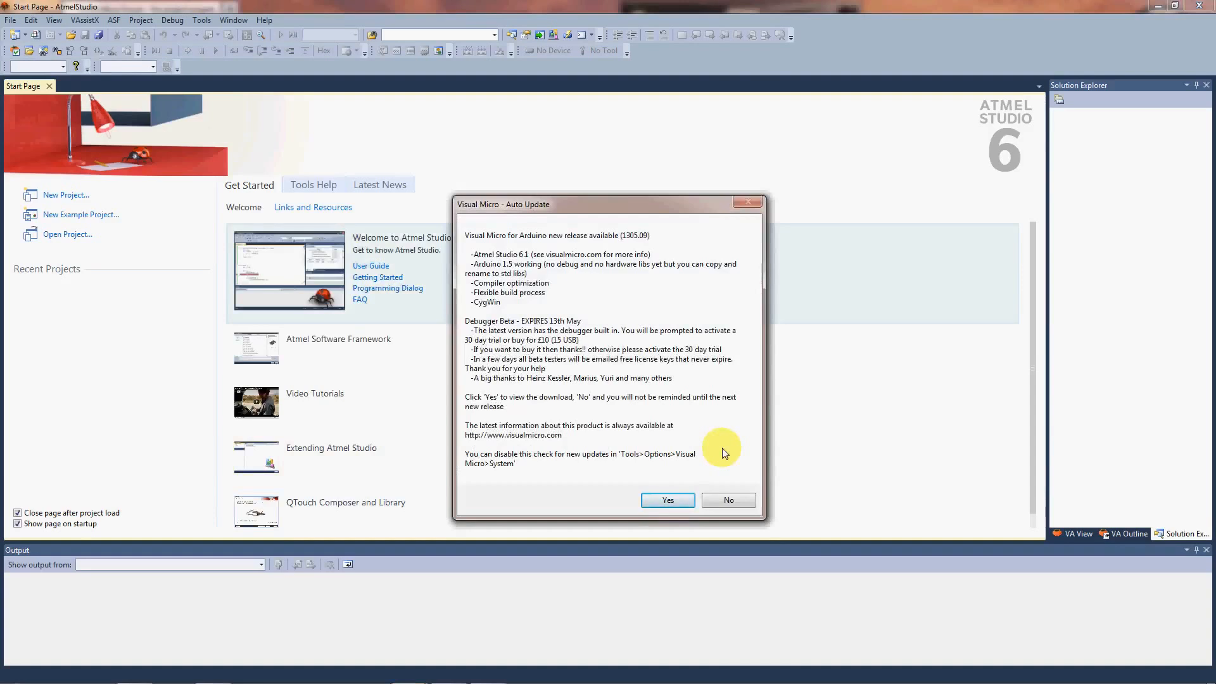
{"action": "mouse_move", "coordinate": [521, 222]}
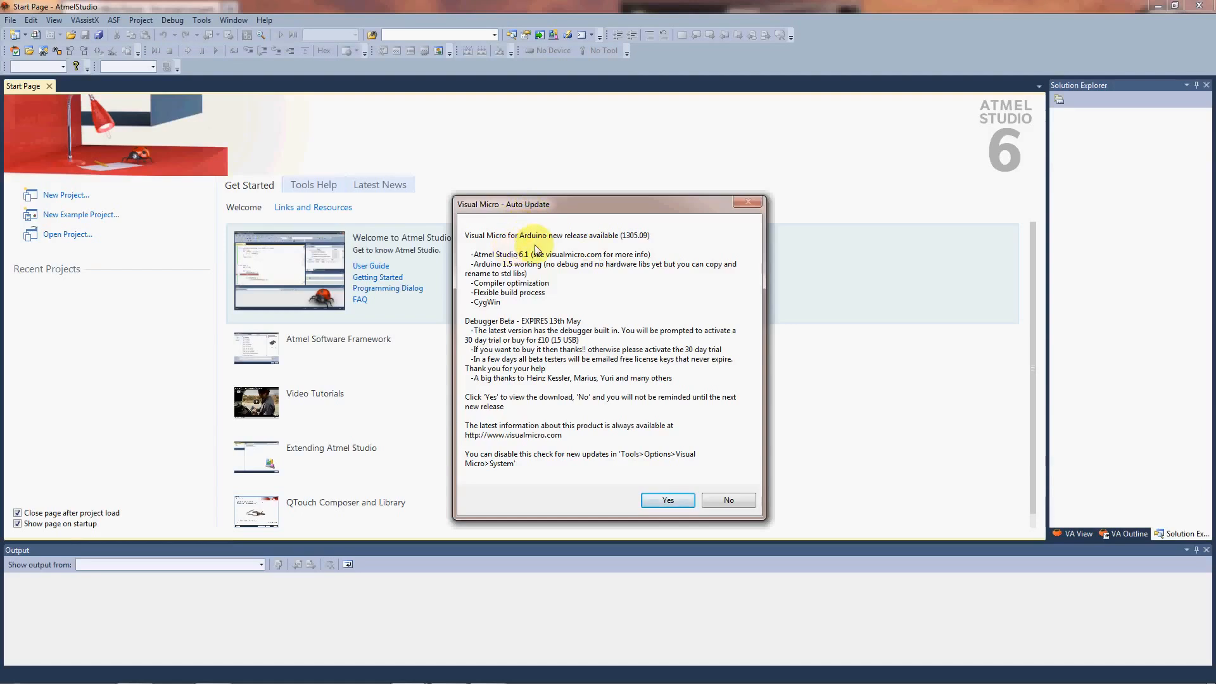
{"action": "mouse_move", "coordinate": [647, 248]}
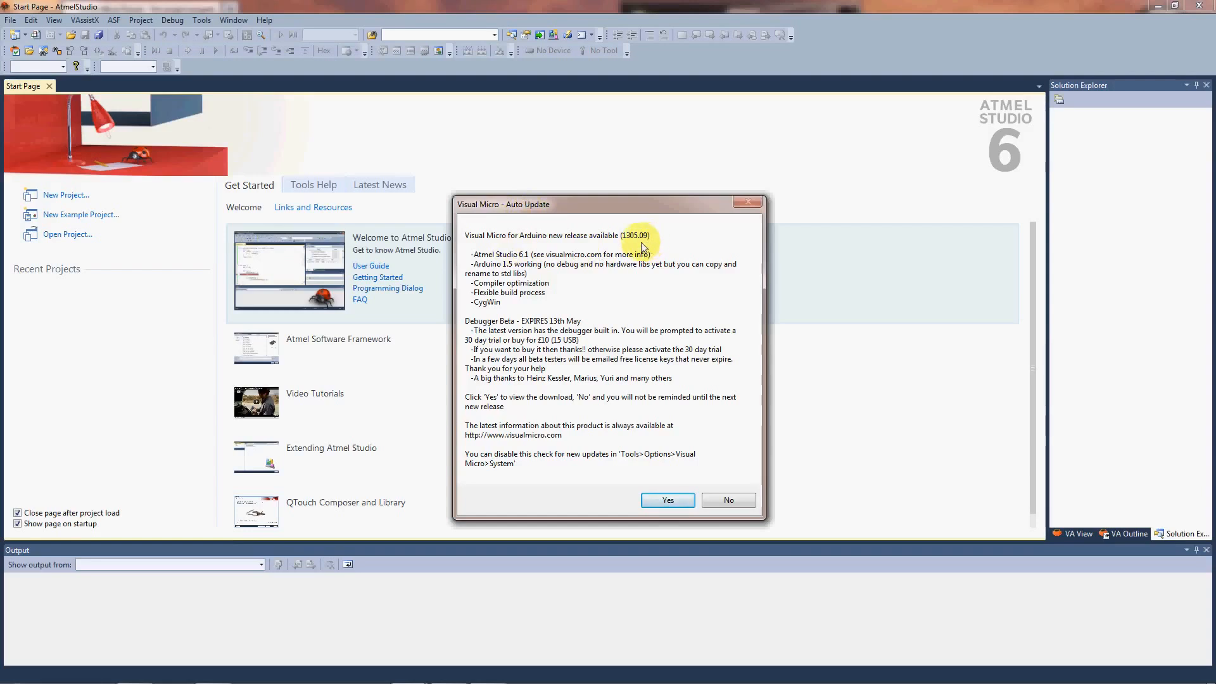
{"action": "mouse_move", "coordinate": [670, 243]}
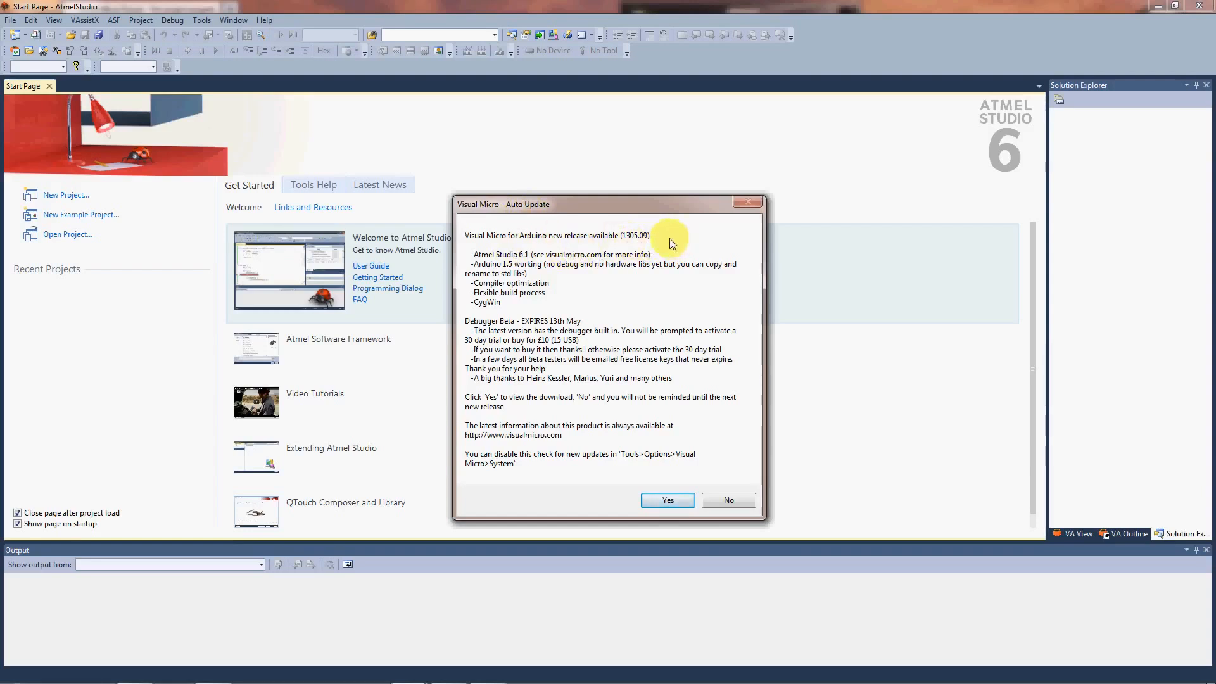
{"action": "mouse_move", "coordinate": [696, 238]}
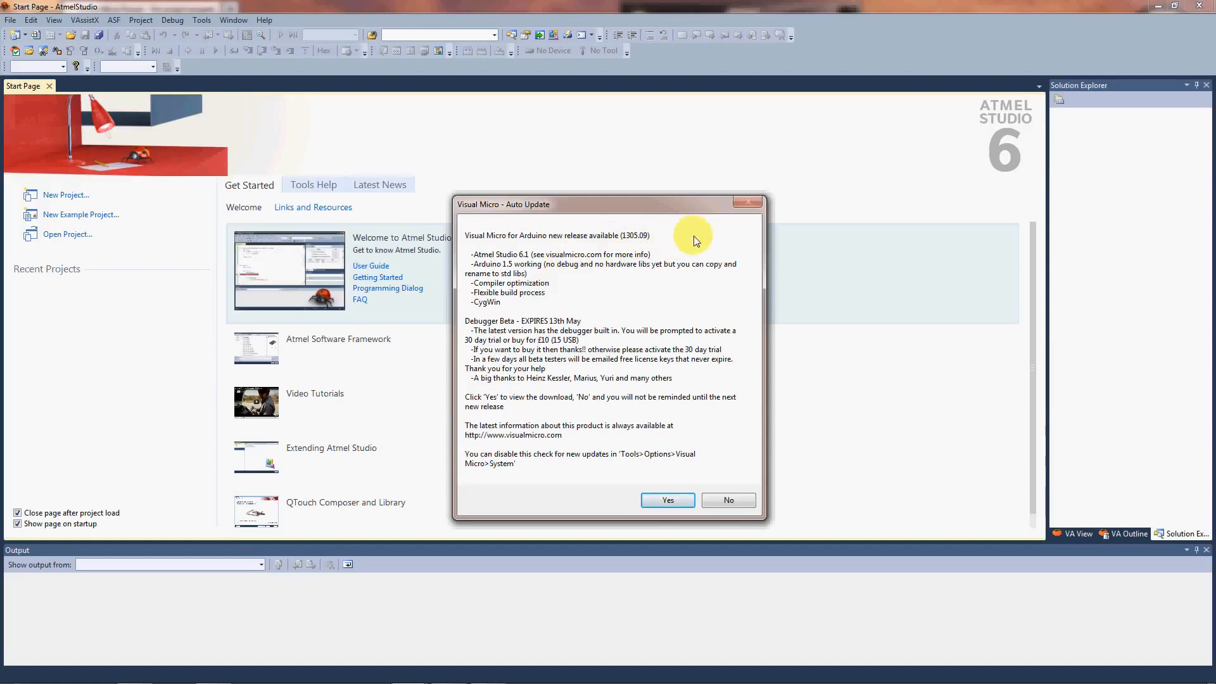
{"action": "mouse_move", "coordinate": [583, 296]}
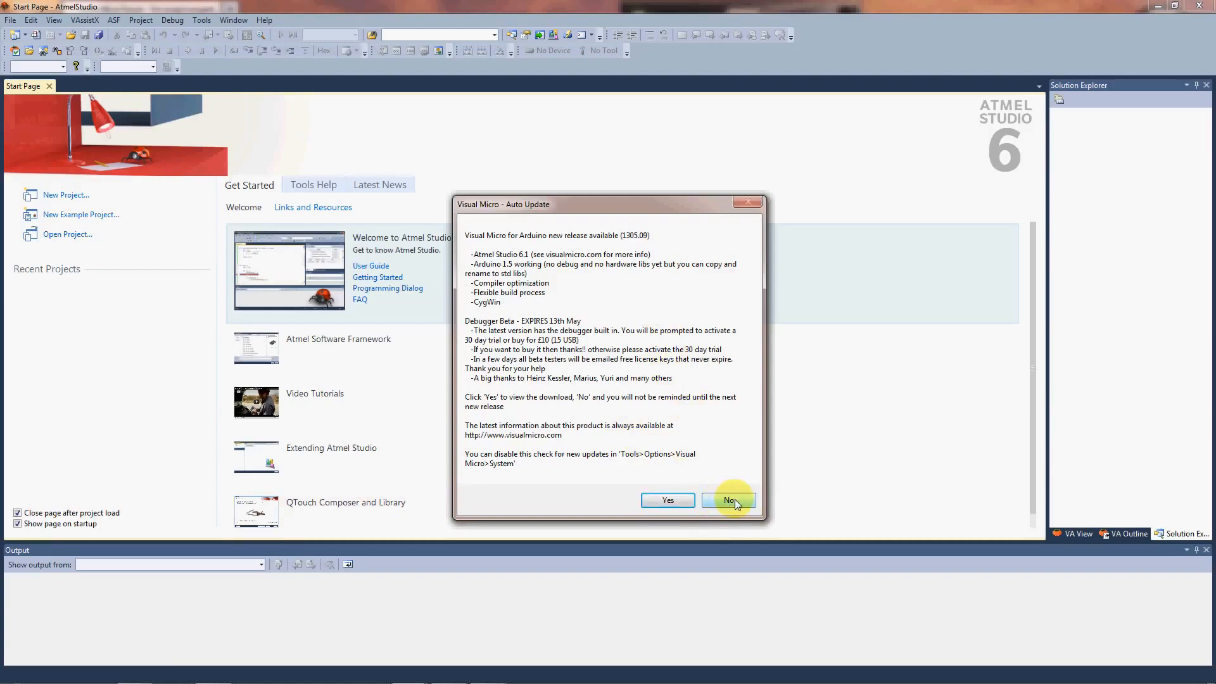
- Decline the new Visual Micro release, select the Arduino Uno board, and open the File menu
{"action": "left_click", "coordinate": [727, 499]}
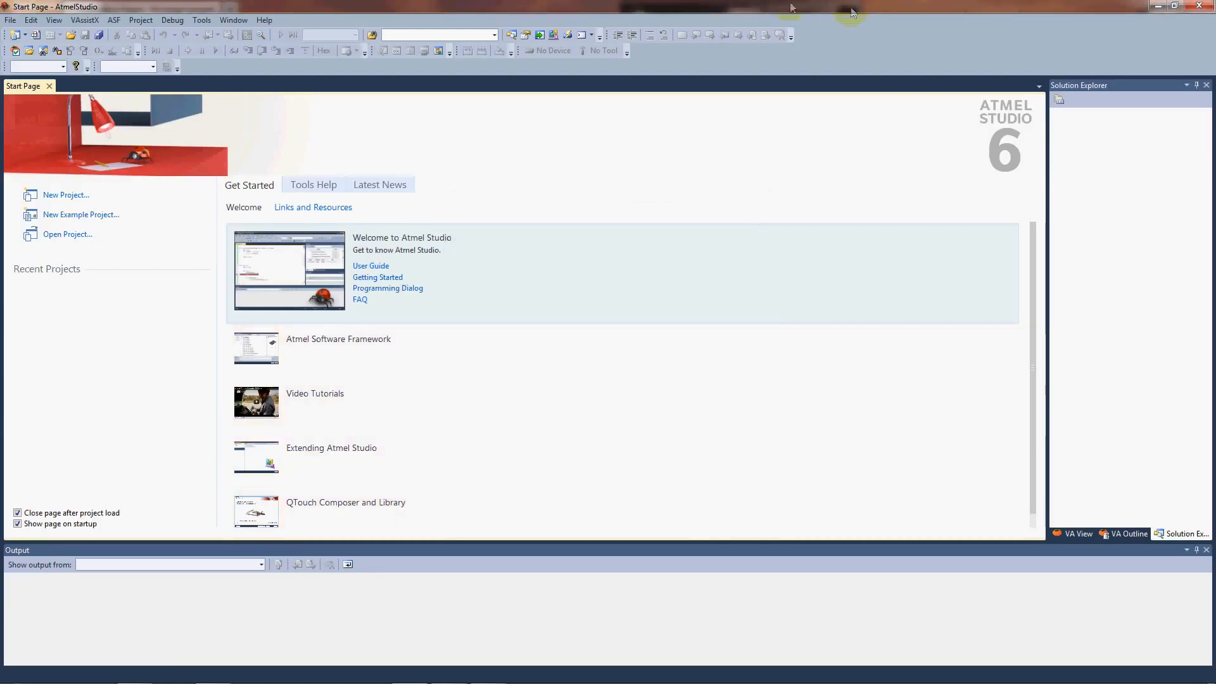
{"action": "mouse_move", "coordinate": [539, 276]}
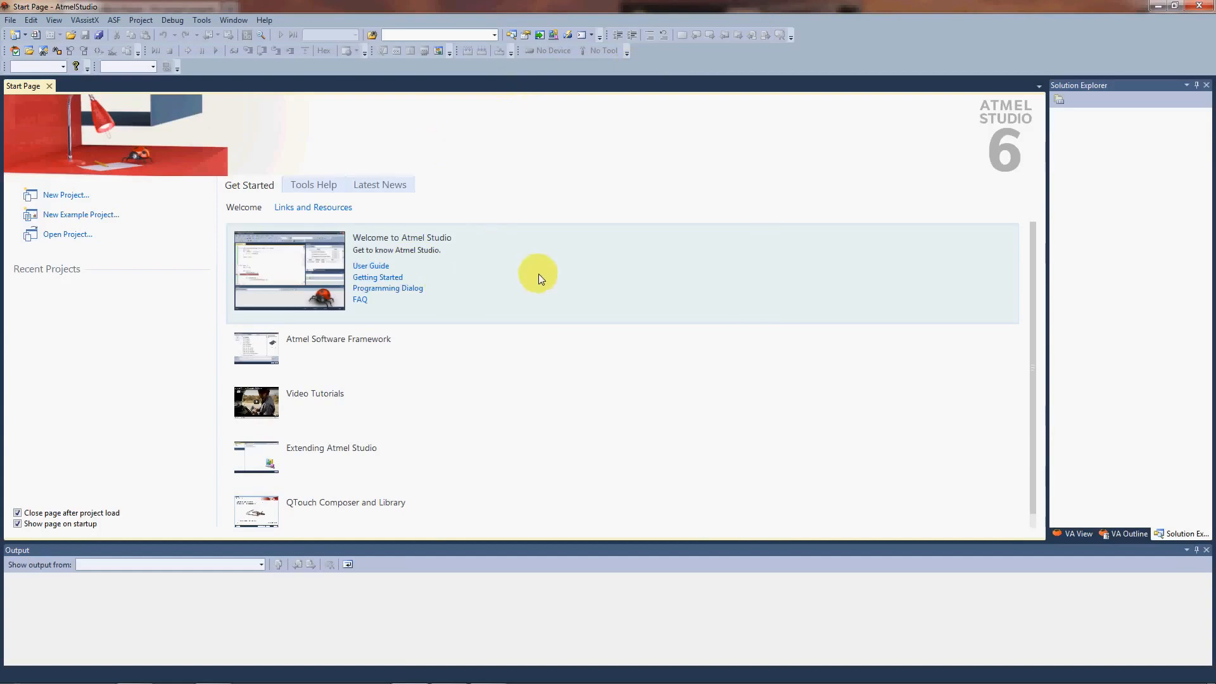
{"action": "mouse_move", "coordinate": [619, 404]}
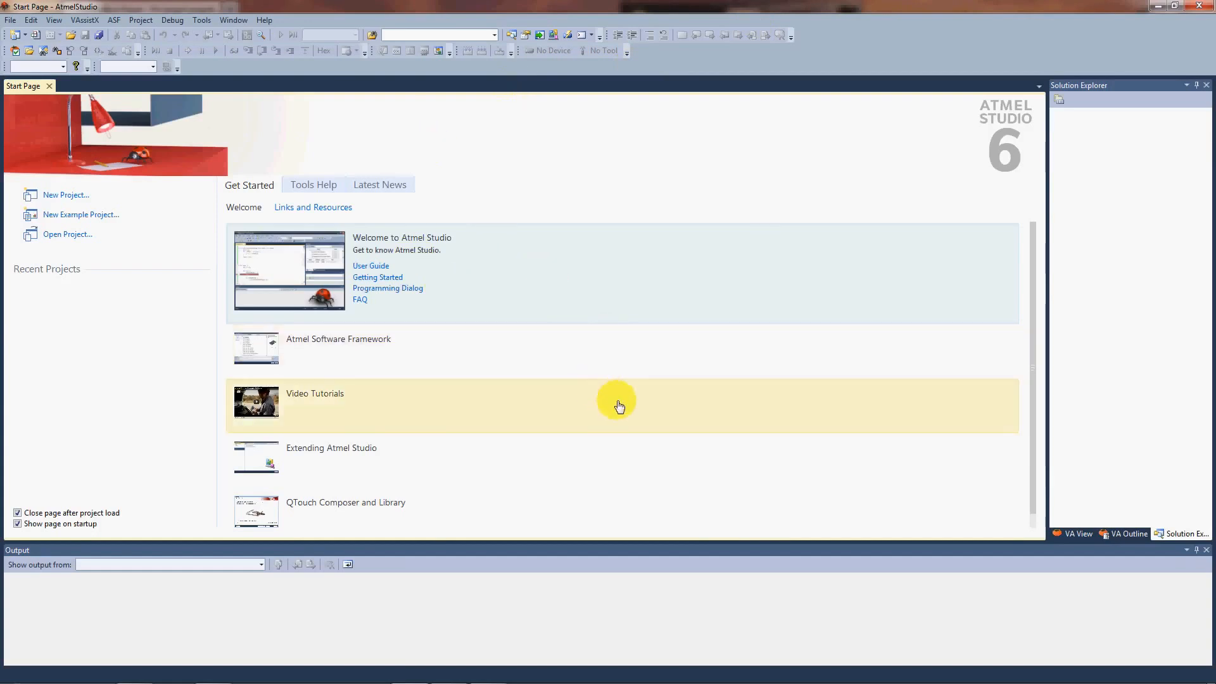
{"action": "mouse_move", "coordinate": [425, 473]}
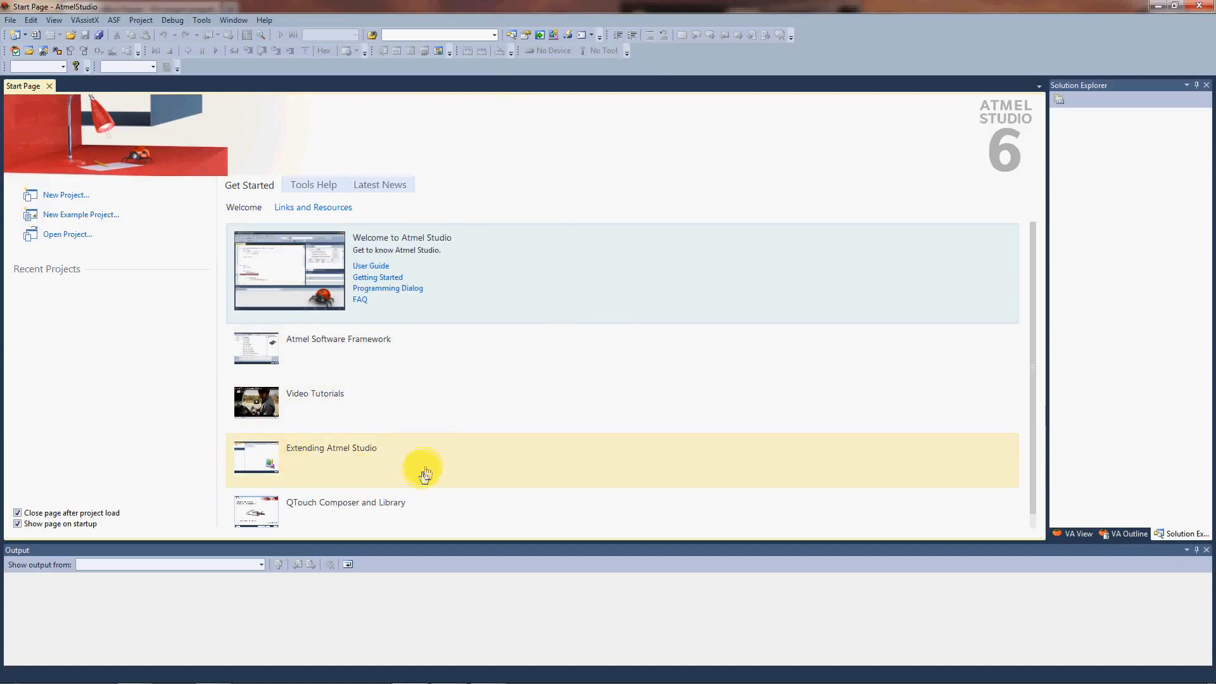
{"action": "left_click", "coordinate": [75, 66]}
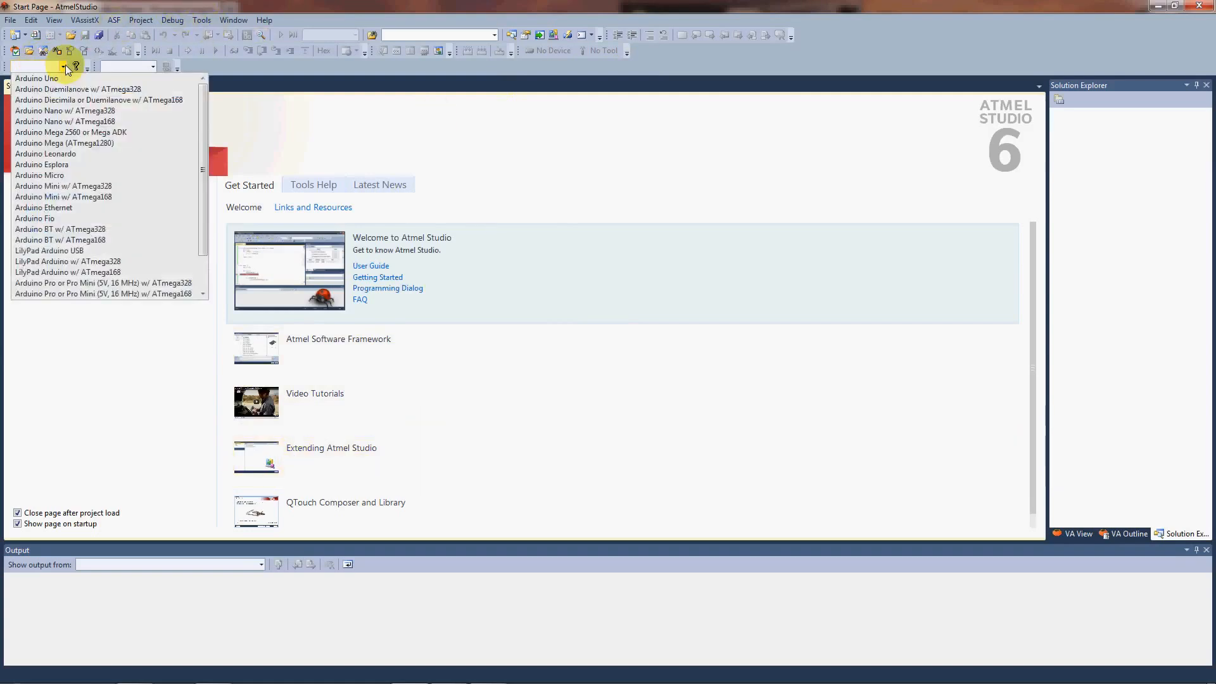
{"action": "mouse_move", "coordinate": [36, 78]}
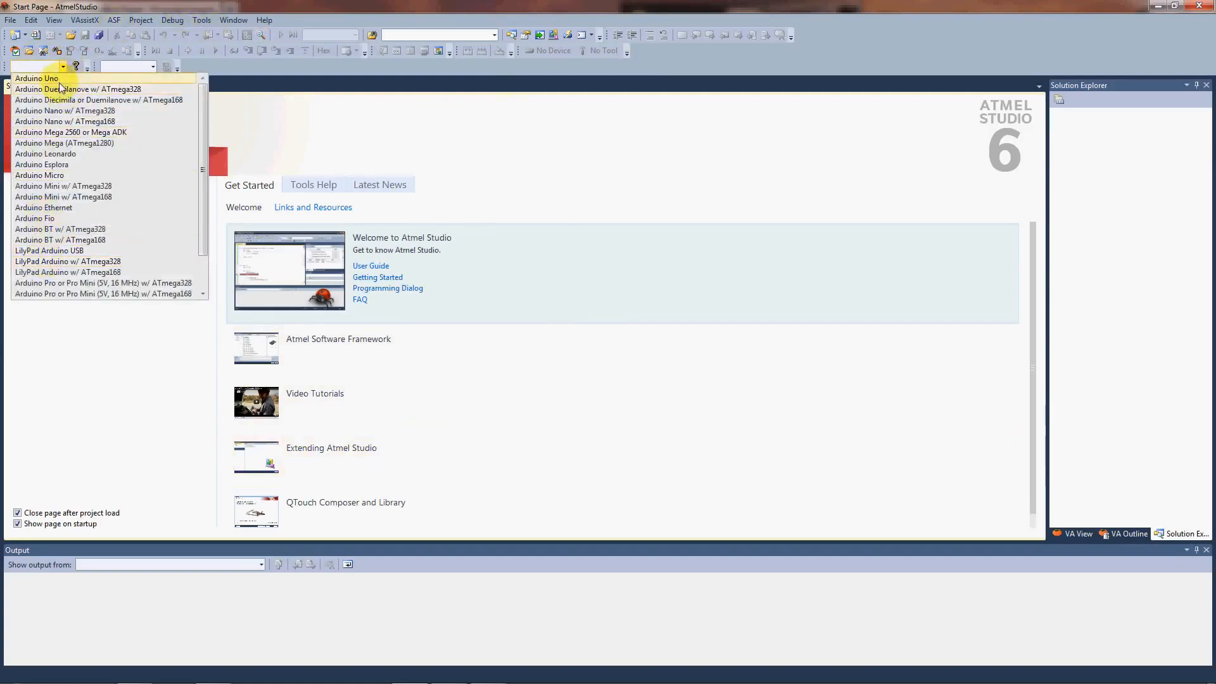
{"action": "left_click", "coordinate": [36, 78]}
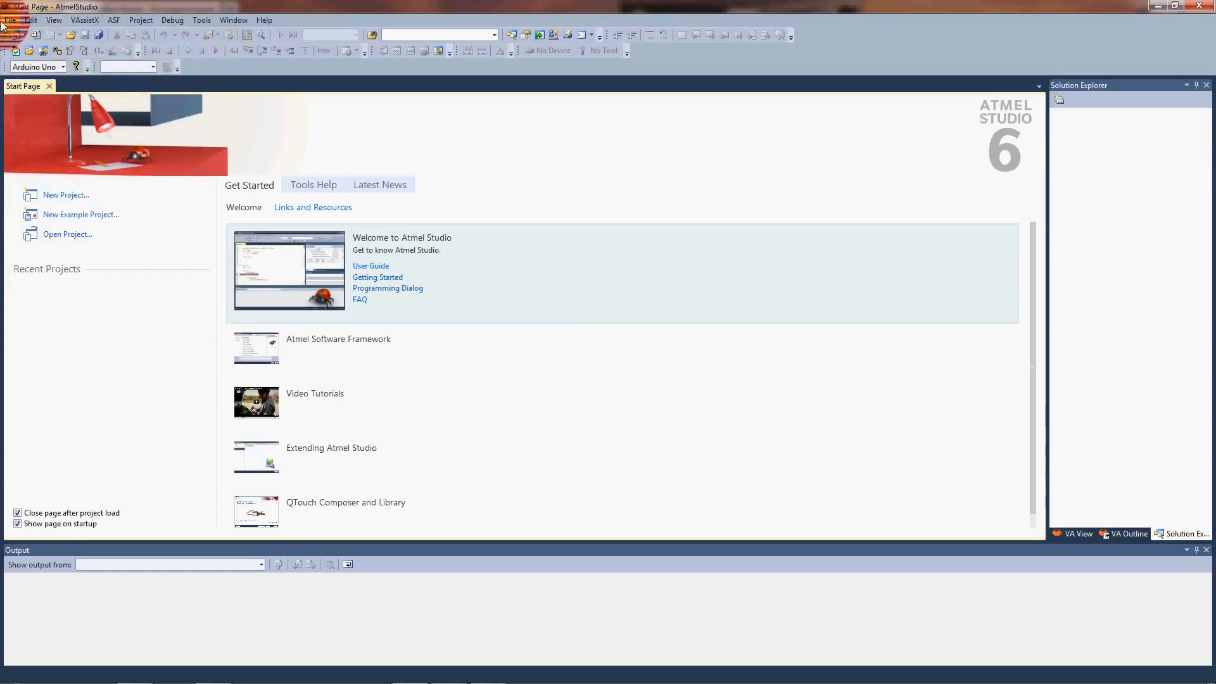
{"action": "left_click", "coordinate": [11, 20]}
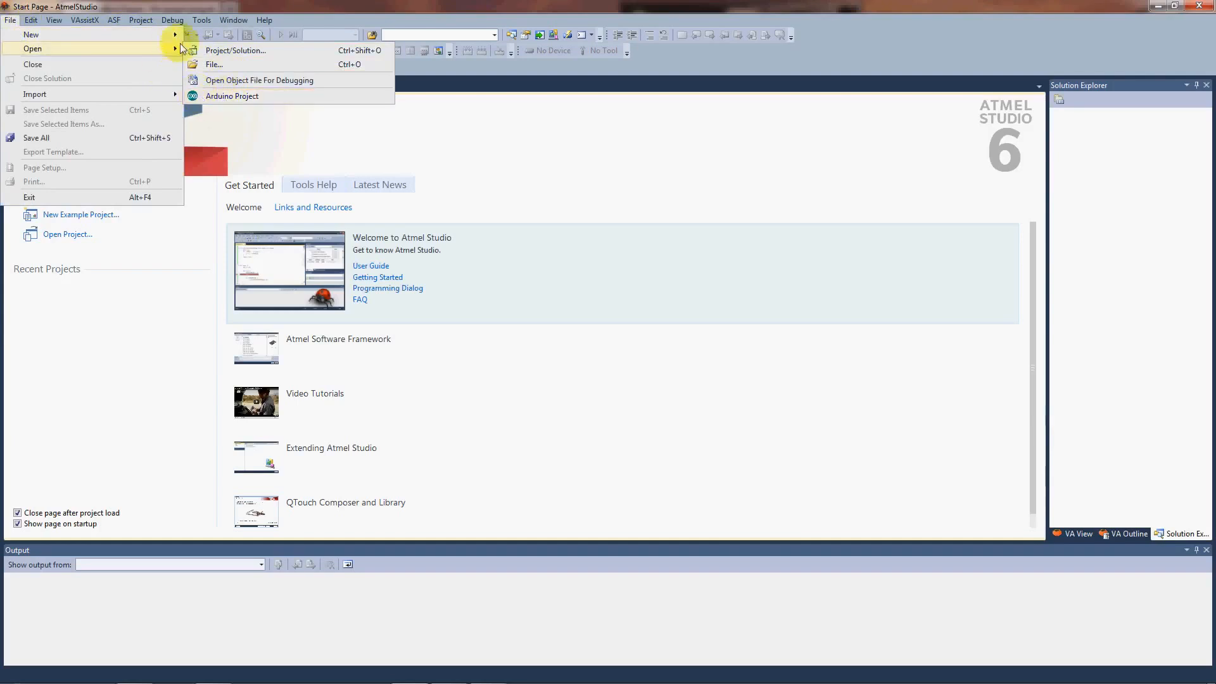
- Set Visual Micro > General 'Check for updates' to False in Tools > Options and confirm
{"action": "left_click", "coordinate": [201, 19]}
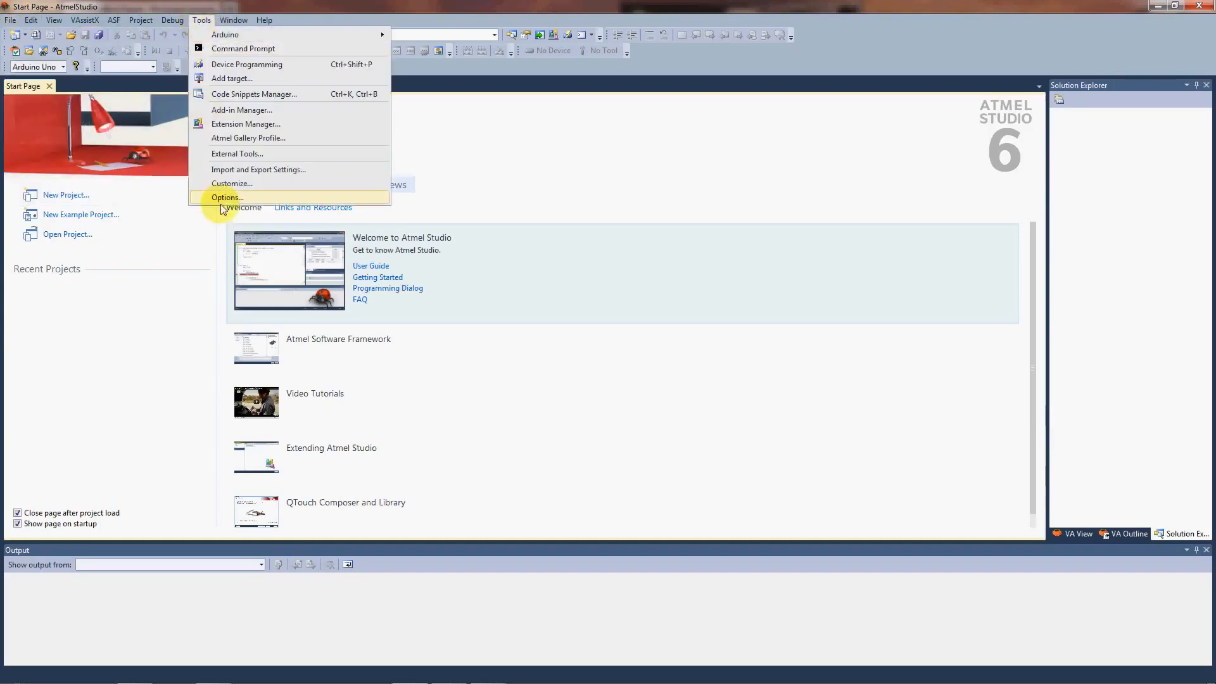
{"action": "left_click", "coordinate": [225, 197]}
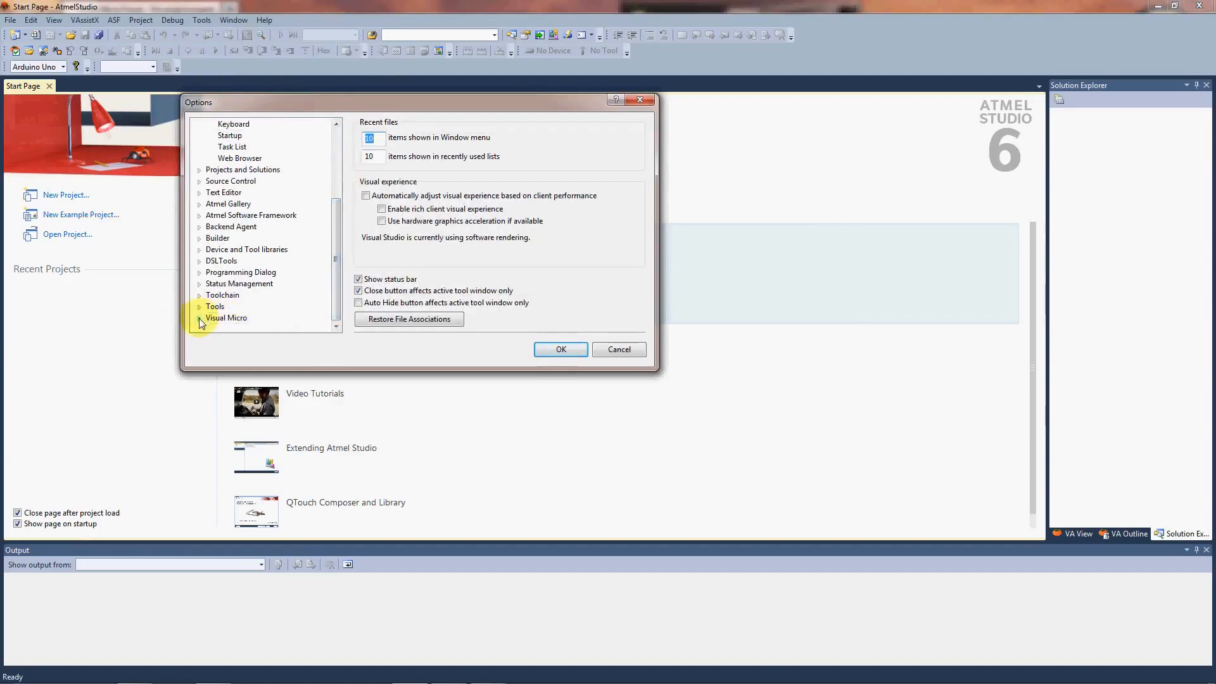
{"action": "left_click", "coordinate": [200, 318]}
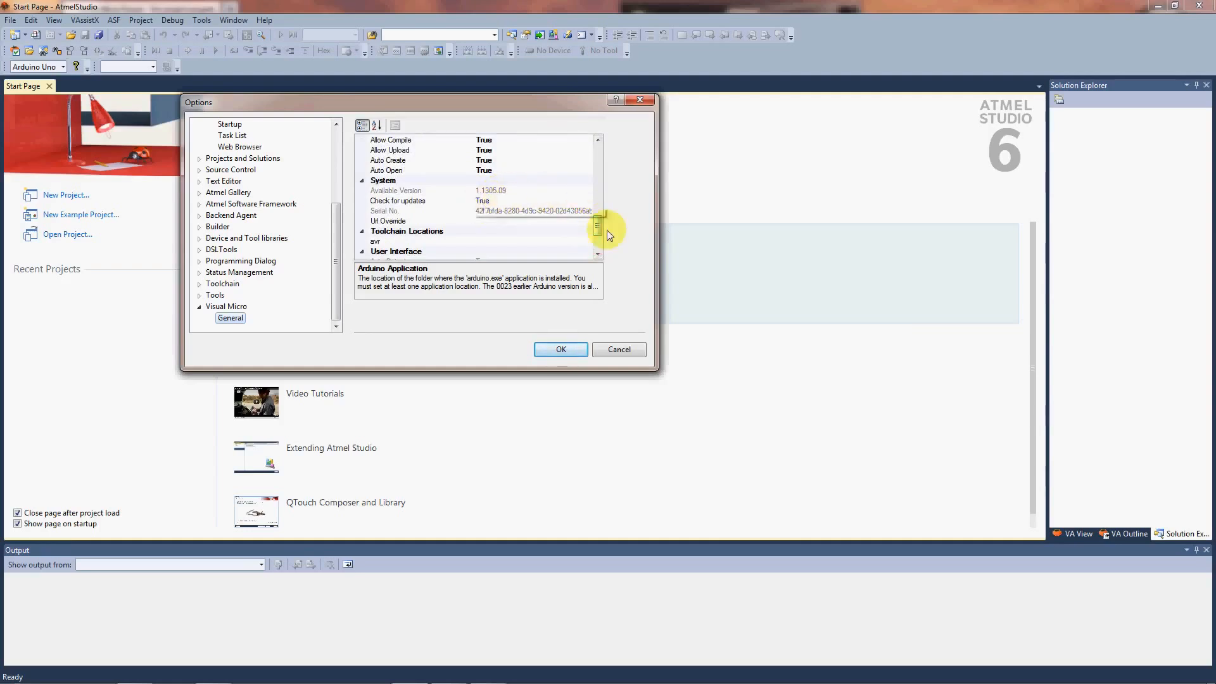
{"action": "left_click", "coordinate": [418, 200]}
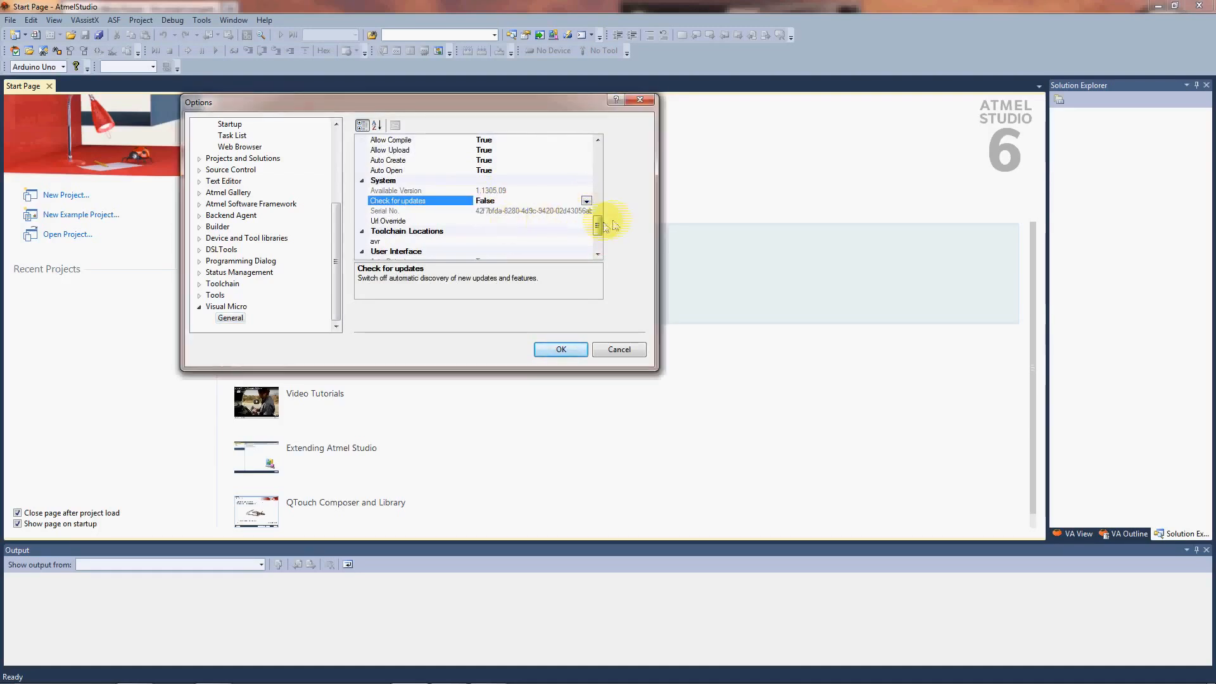
{"action": "scroll", "scroll_direction": "down", "scroll_amount": 3}
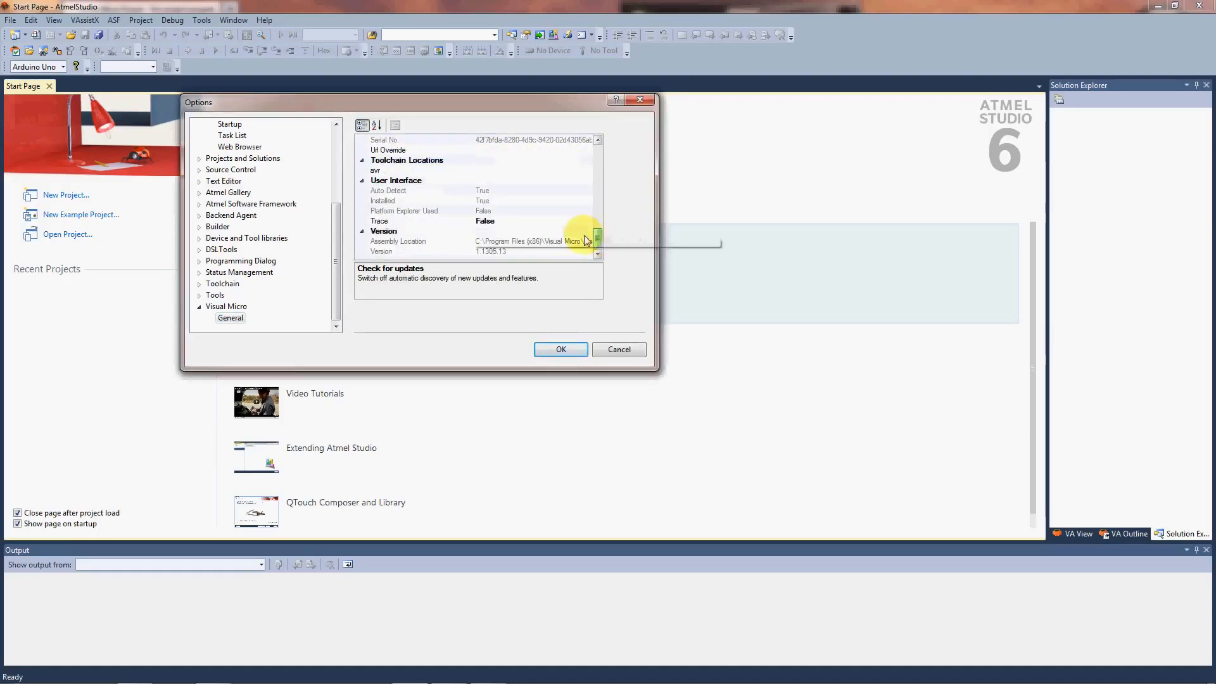
{"action": "left_click", "coordinate": [380, 250]}
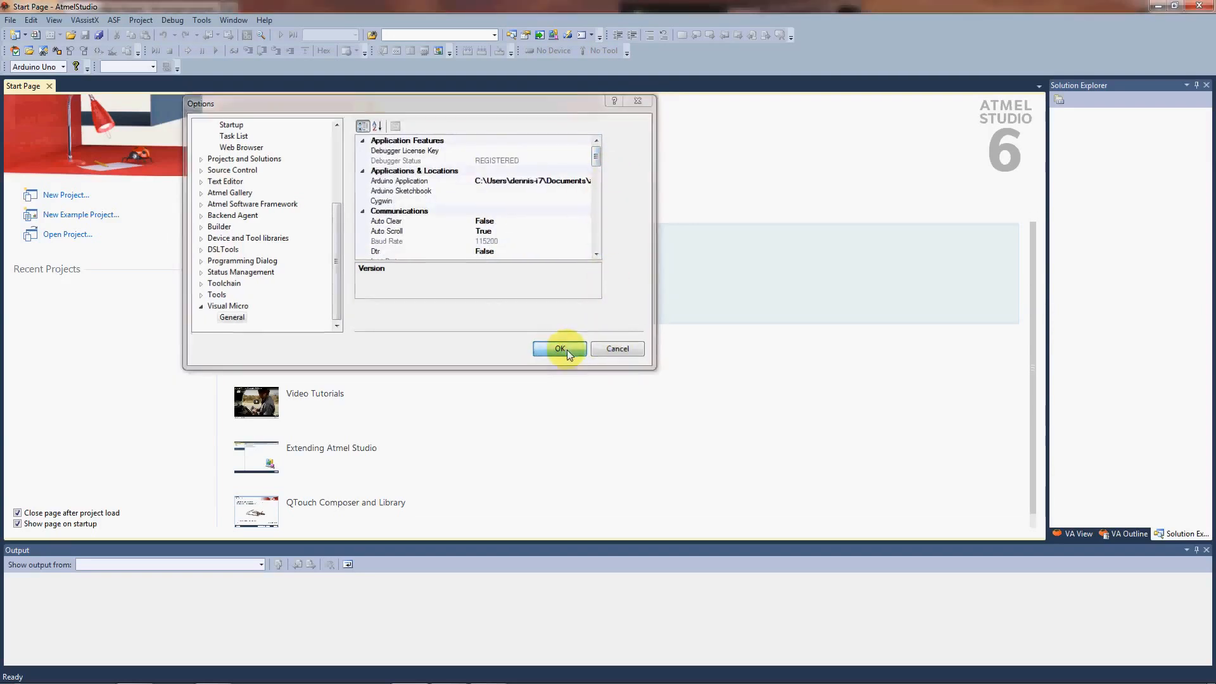
{"action": "left_click", "coordinate": [559, 349]}
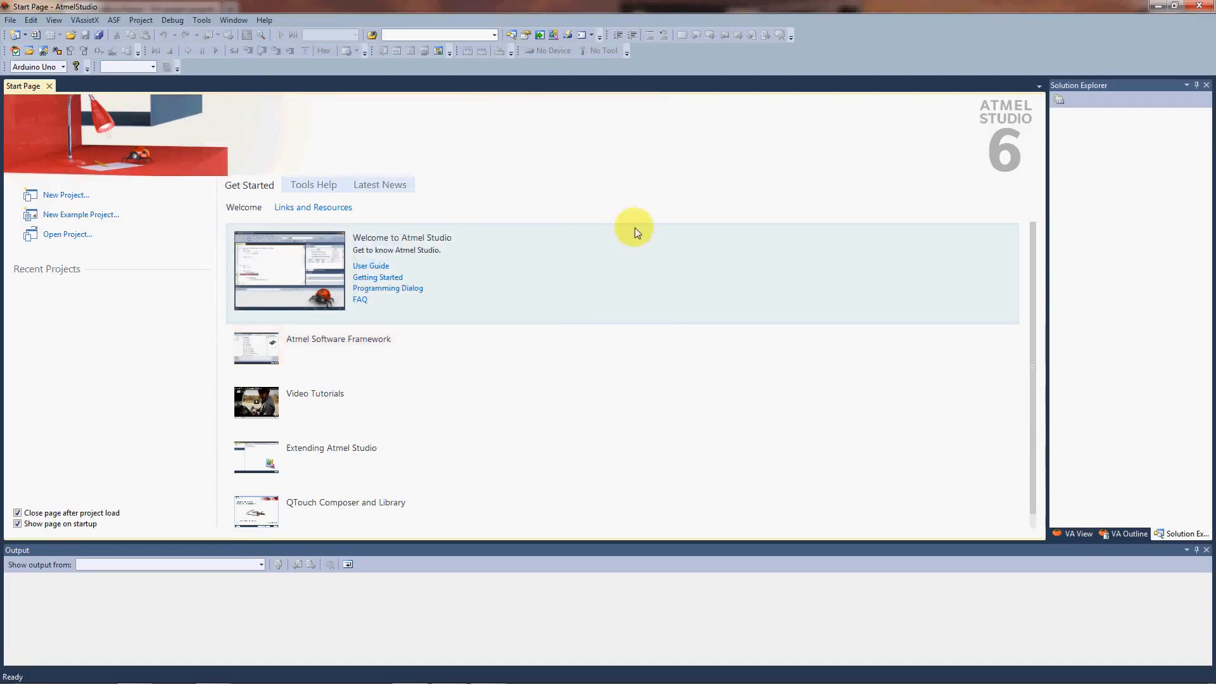
- Open the Tools menu to browse Visual Micro's Arduino commands
{"action": "left_click", "coordinate": [201, 20]}
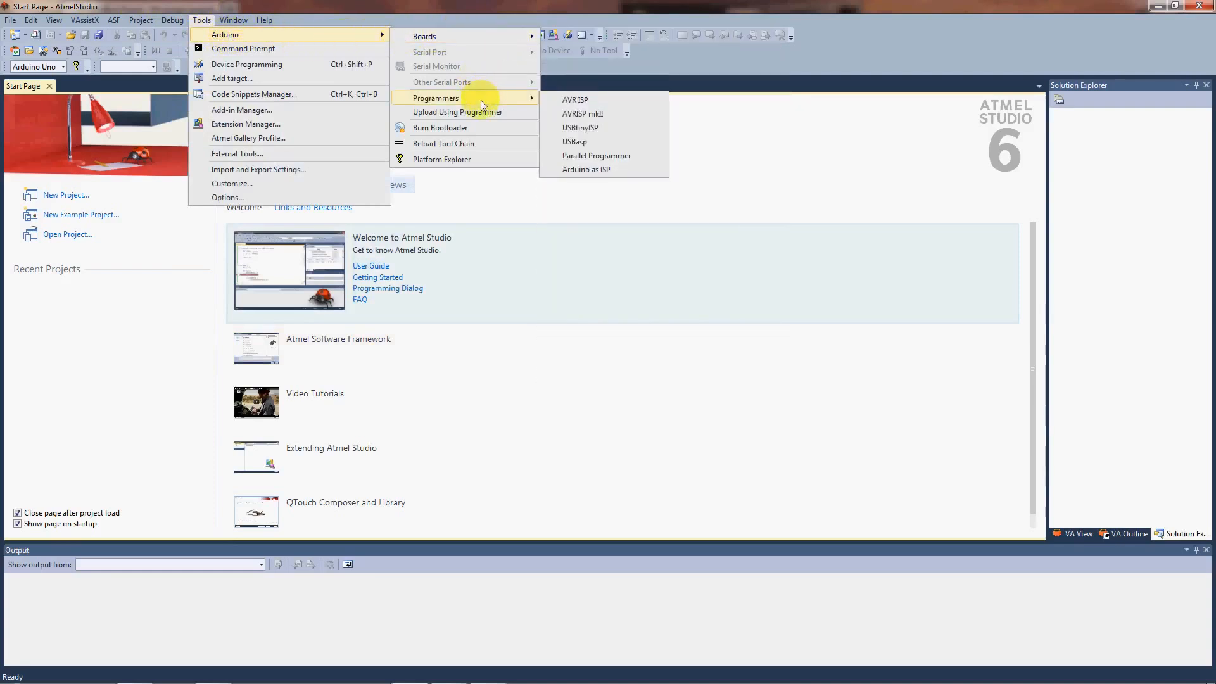
{"action": "mouse_move", "coordinate": [521, 103]}
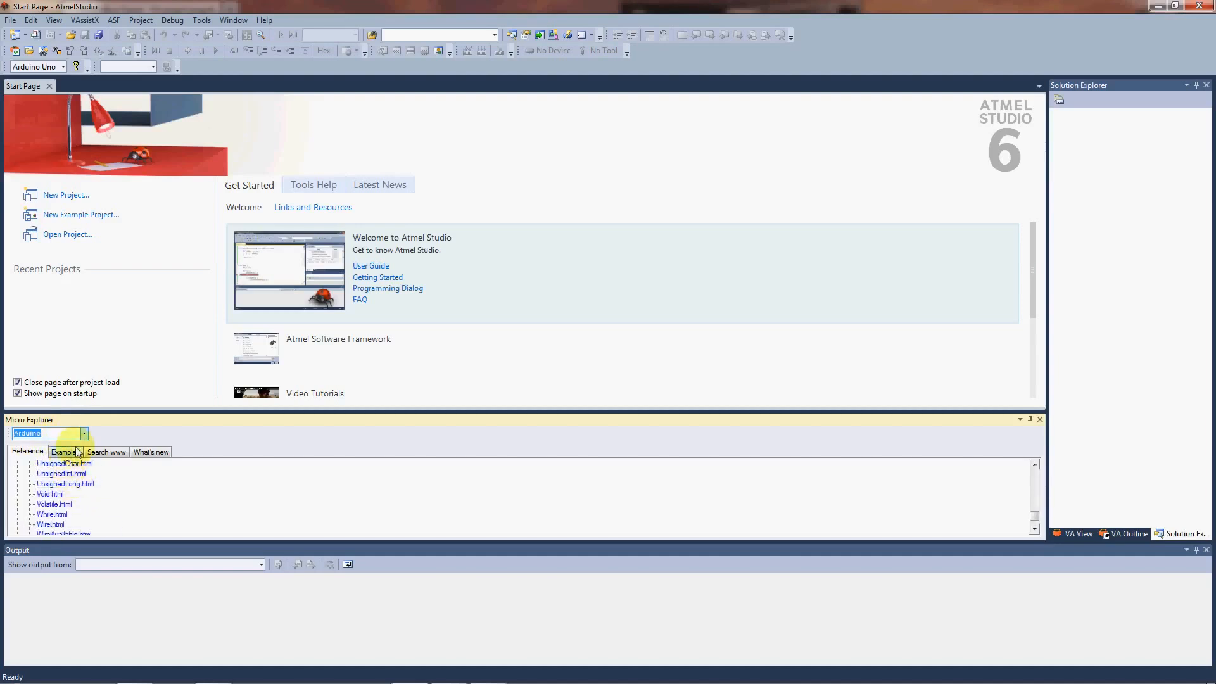
- Open AnalogReadSerial from 01.Basics on Micro Explorer's Examples tab
{"action": "left_click", "coordinate": [65, 452]}
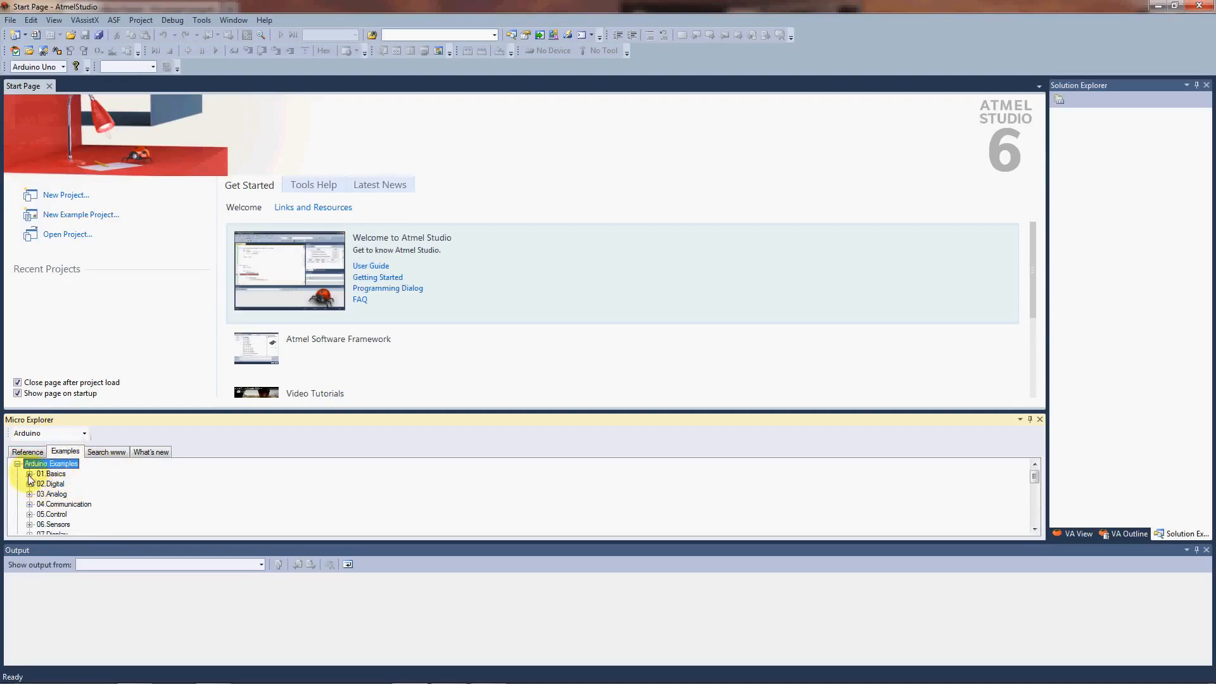
{"action": "left_click", "coordinate": [30, 473]}
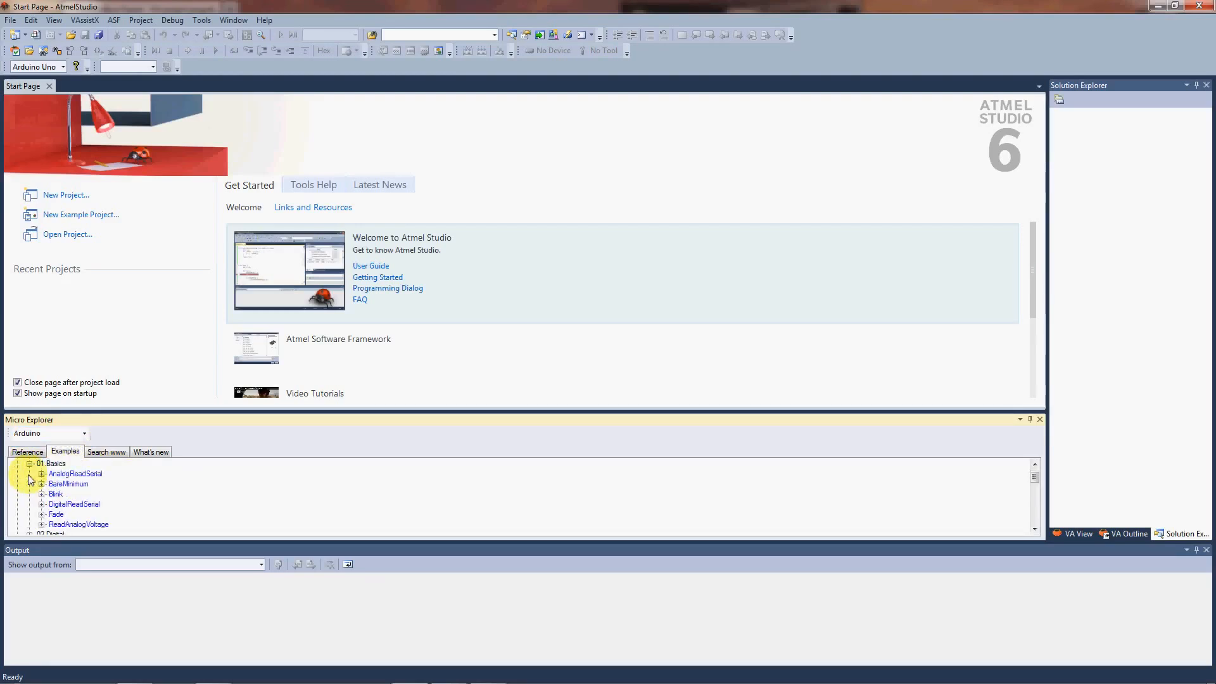
{"action": "left_click", "coordinate": [42, 474]}
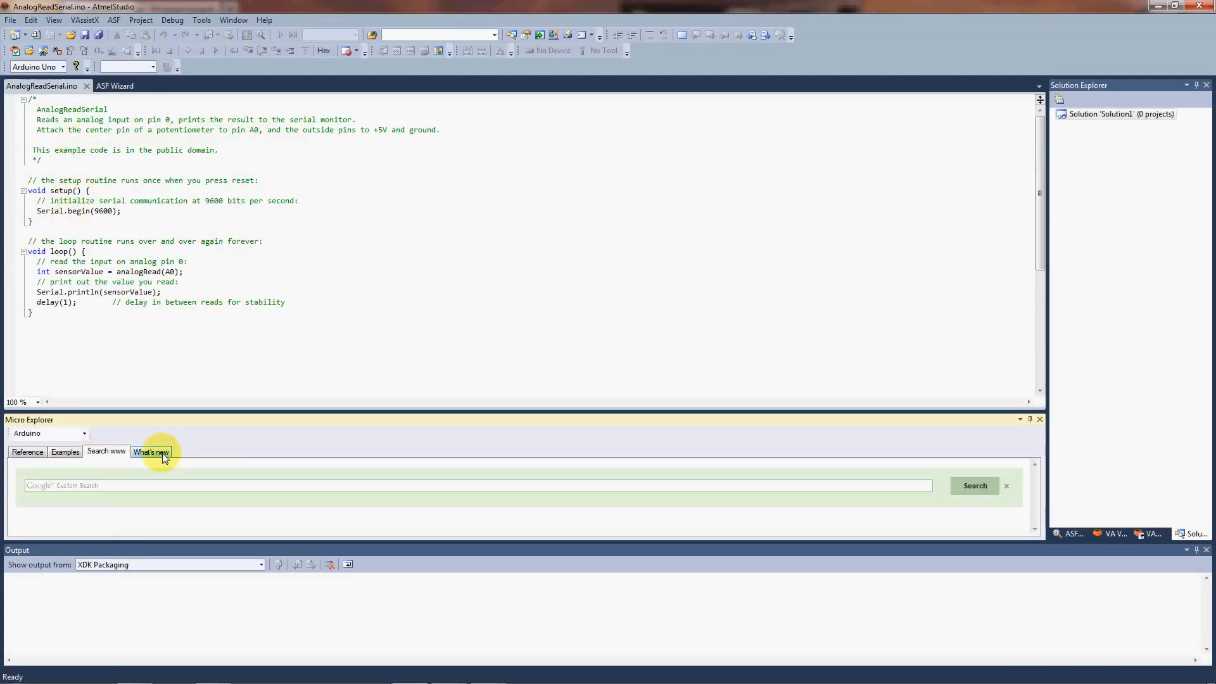
- Switch Micro Explorer to its What's new tab
{"action": "left_click", "coordinate": [151, 452]}
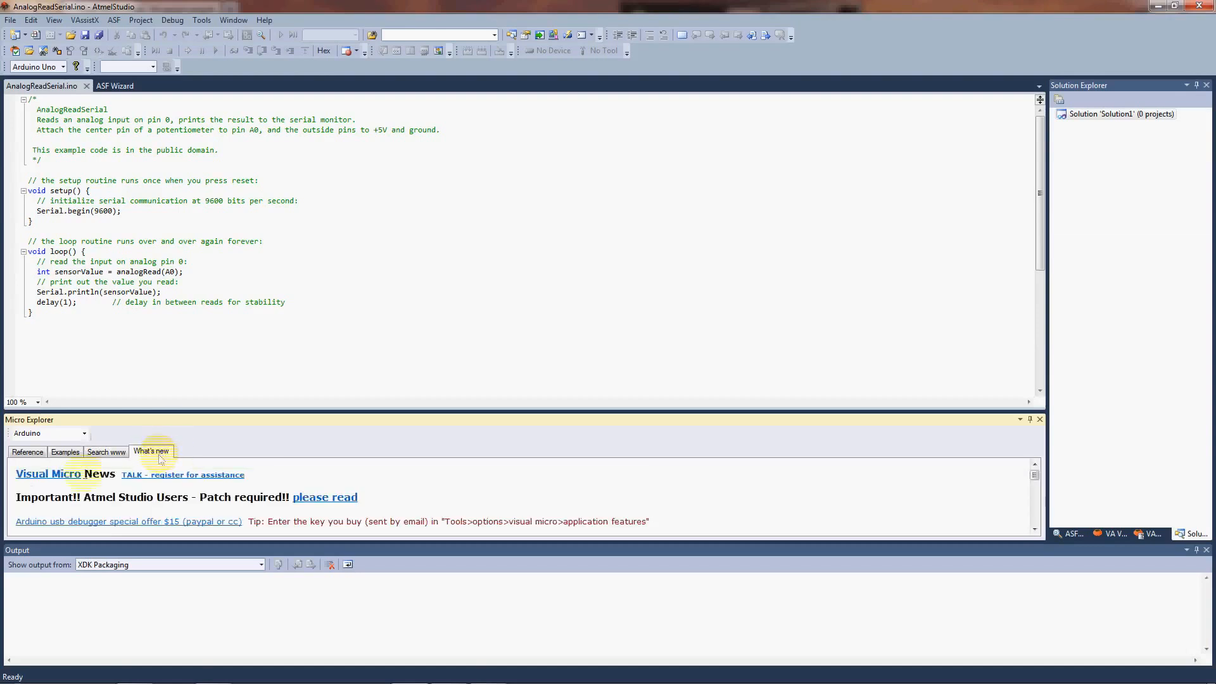
{"action": "mouse_move", "coordinate": [313, 283]}
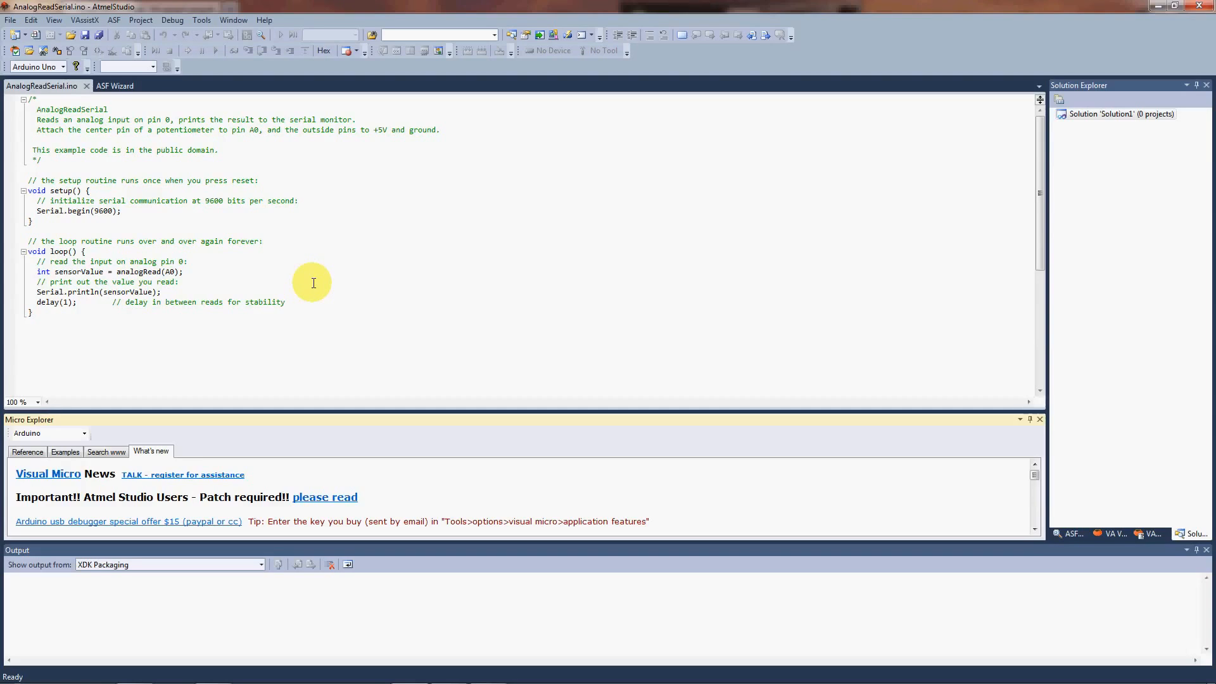
{"action": "mouse_move", "coordinate": [1106, 65]}
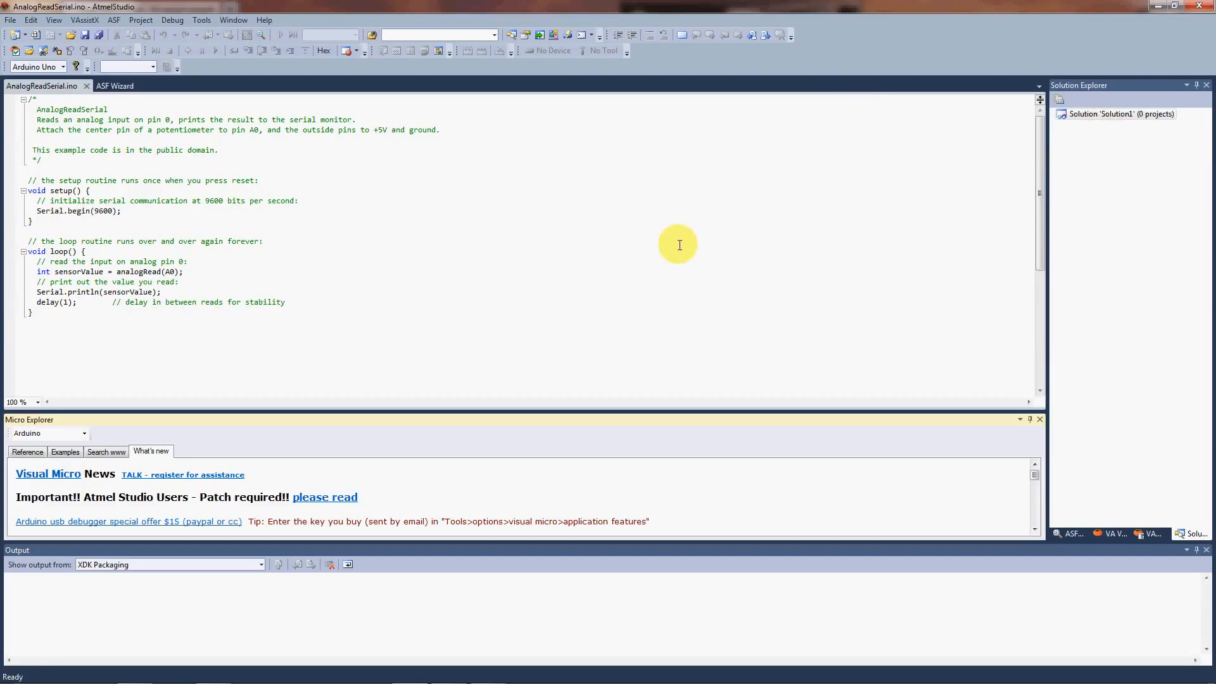
{"action": "mouse_move", "coordinate": [396, 210]}
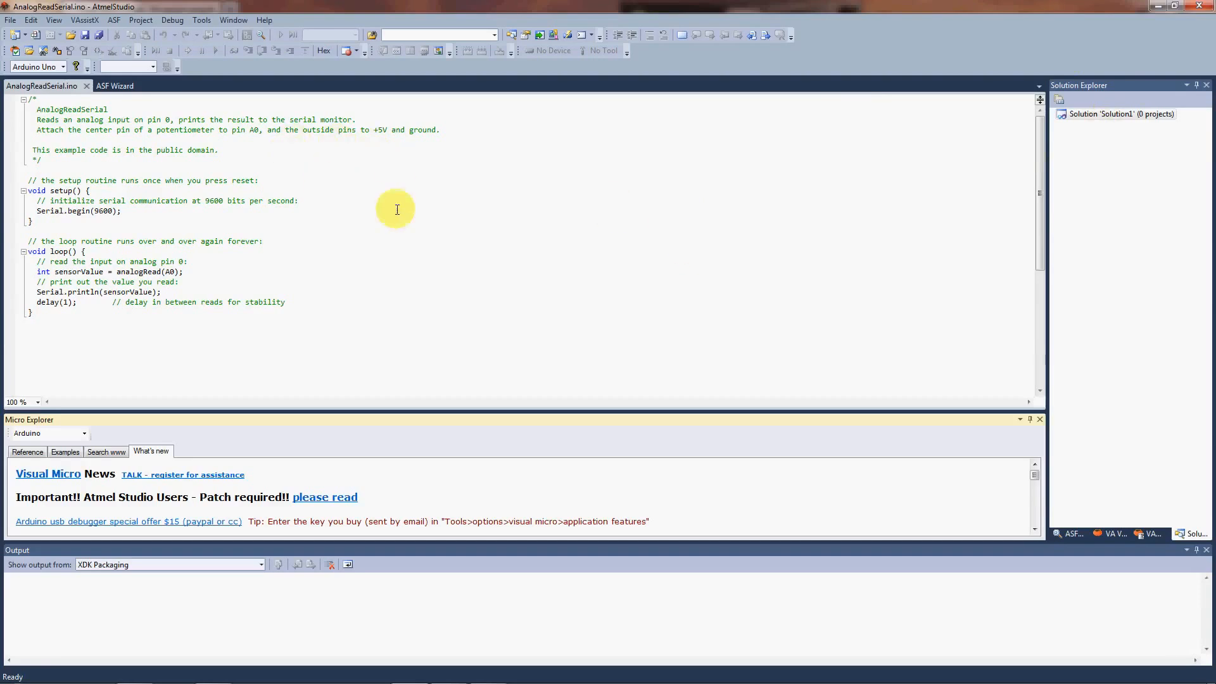
{"action": "mouse_move", "coordinate": [434, 227]}
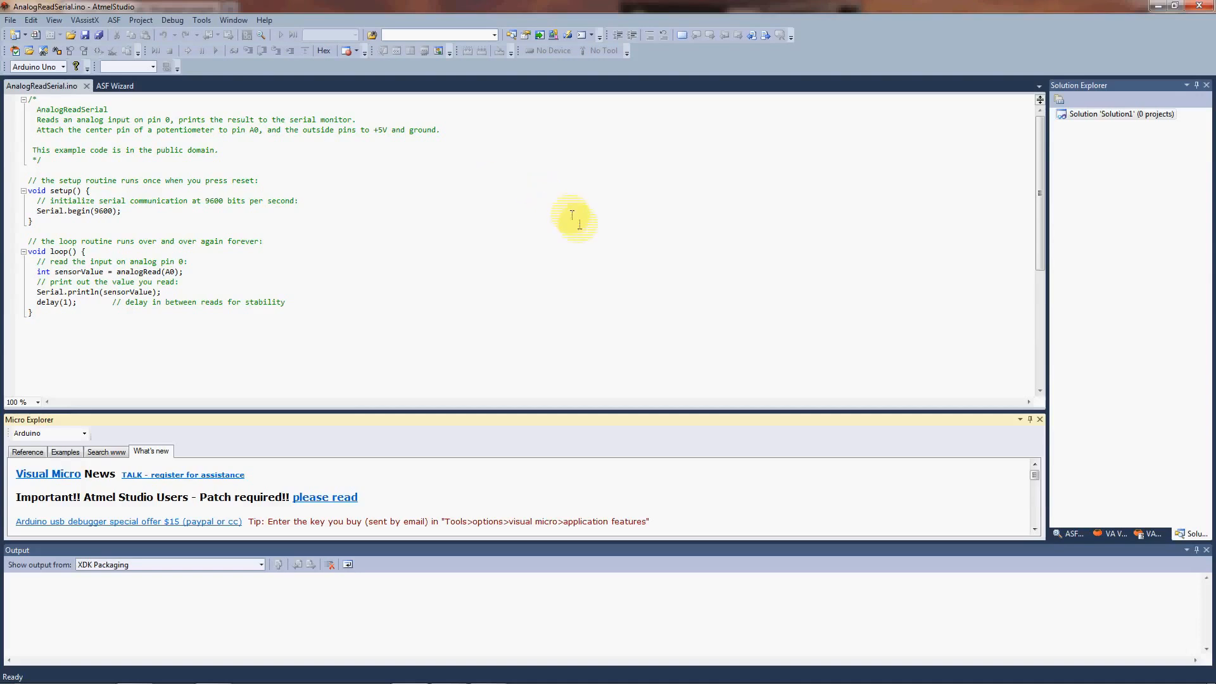
{"action": "mouse_move", "coordinate": [749, 277]}
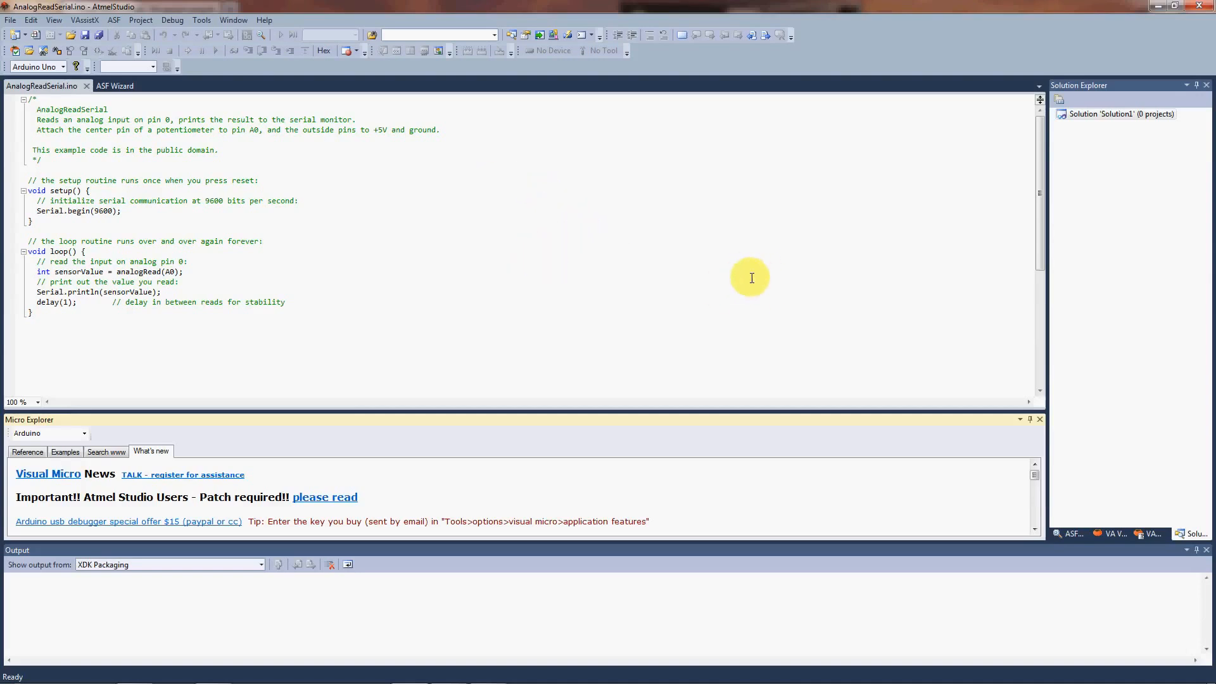
{"action": "mouse_move", "coordinate": [819, 234]}
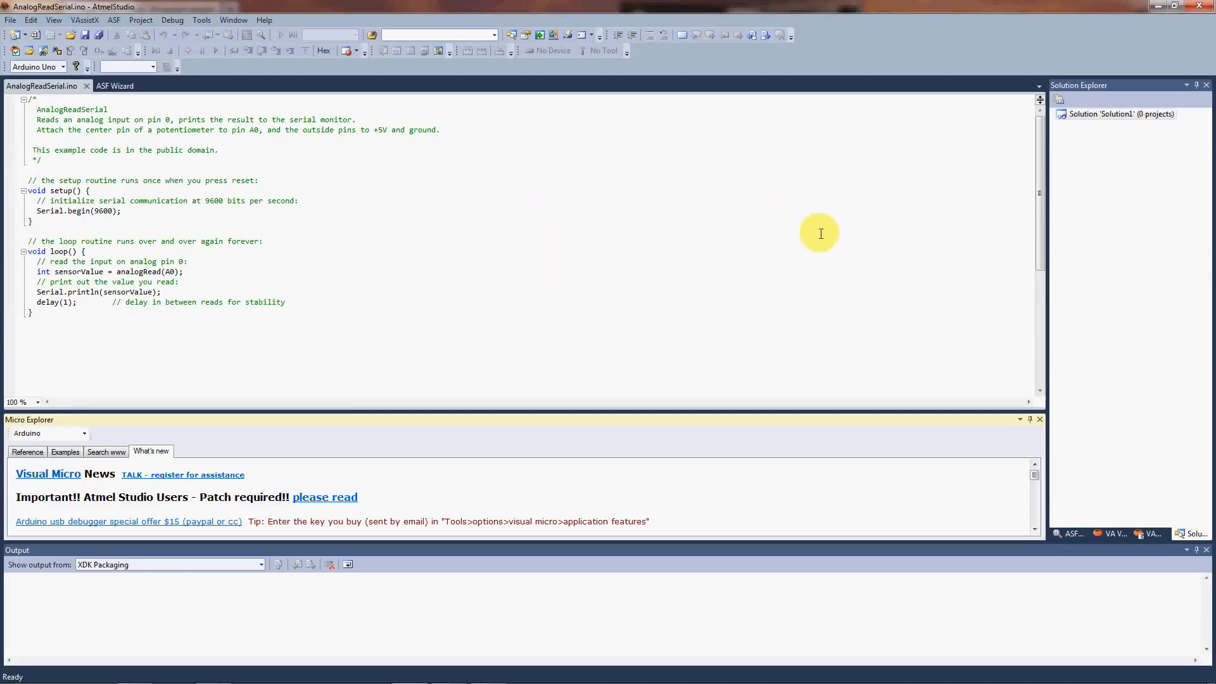
{"action": "mouse_move", "coordinate": [920, 232]}
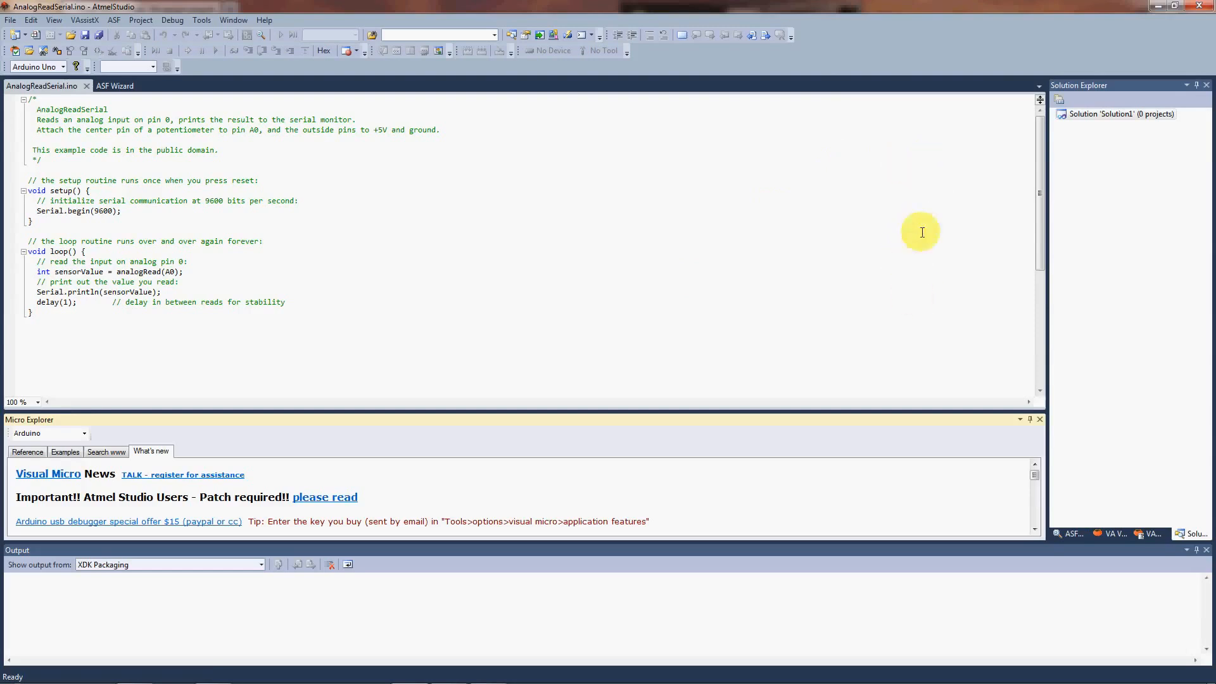